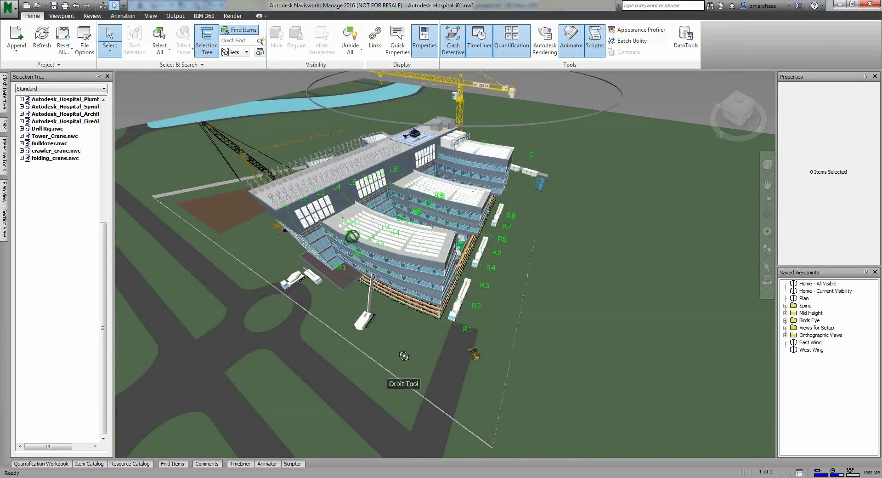
mouse_move(566, 260)
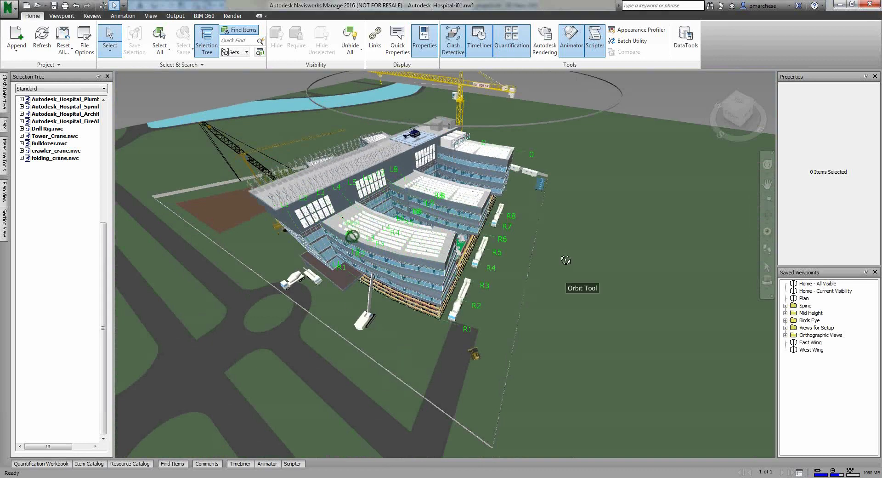
- Orbit the view around the hospital model
left_click_drag(565, 260, 576, 111)
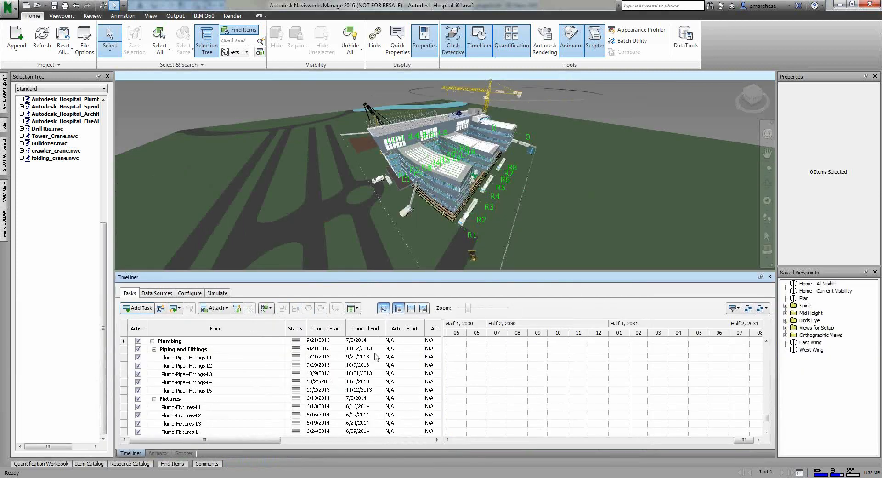
mouse_move(238, 401)
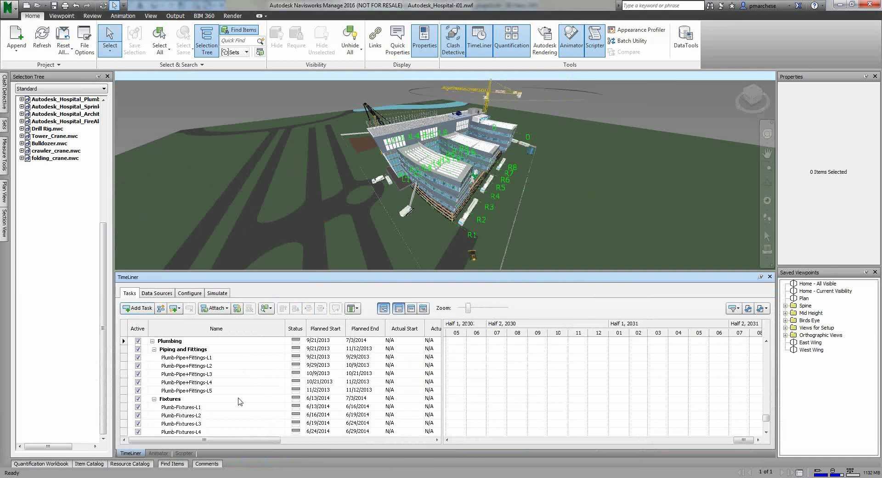
mouse_move(253, 382)
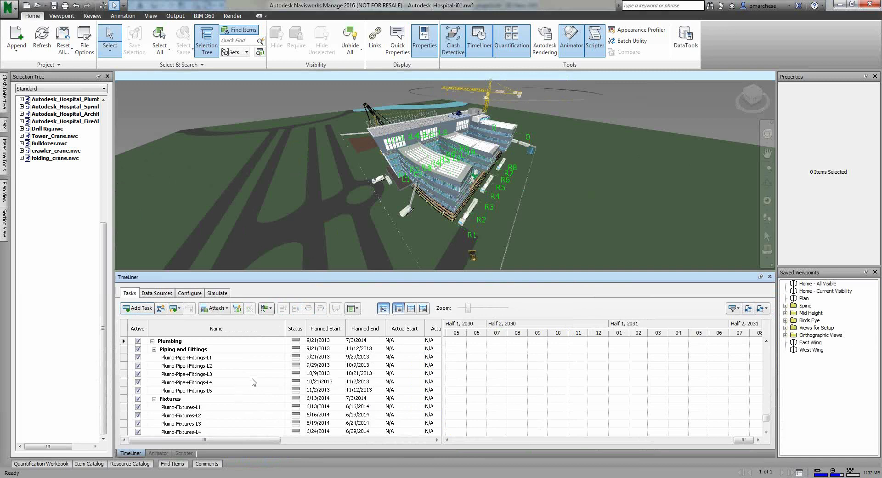
mouse_move(209, 372)
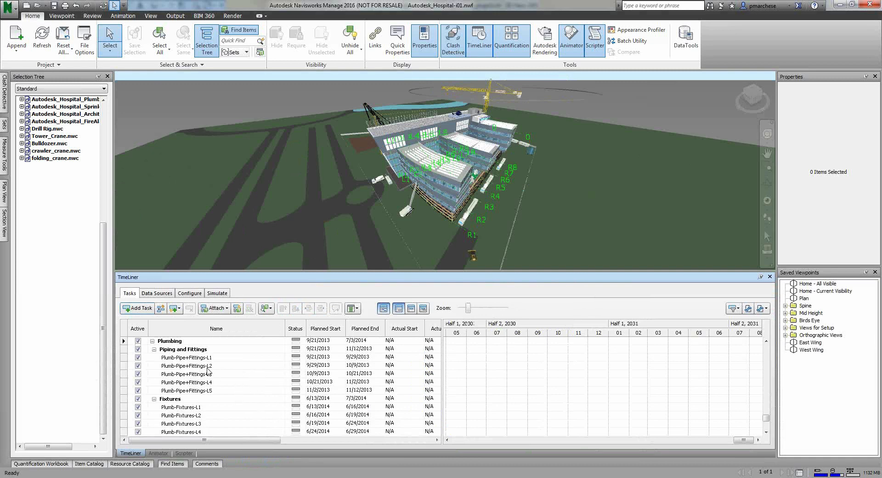
mouse_move(176, 308)
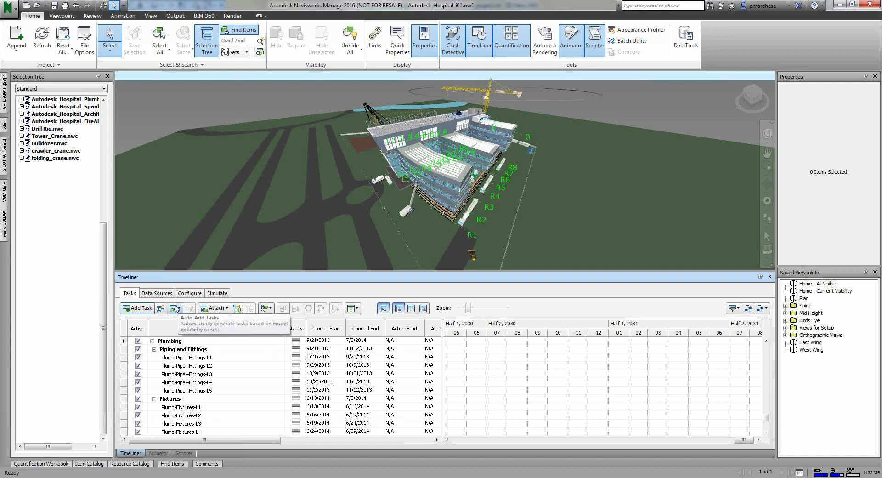
- Show TimeLiner's Data Sources and its importable formats like CSV, Microsoft Project, Primavera
left_click(156, 293)
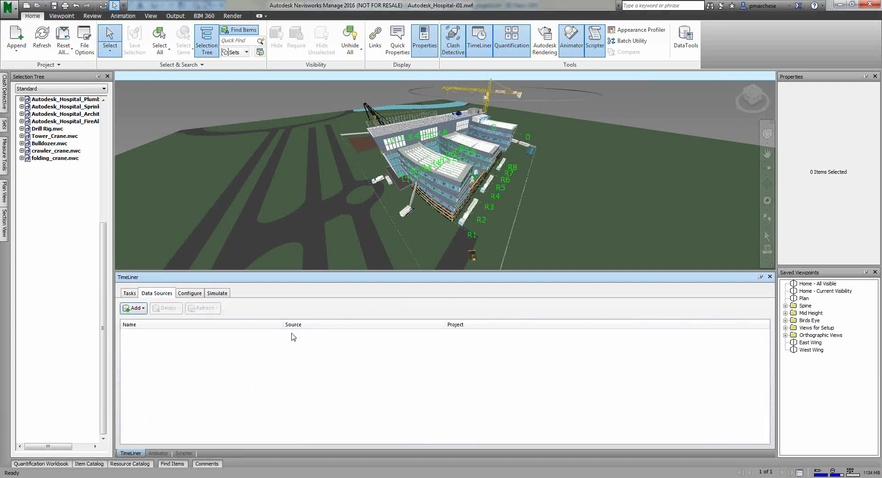
mouse_move(181, 378)
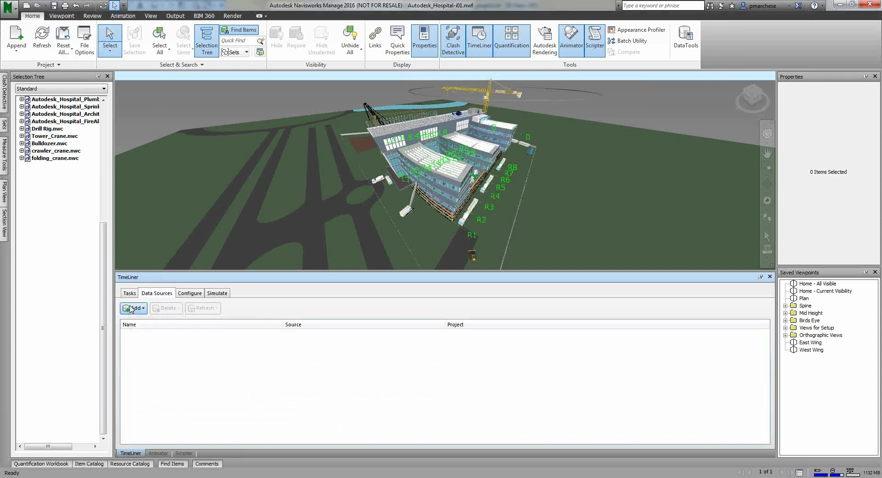
left_click(132, 308)
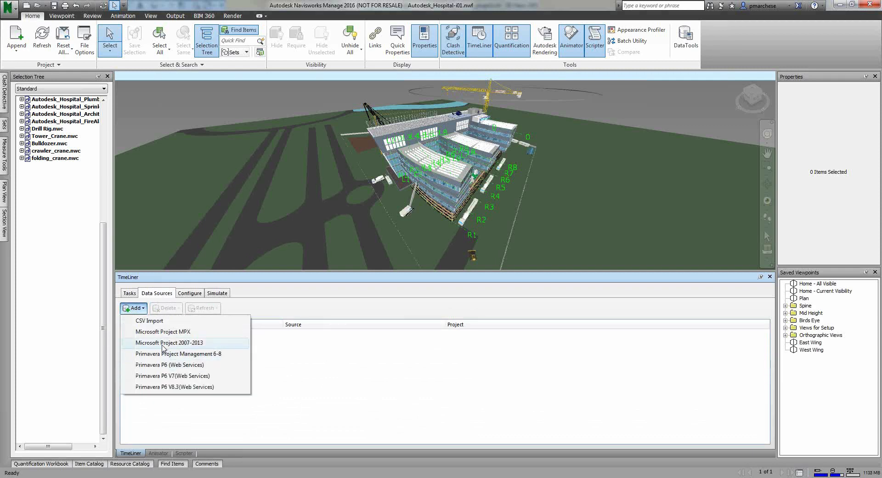
mouse_move(179, 320)
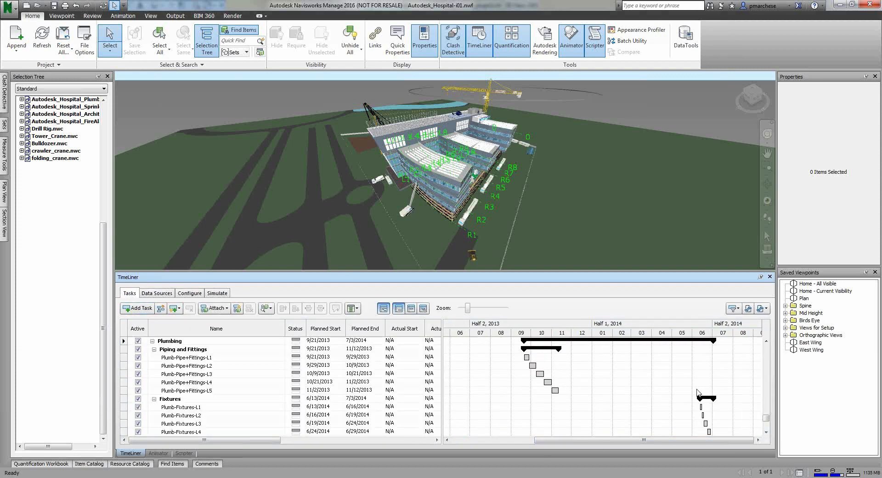
- Scroll the task list down and back up to the Site tasks
scroll("down", 3)
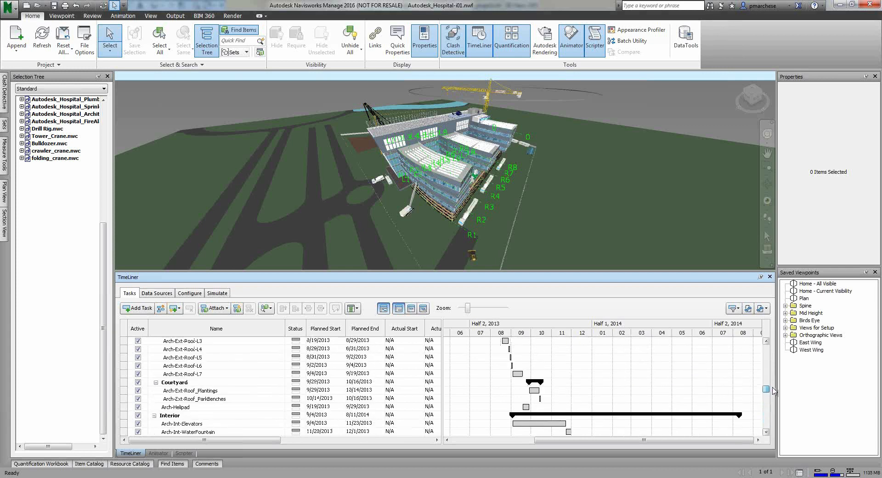
scroll("up", 3)
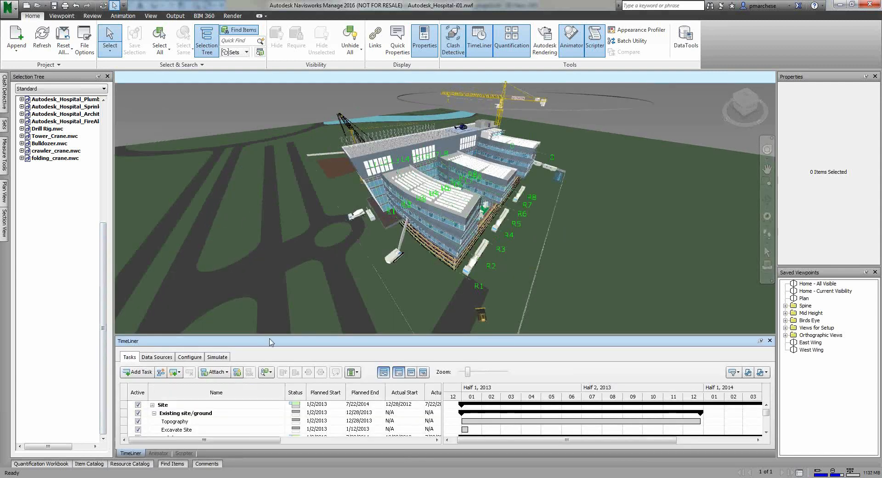
- Switch TimeLiner to simulation mode, starting at 1/2/2013 with zero costs
left_click(217, 356)
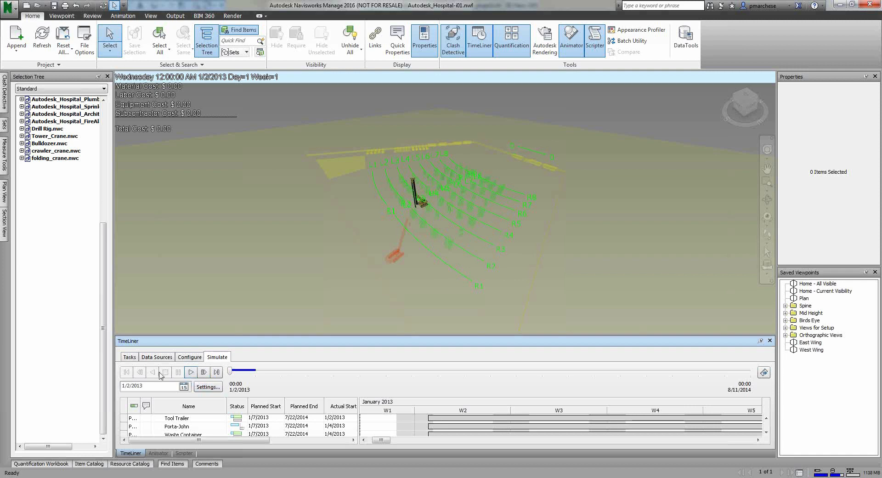
mouse_move(190, 371)
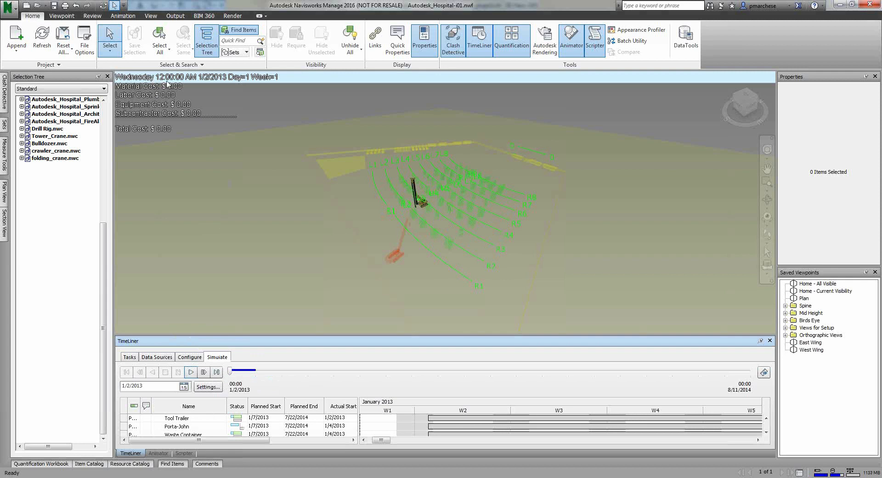
mouse_move(234, 205)
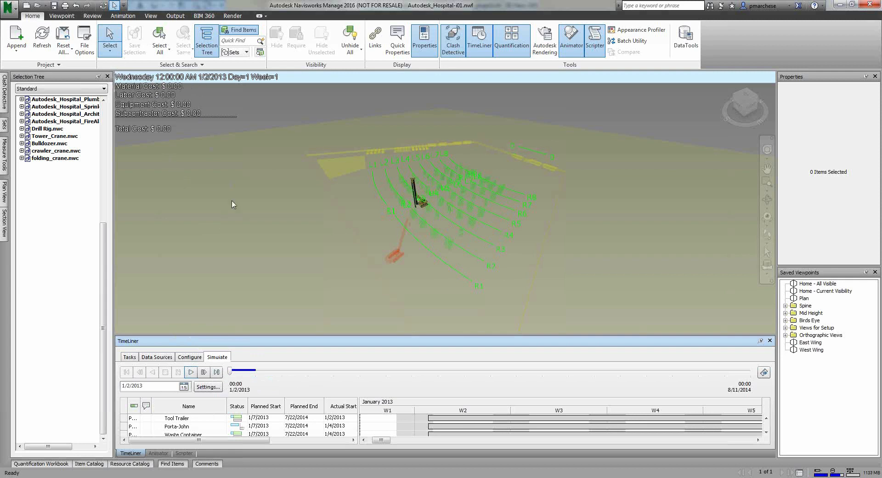
mouse_move(191, 371)
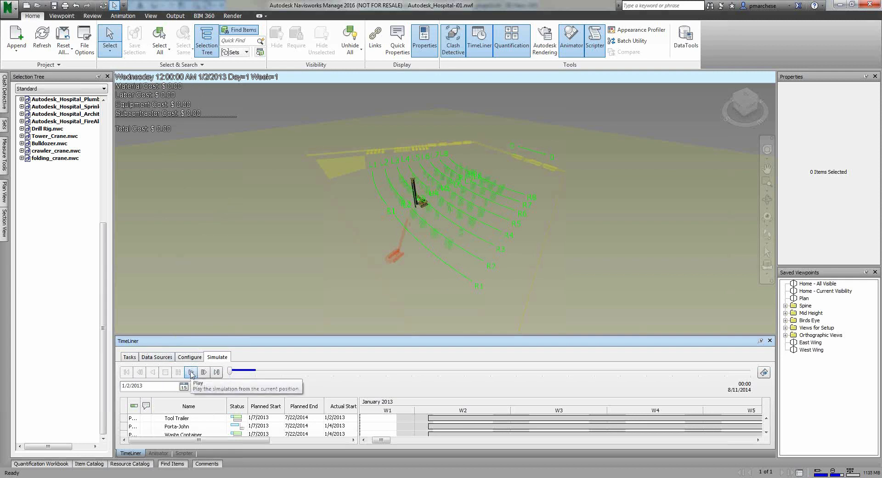
- Play the construction sequence to 8/11/2014, then return to the task list
left_click(191, 371)
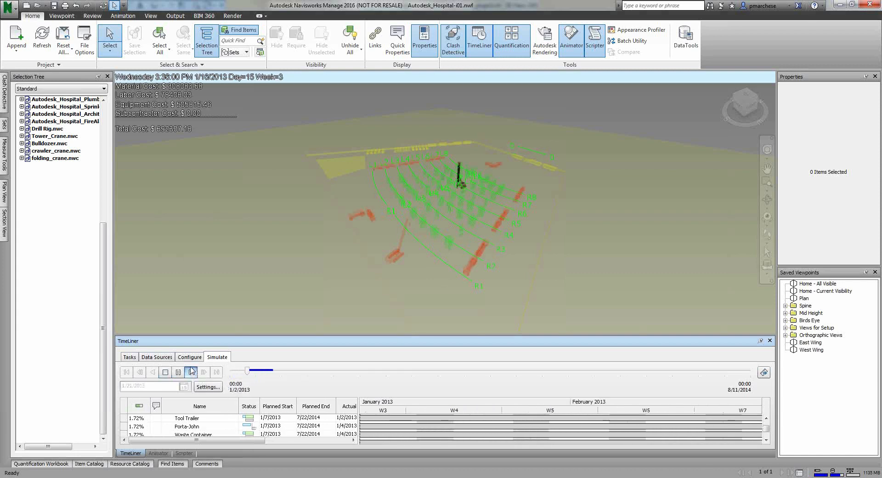
left_click(191, 371)
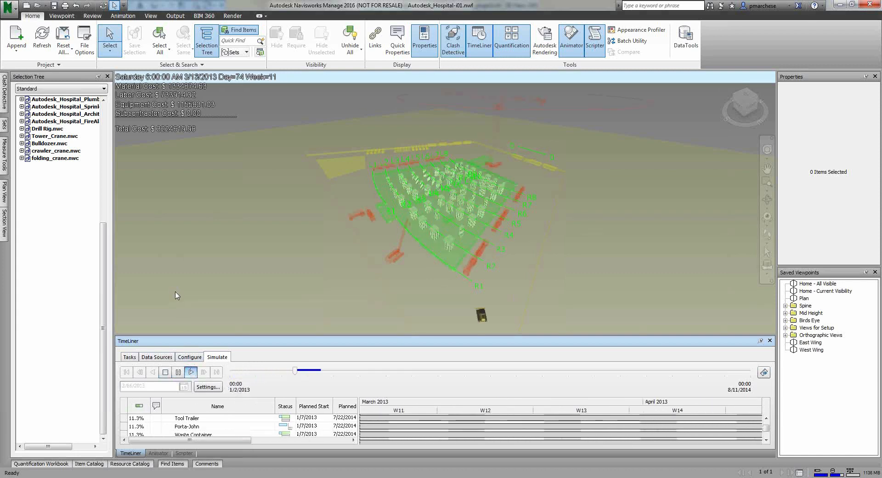
left_click(191, 371)
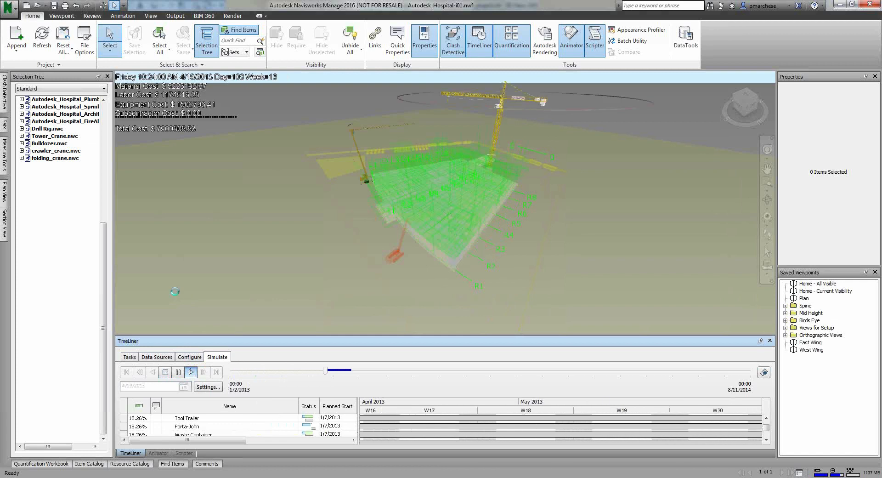
left_click(191, 371)
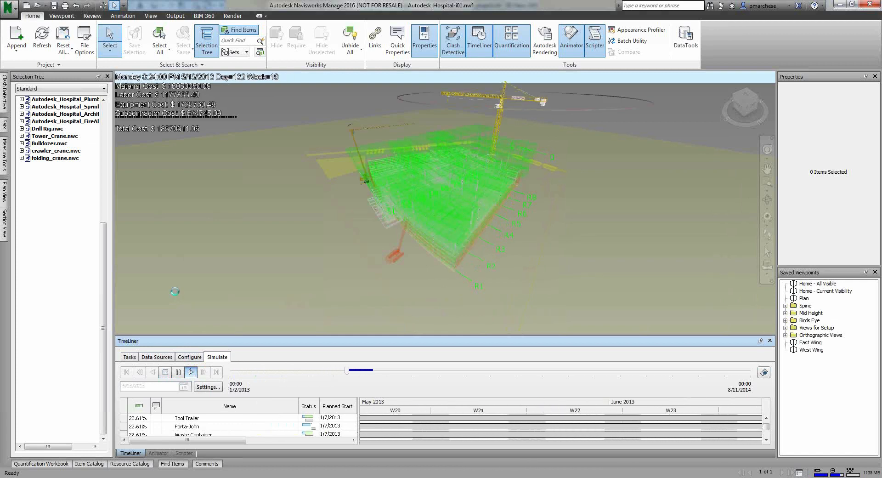
left_click(191, 372)
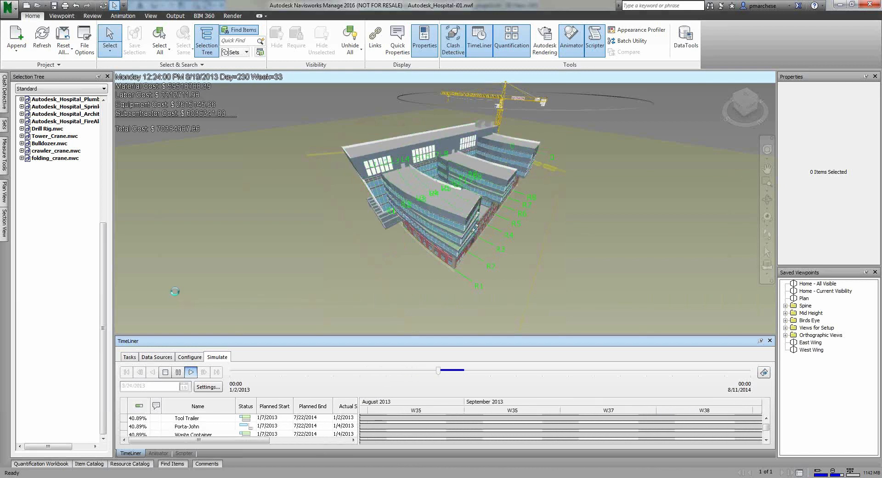
left_click(191, 371)
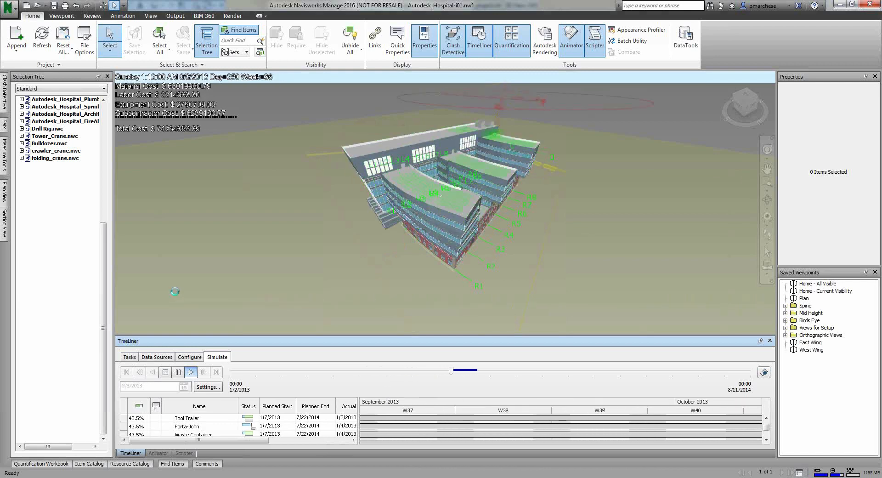
left_click(191, 372)
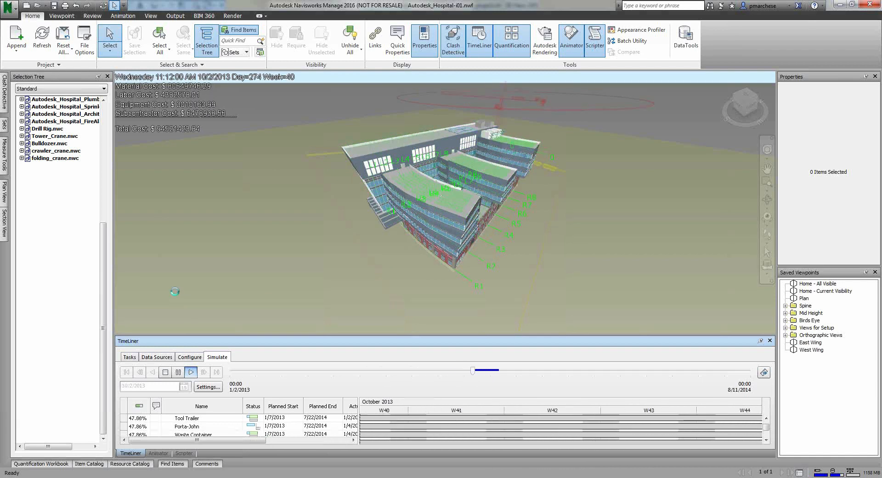
left_click(190, 371)
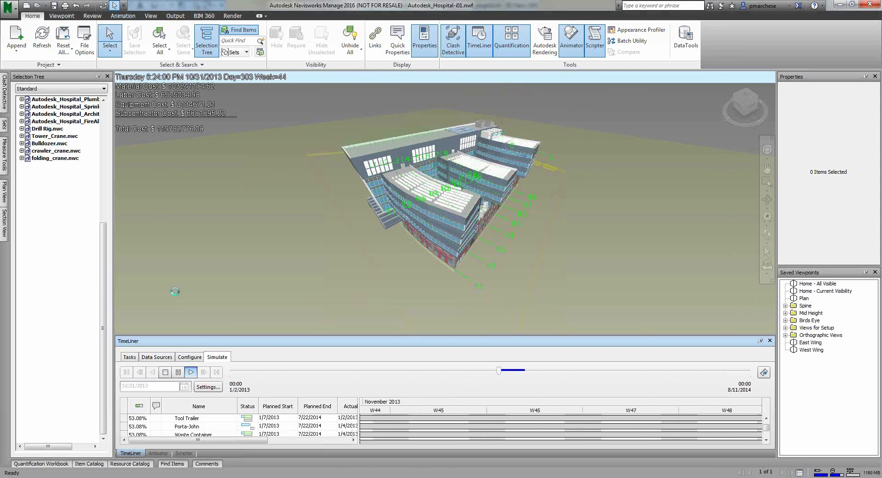
left_click(190, 371)
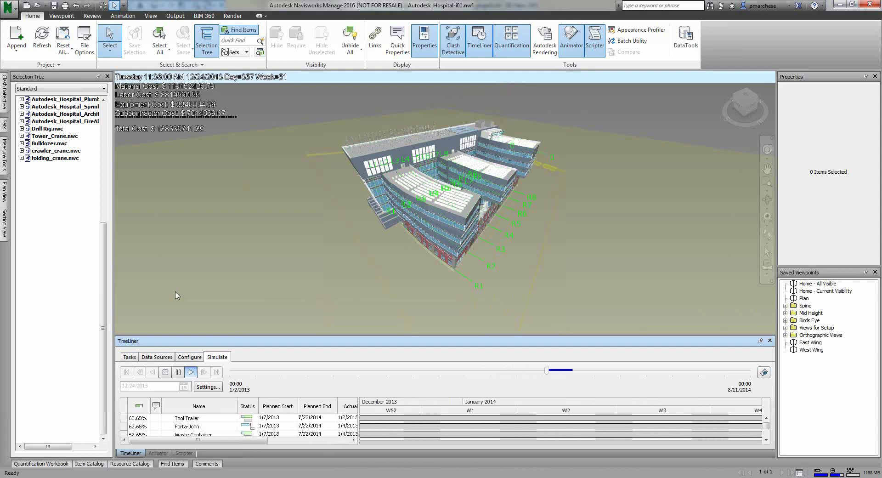
left_click(191, 372)
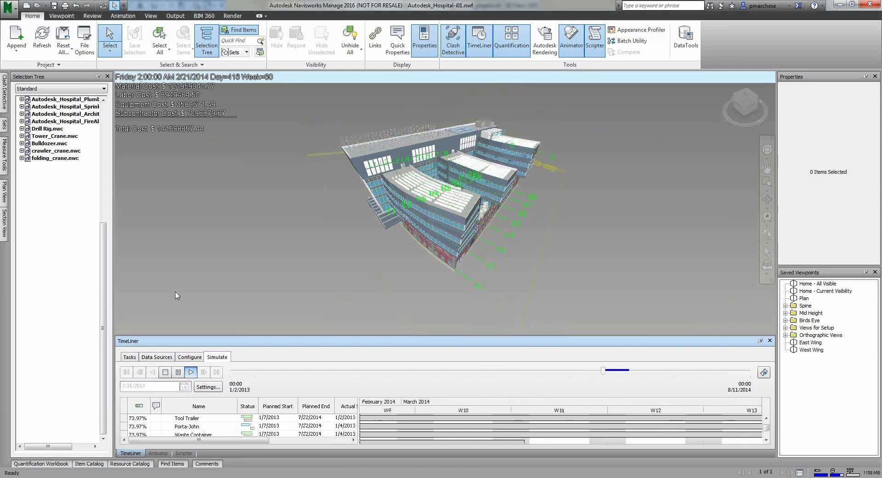
left_click(191, 372)
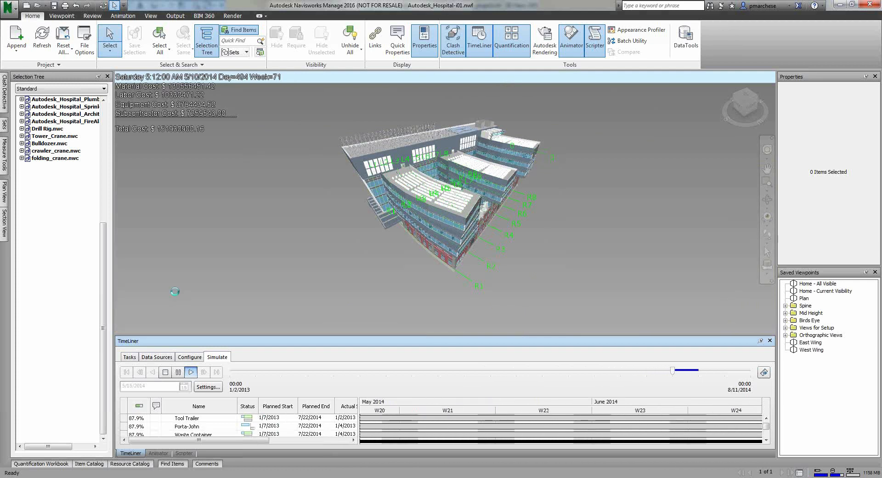
left_click(190, 371)
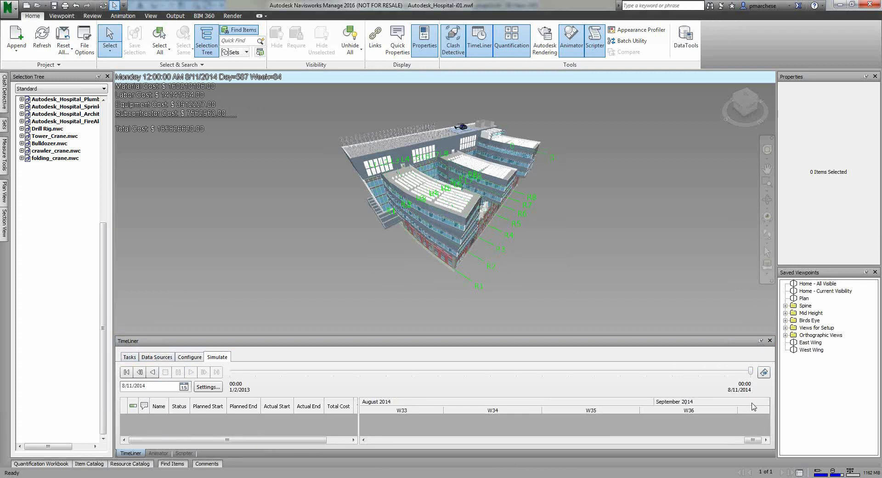
left_click(129, 356)
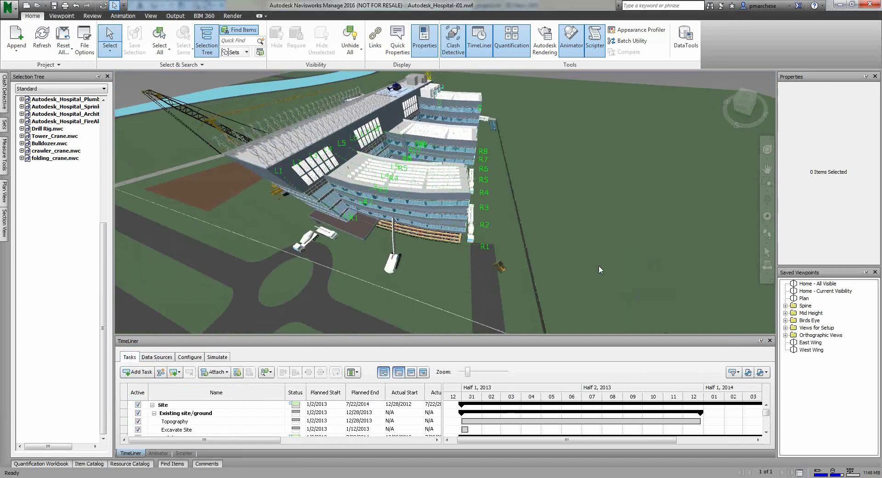
left_click_drag(599, 270, 358, 250)
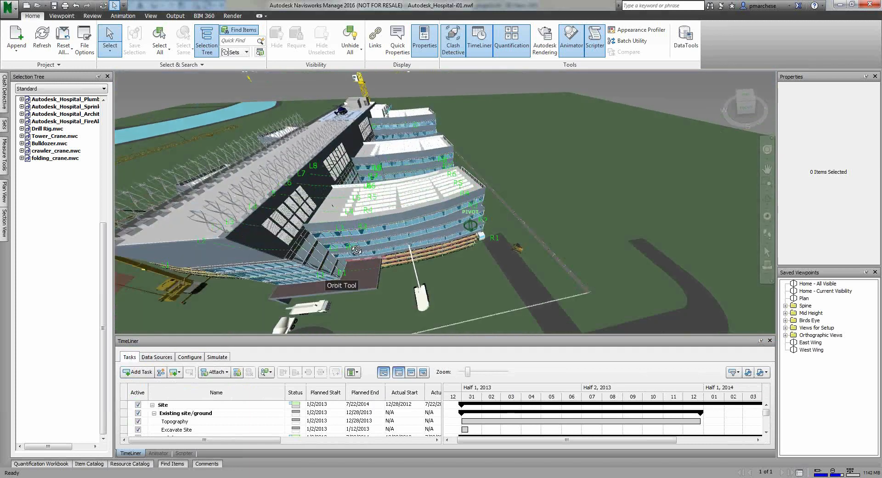
left_click_drag(355, 250, 512, 234)
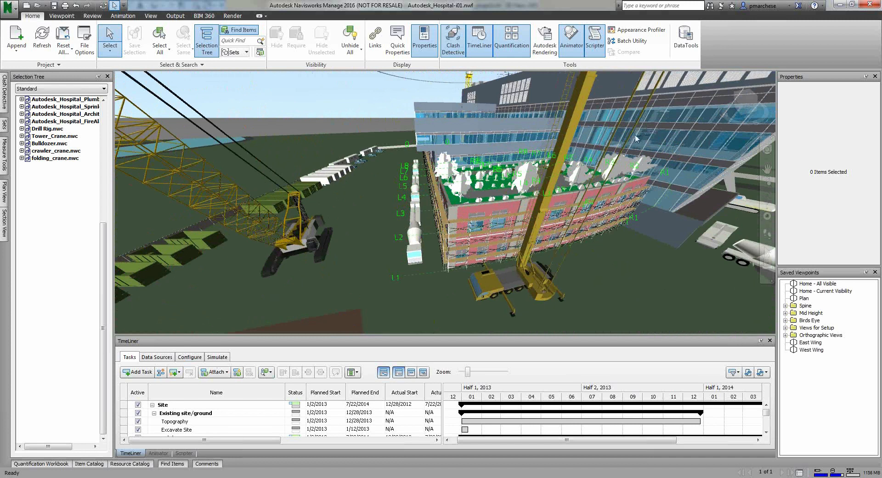
mouse_move(397, 248)
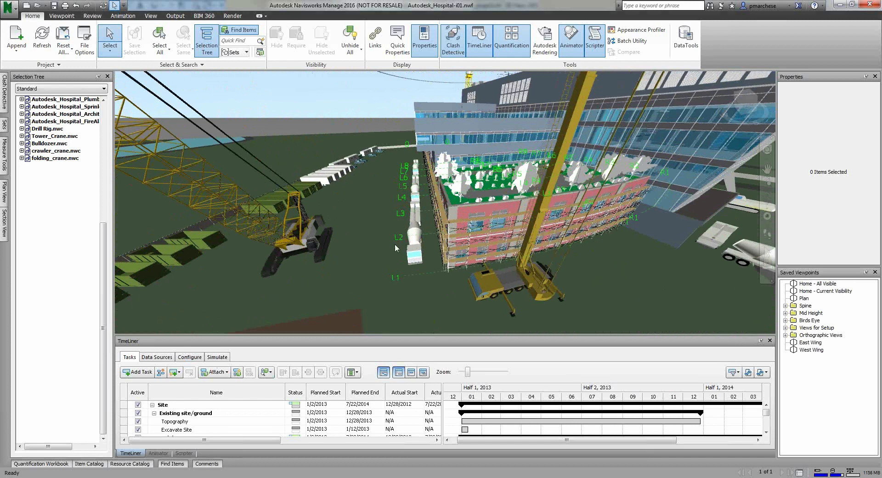
mouse_move(507, 189)
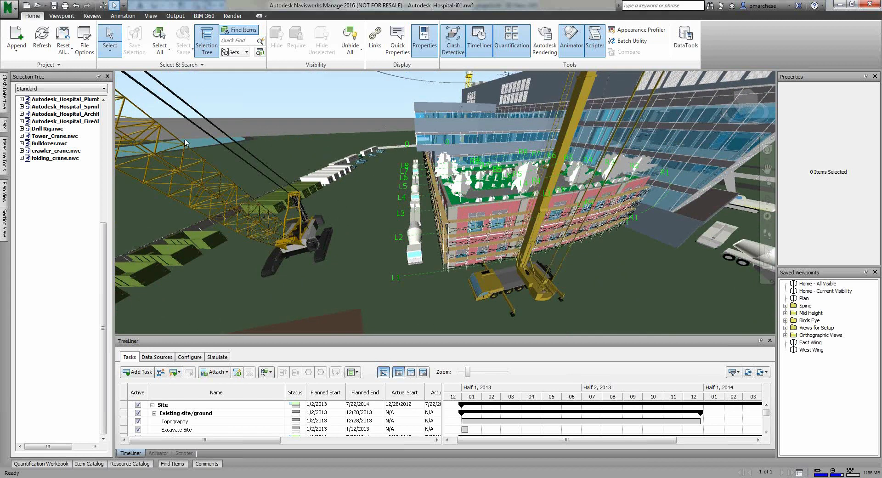
left_click(452, 40)
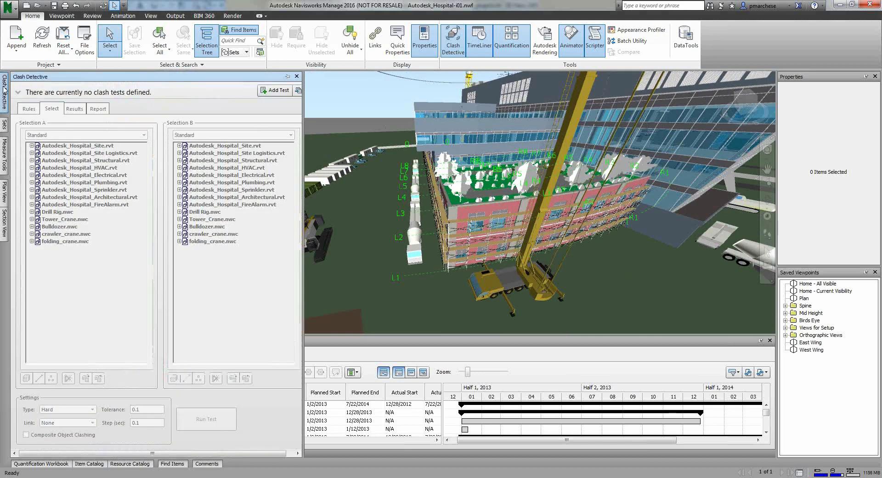
mouse_move(275, 90)
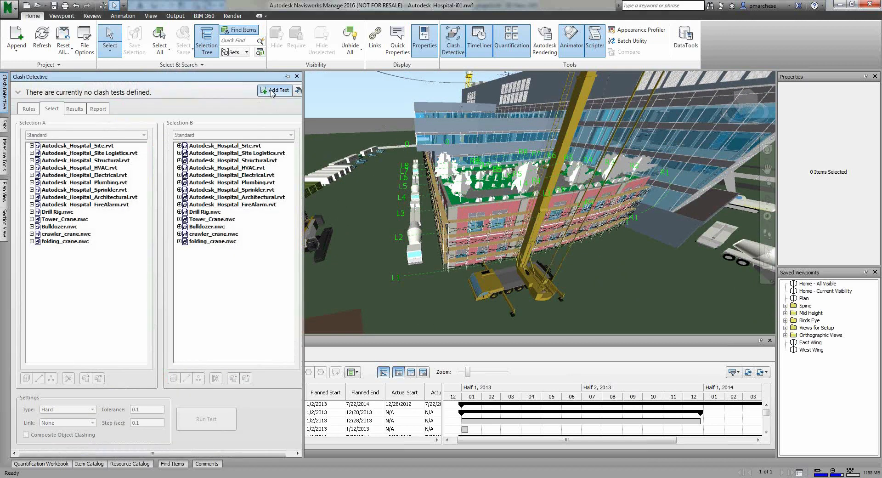
left_click(276, 90)
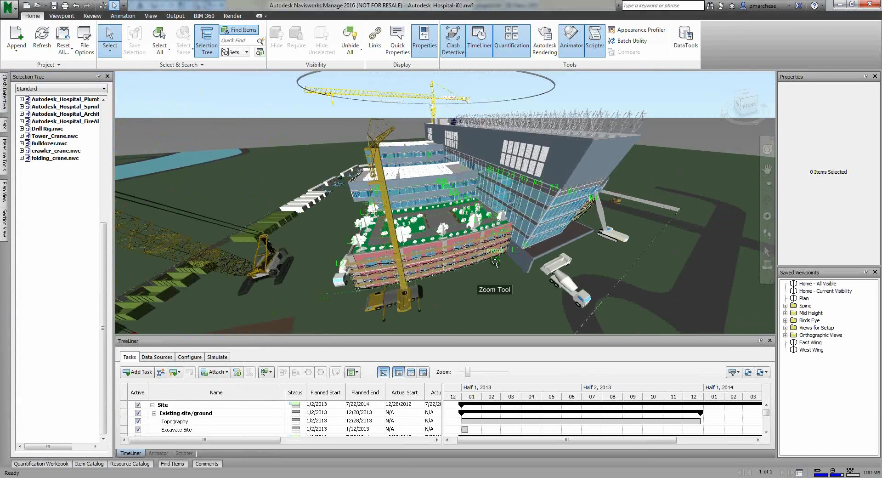
mouse_move(476, 290)
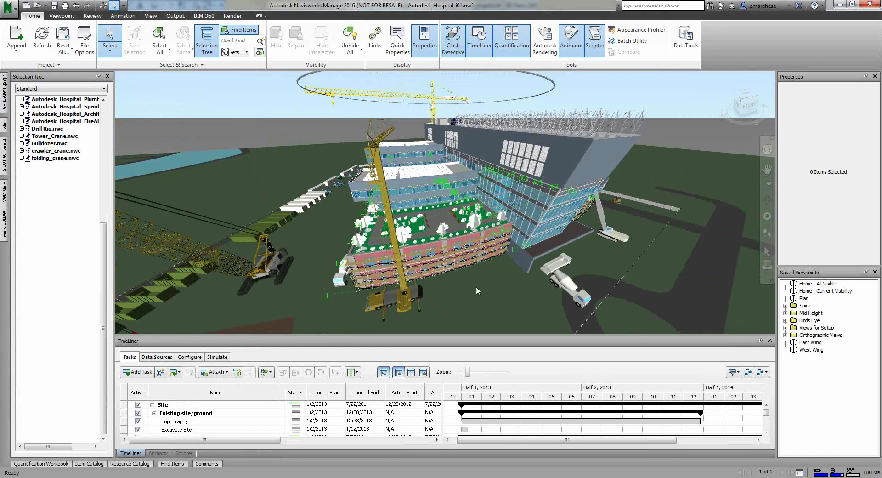
mouse_move(419, 296)
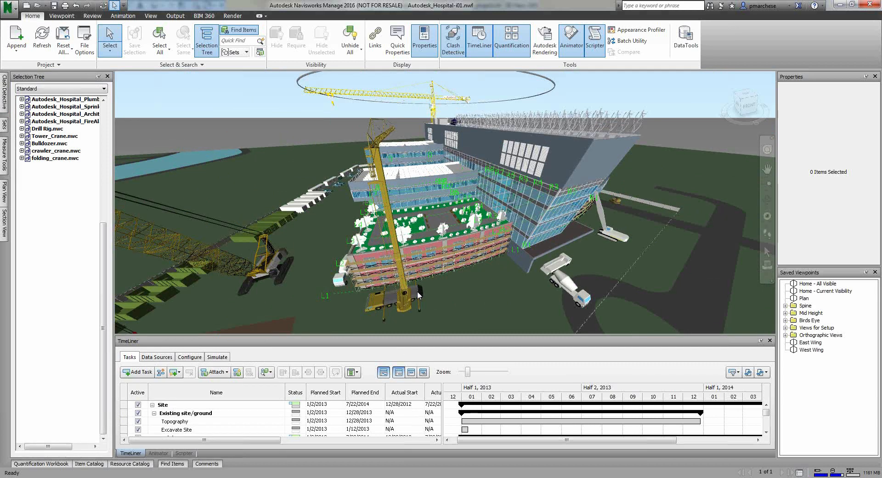
mouse_move(520, 314)
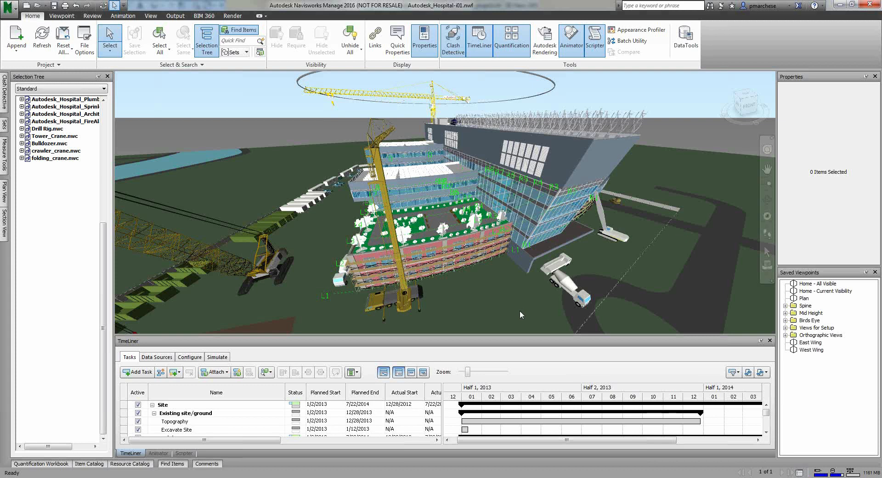
mouse_move(519, 313)
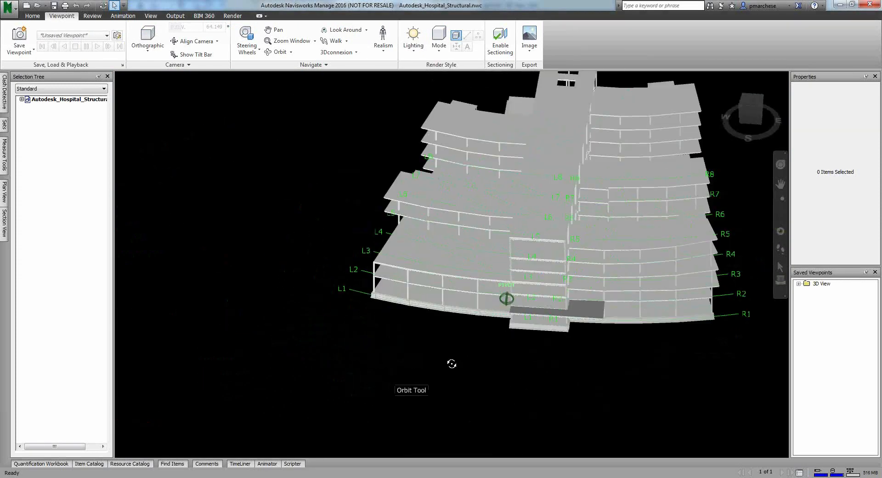
- Select Level 2, Level 5 and Level 2 TOS, then show saved selection sets
left_click_drag(506, 298, 544, 338)
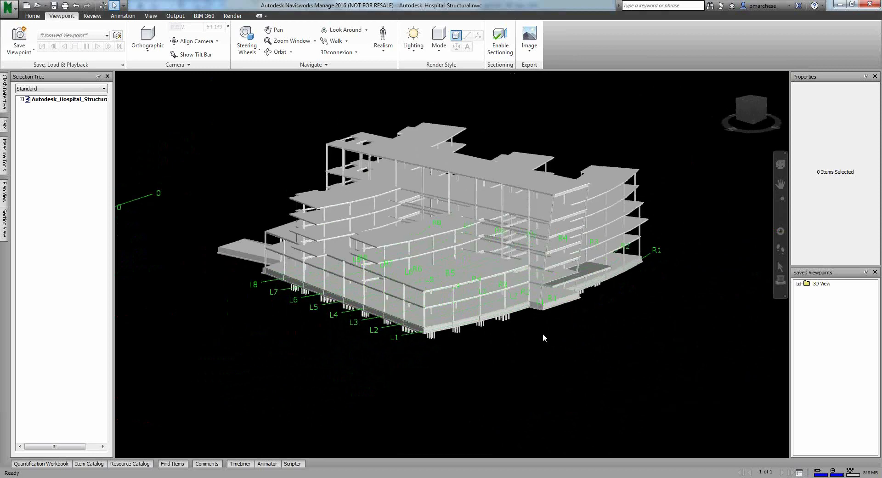
mouse_move(540, 335)
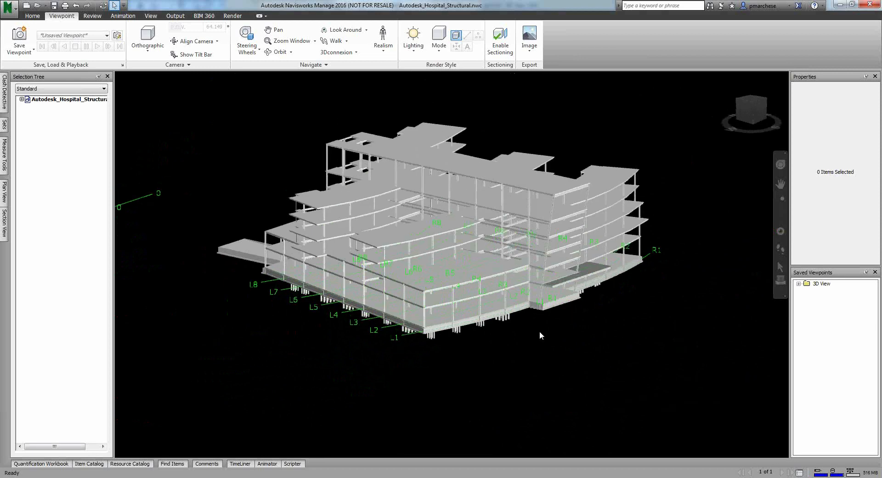
mouse_move(31, 106)
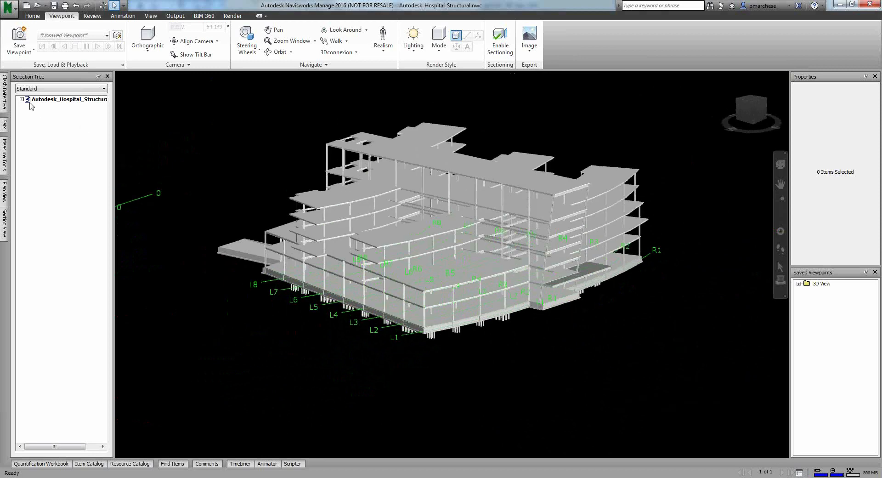
left_click(21, 100)
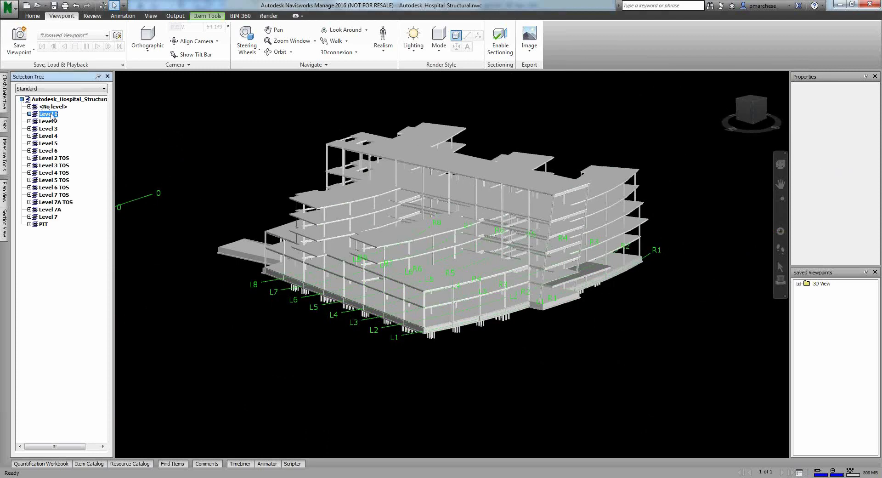
left_click(47, 120)
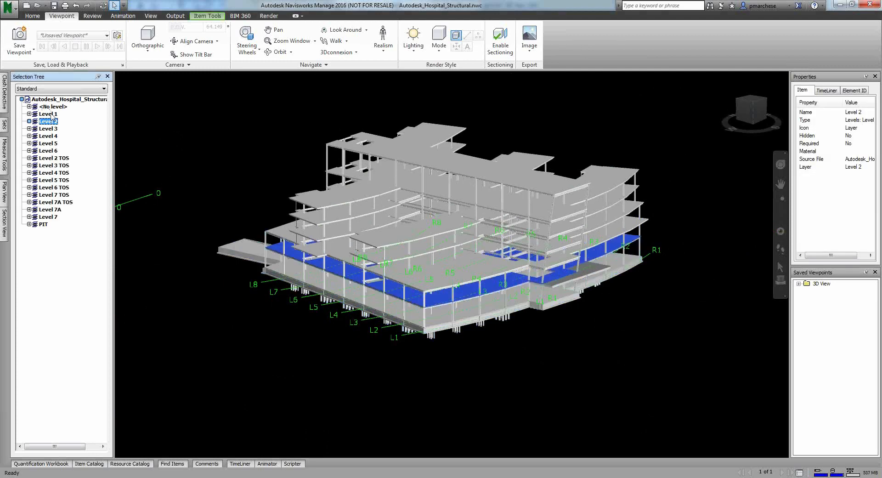
left_click(47, 150)
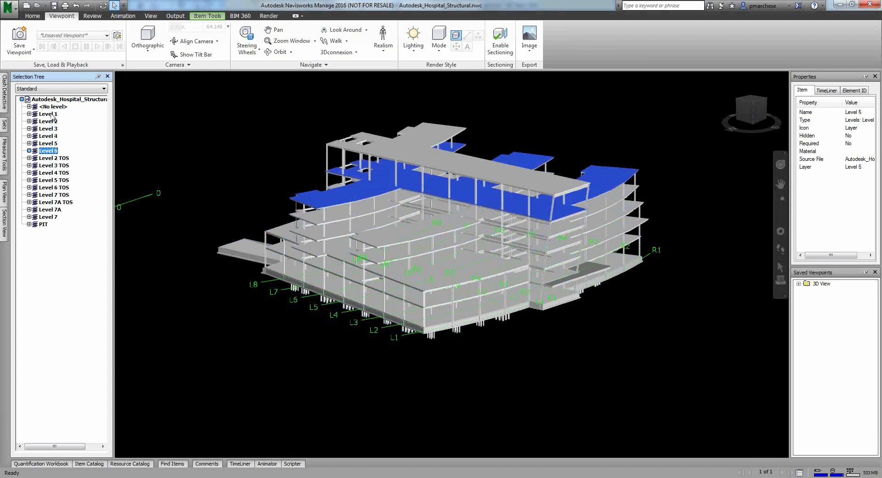
left_click(55, 157)
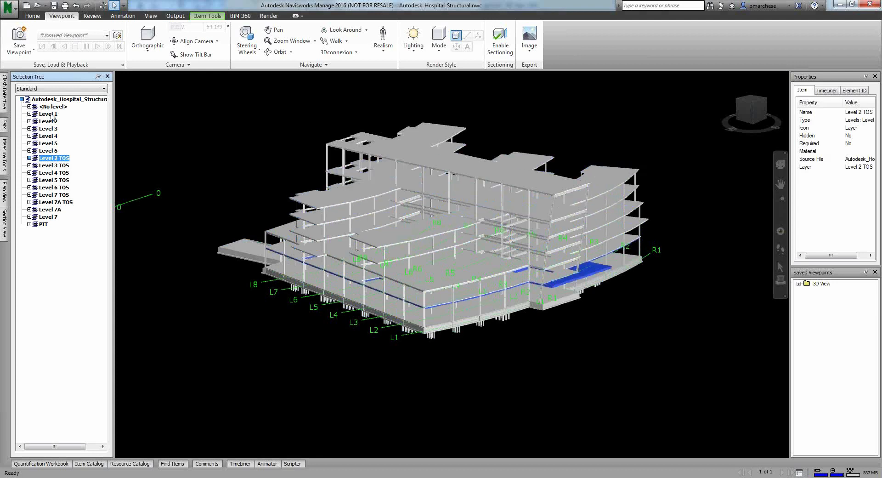
mouse_move(9, 133)
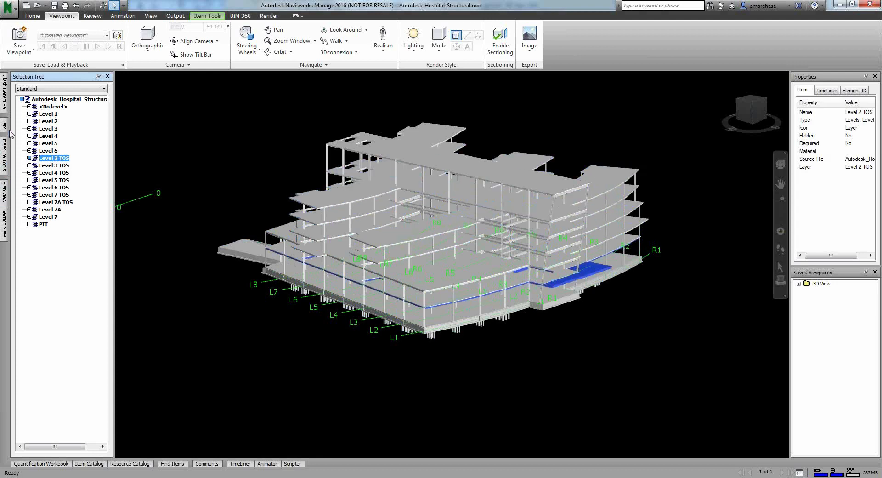
left_click(4, 120)
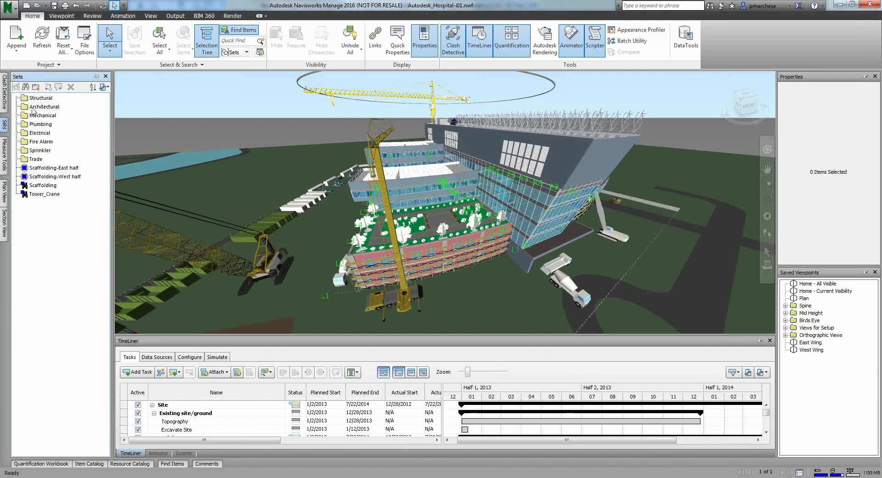
- Switch back to the structural model's expanded level list
left_click(24, 106)
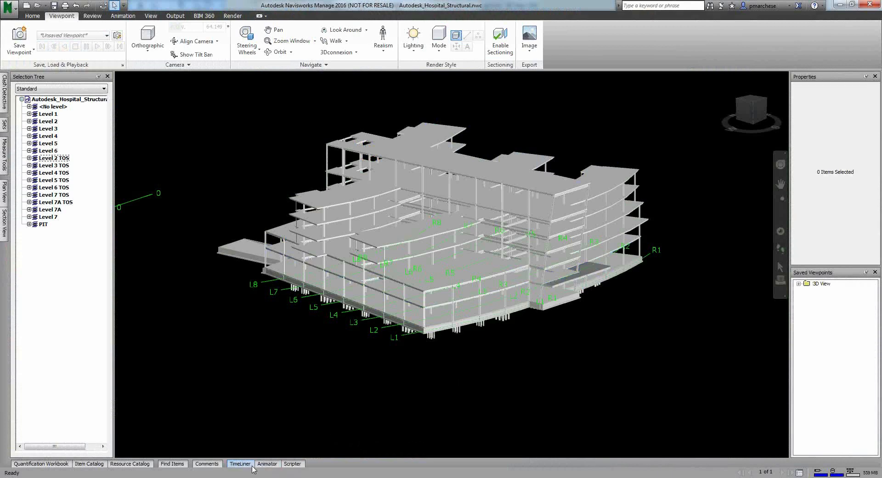
- Open TimeLiner, check the empty Data Sources import list, and return to Tasks
left_click(239, 463)
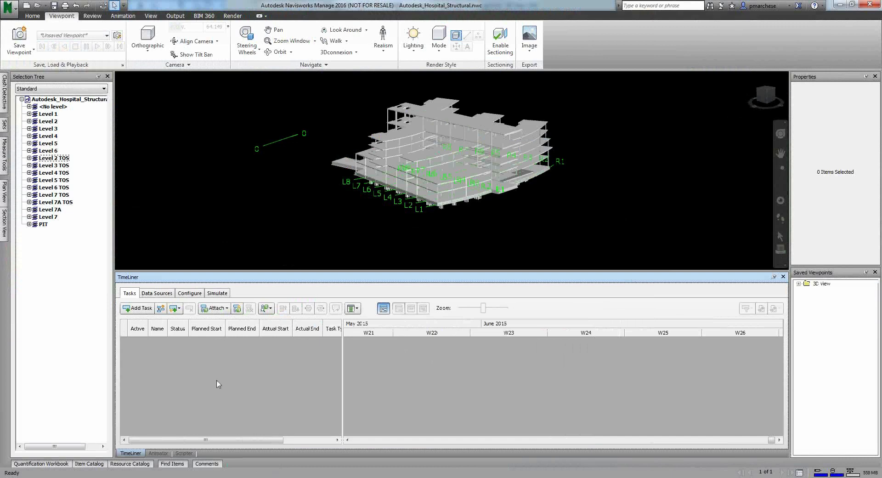
mouse_move(189, 345)
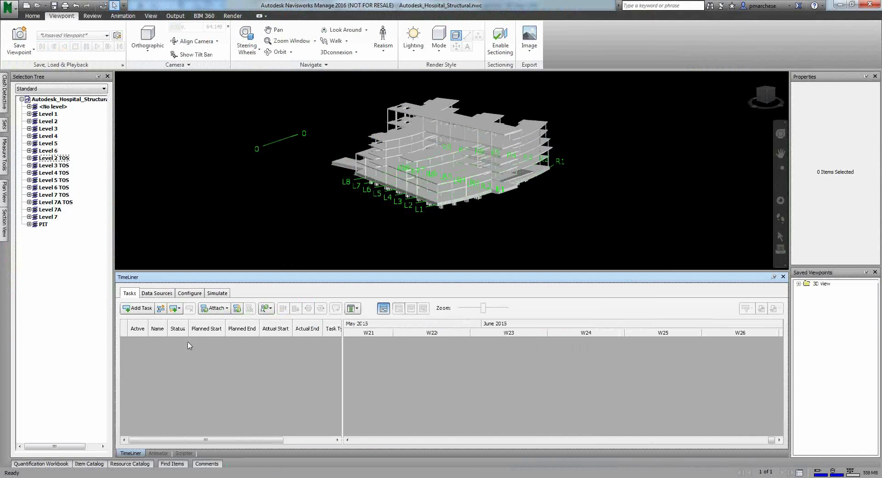
left_click(157, 293)
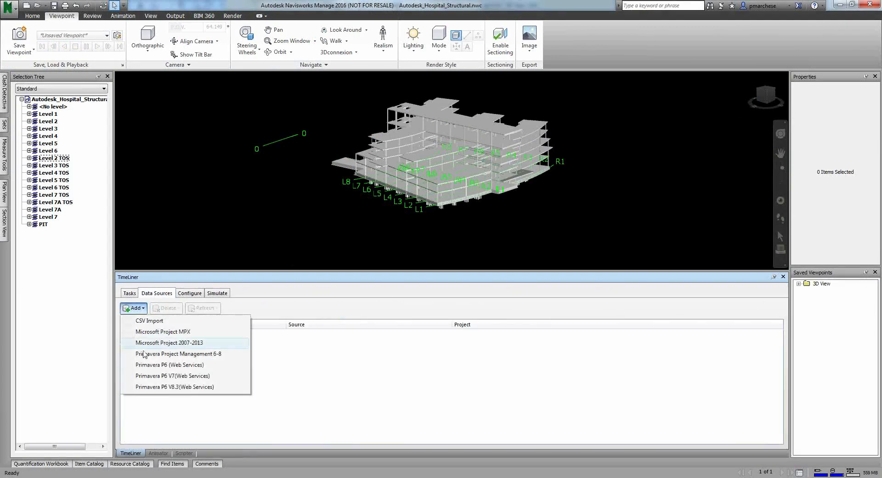
mouse_move(365, 321)
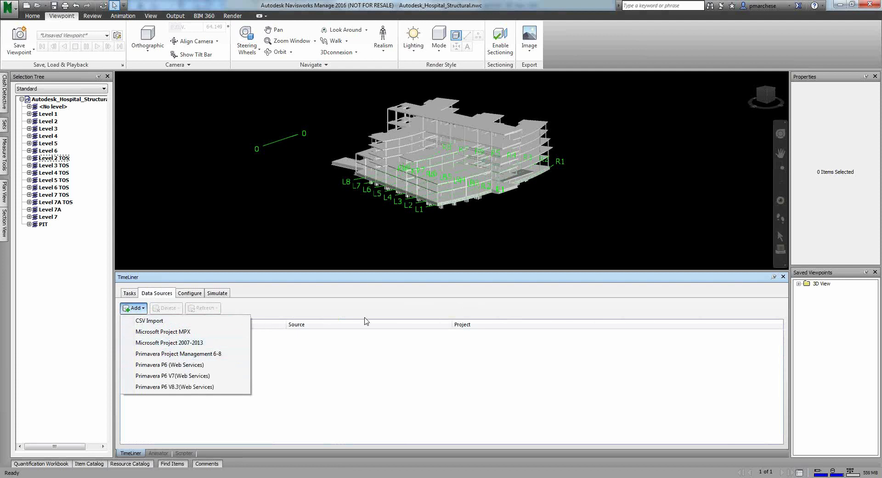
mouse_move(419, 375)
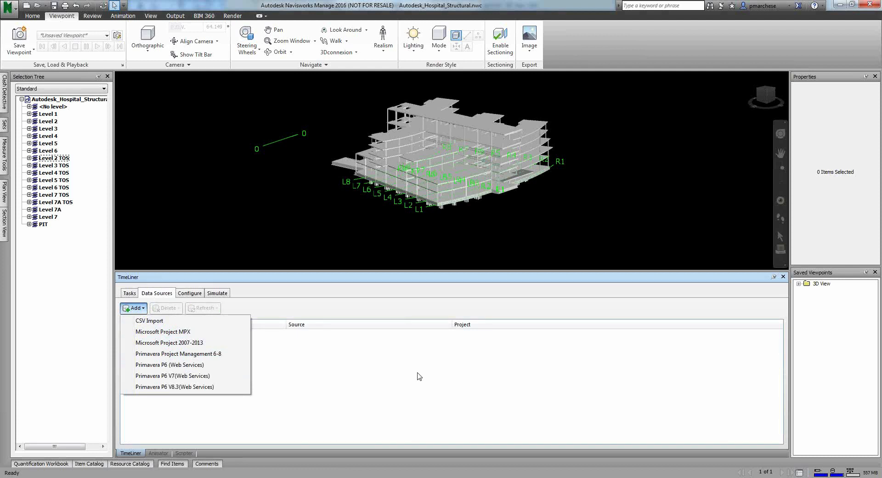
left_click(344, 368)
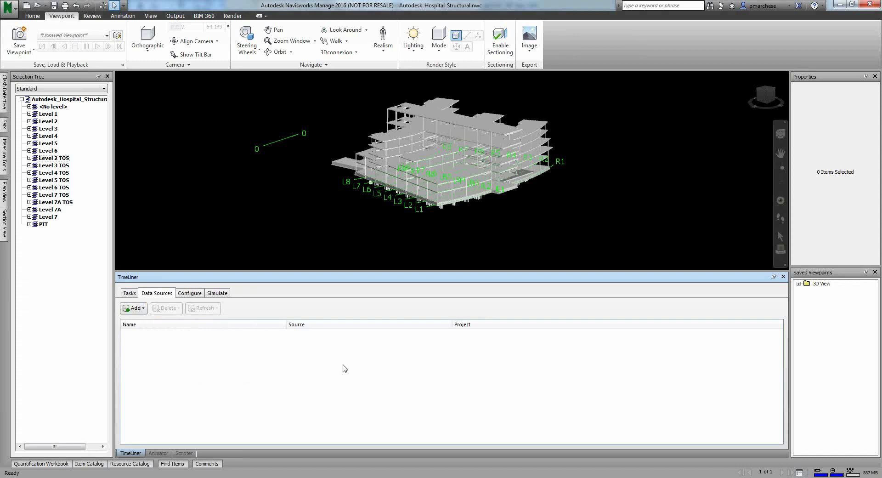
left_click(129, 293)
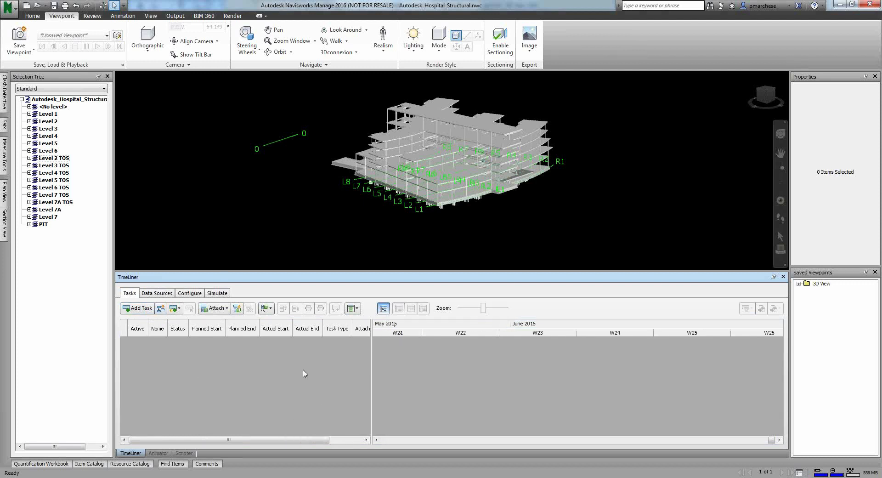
mouse_move(140, 309)
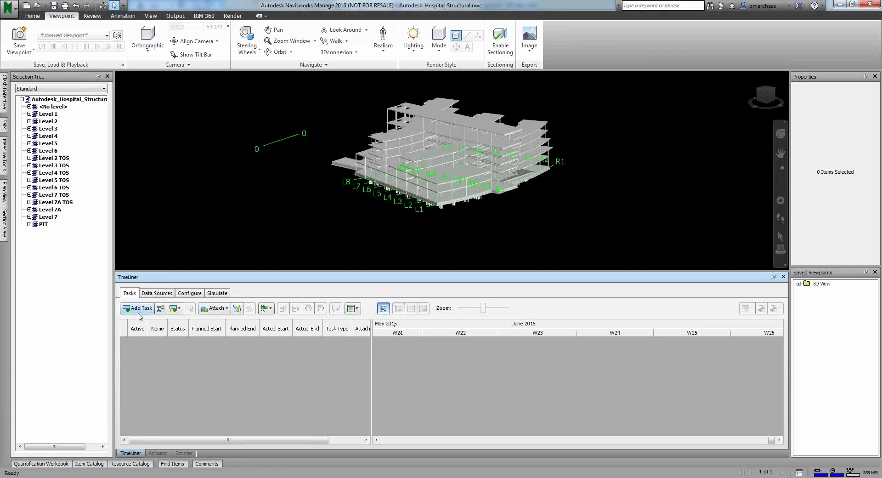
mouse_move(161, 308)
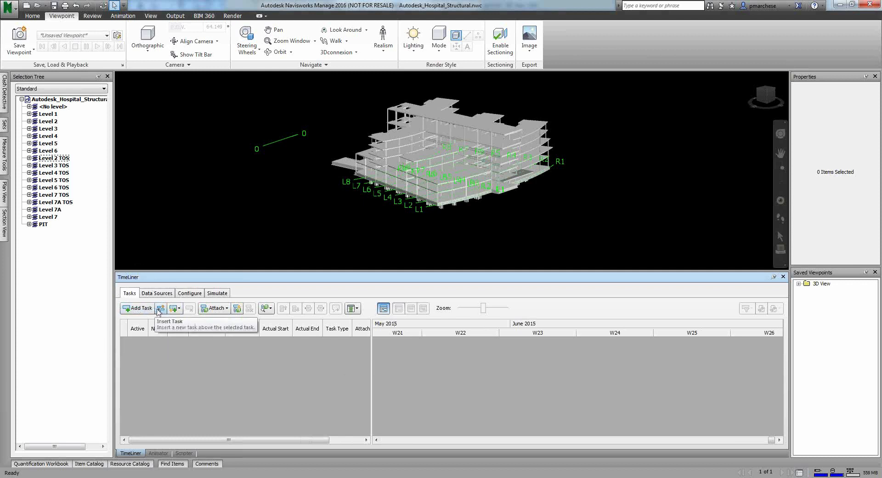
- Auto-generate a TimeLiner task for every topmost item, Level 6 through PIT
left_click(179, 307)
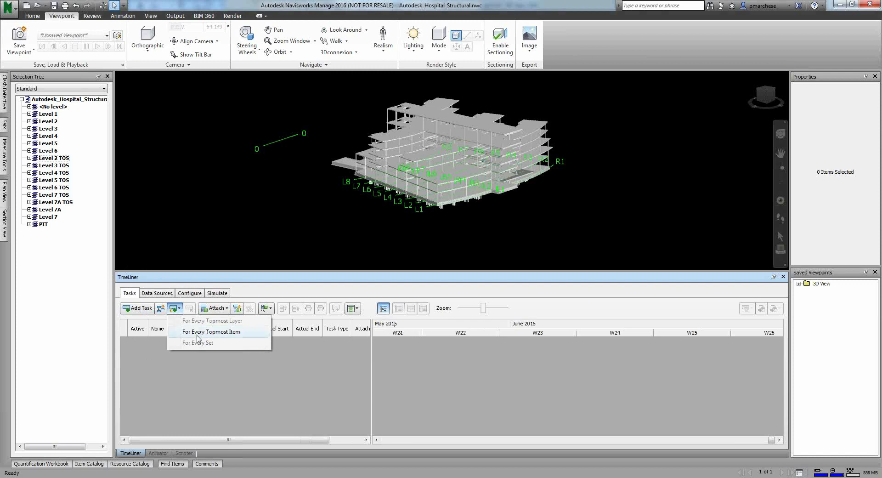
mouse_move(211, 333)
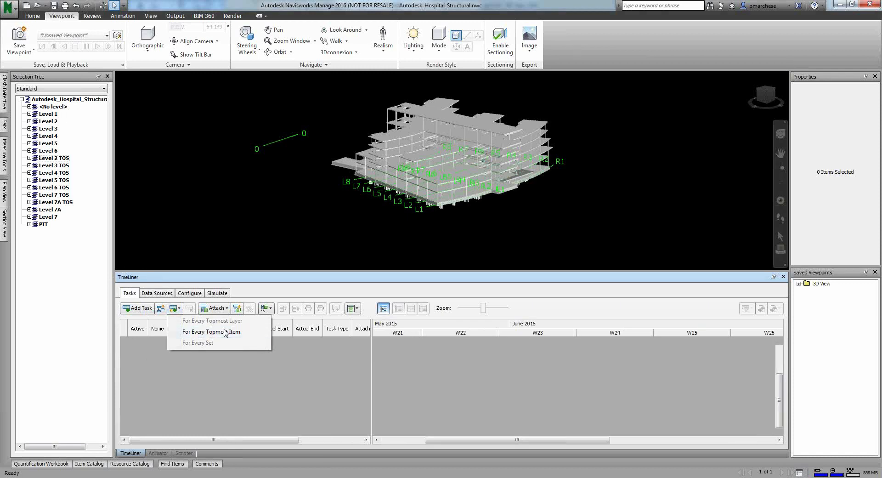
left_click(211, 330)
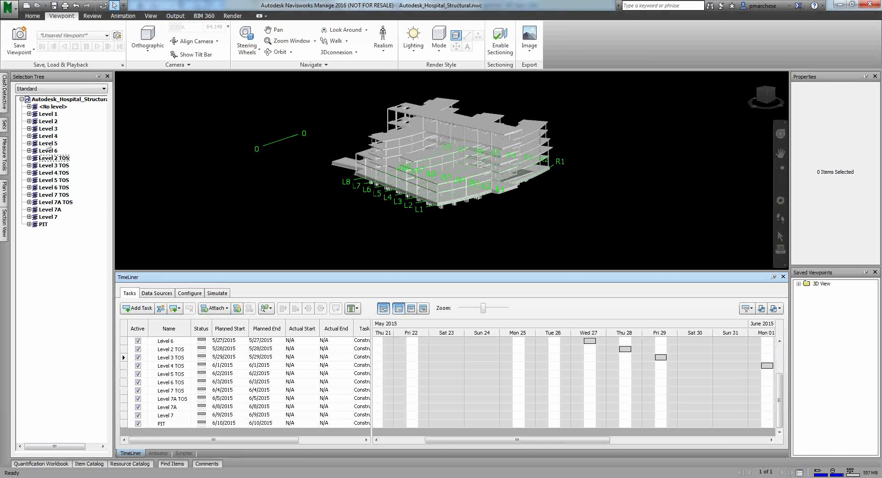
mouse_move(176, 349)
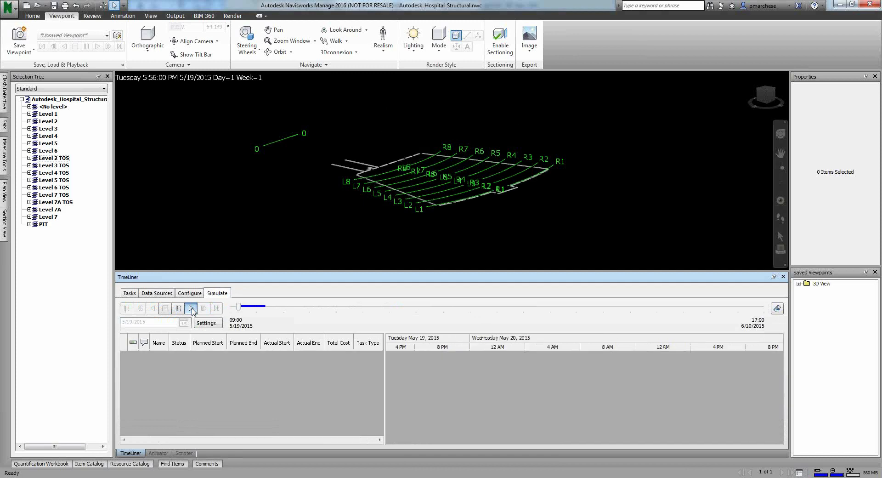
- Play the structural simulation to 6/10/2015, then return to the task list
left_click(191, 308)
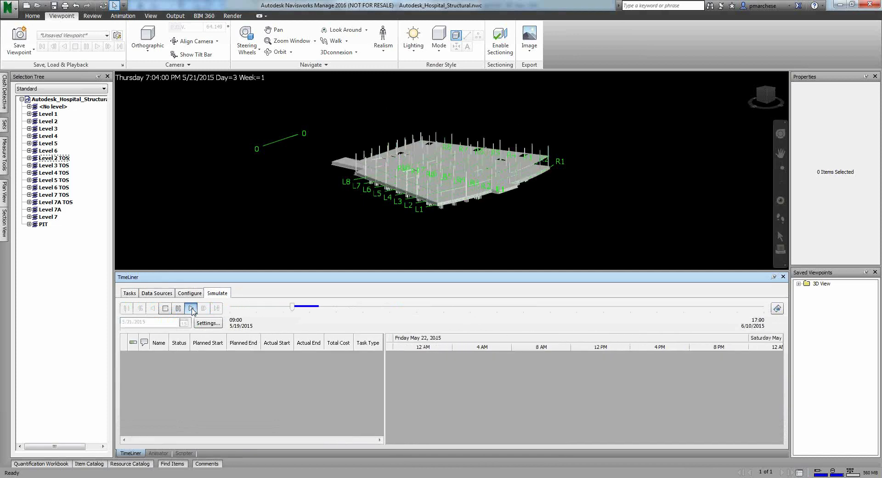
left_click(191, 307)
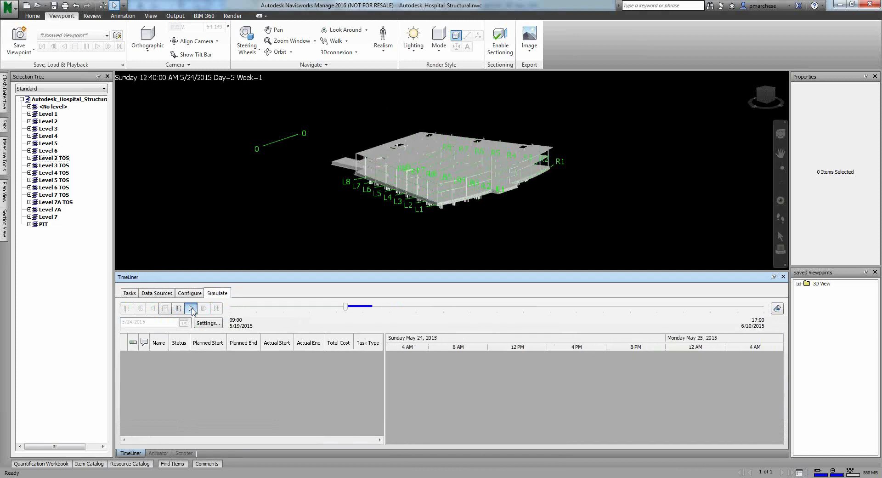
left_click(190, 308)
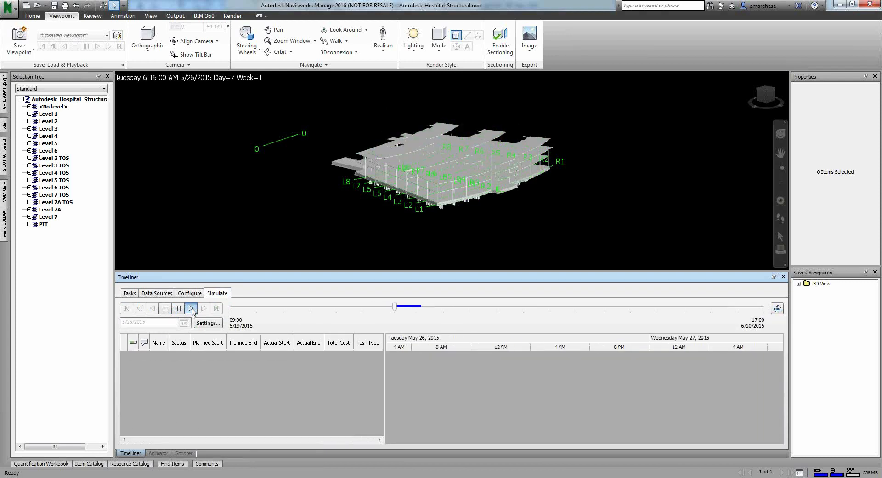
left_click(191, 308)
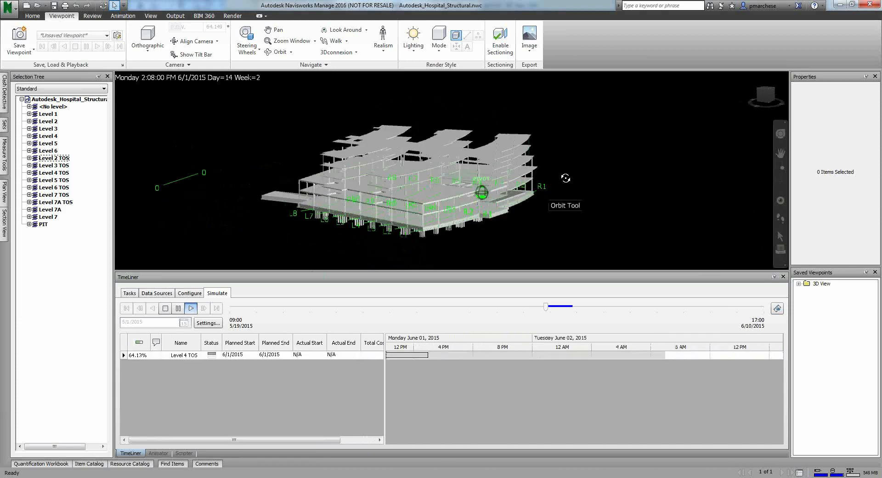
left_click(190, 308)
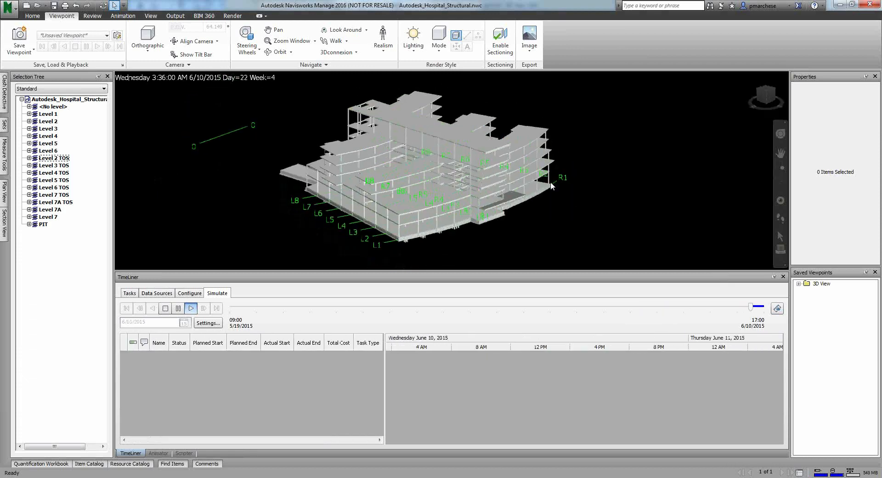
left_click(191, 308)
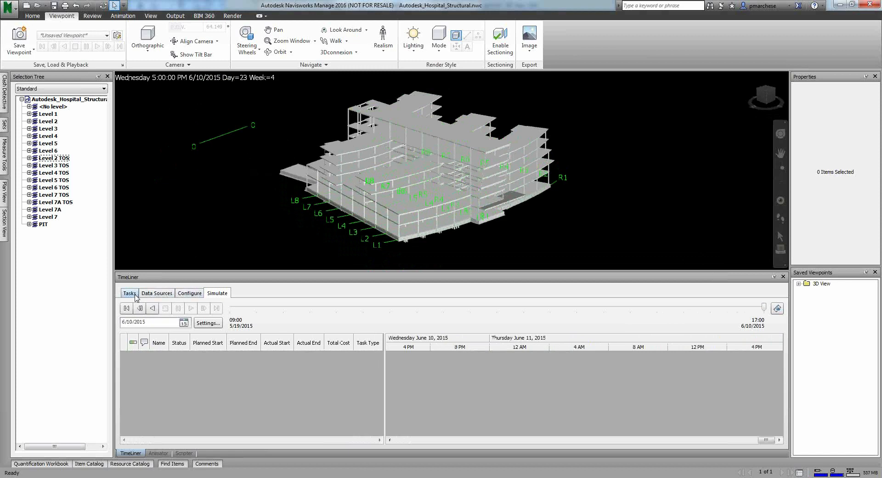
left_click(129, 293)
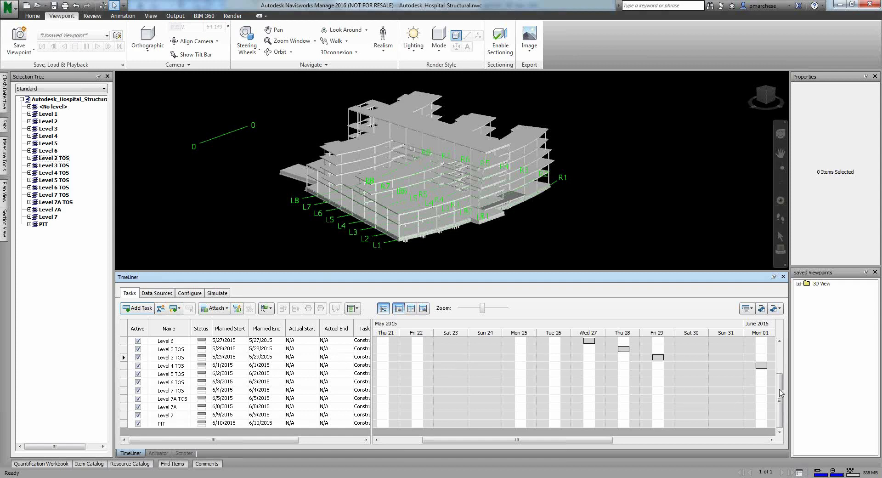
- Select the Level 2 TOS task and move it up directly beneath Level 2
left_click(165, 348)
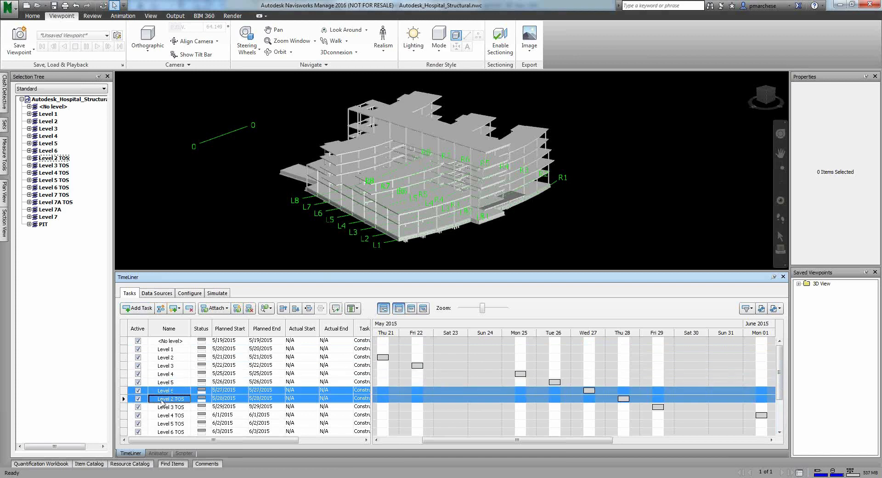
left_click(169, 398)
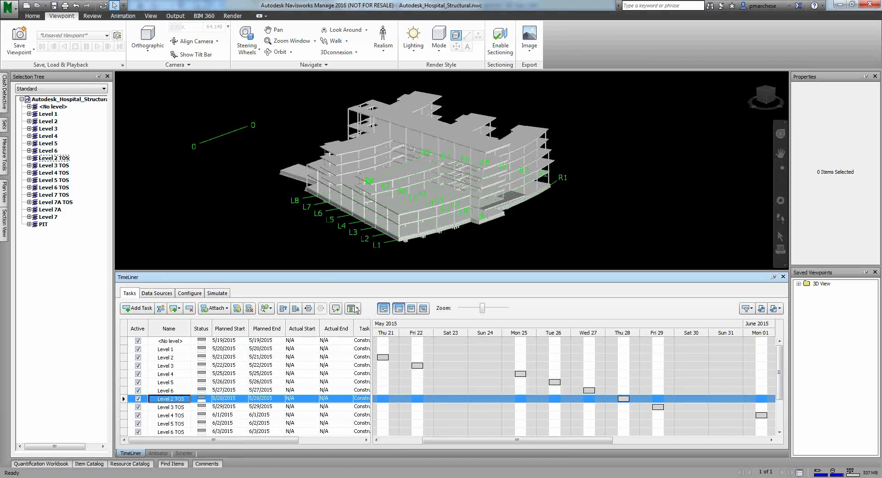
left_click(282, 308)
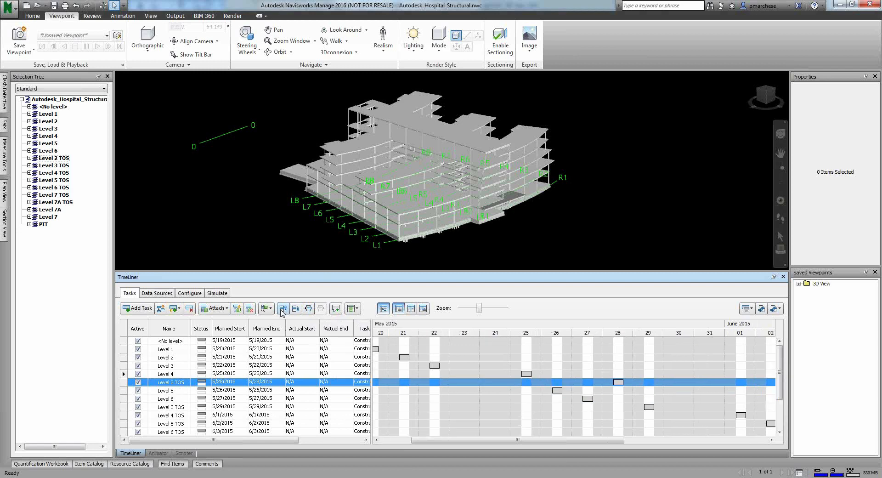
scroll("up", 3)
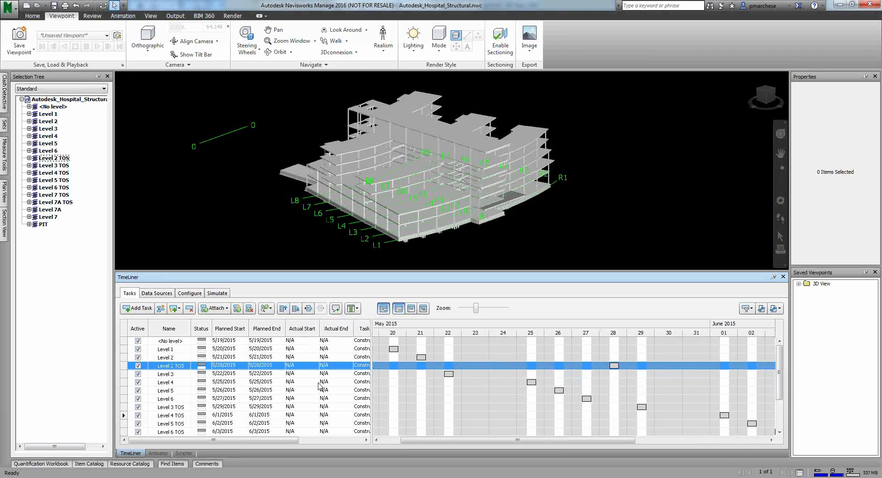
mouse_move(429, 363)
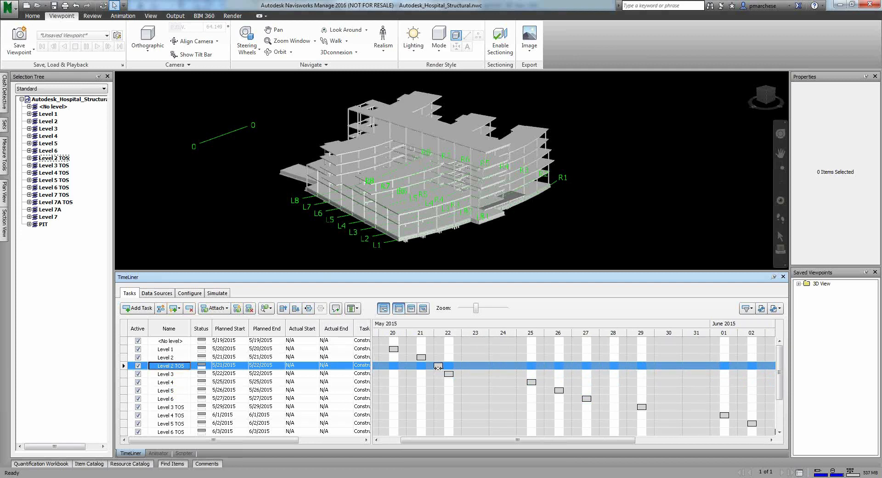
mouse_move(543, 400)
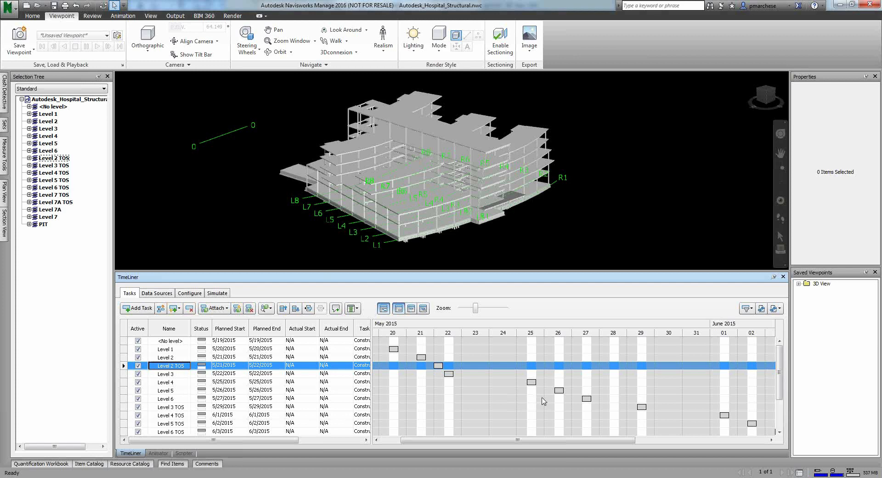
mouse_move(229, 336)
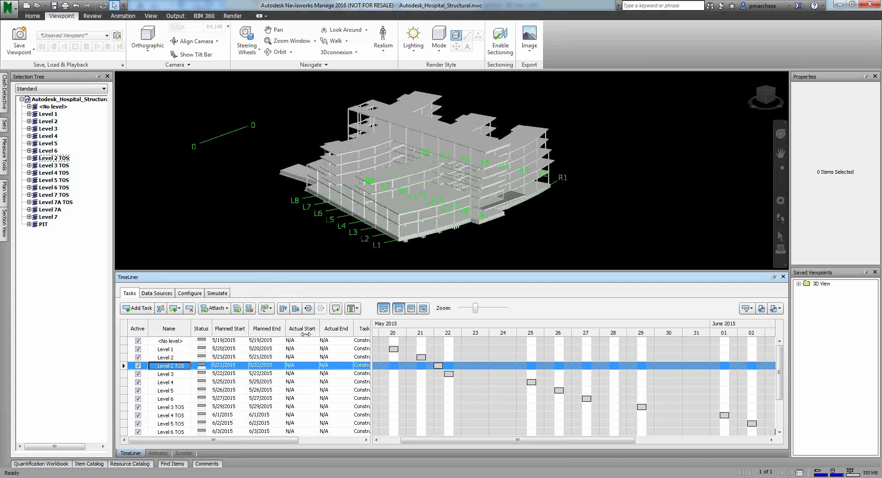
mouse_move(328, 373)
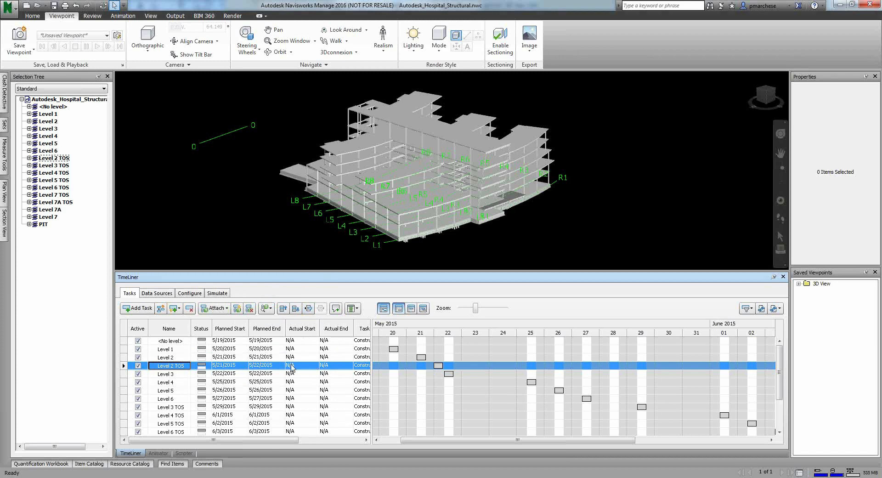
- Give Level 2 TOS actual dates 5/19/2015 to 5/22/2015 and review the task rows
left_click(301, 365)
type("5/19/2015")
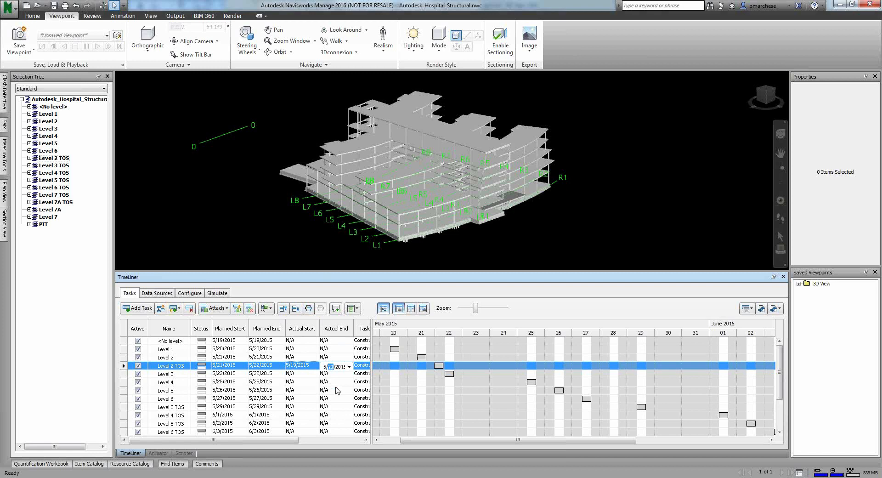
left_click(423, 308)
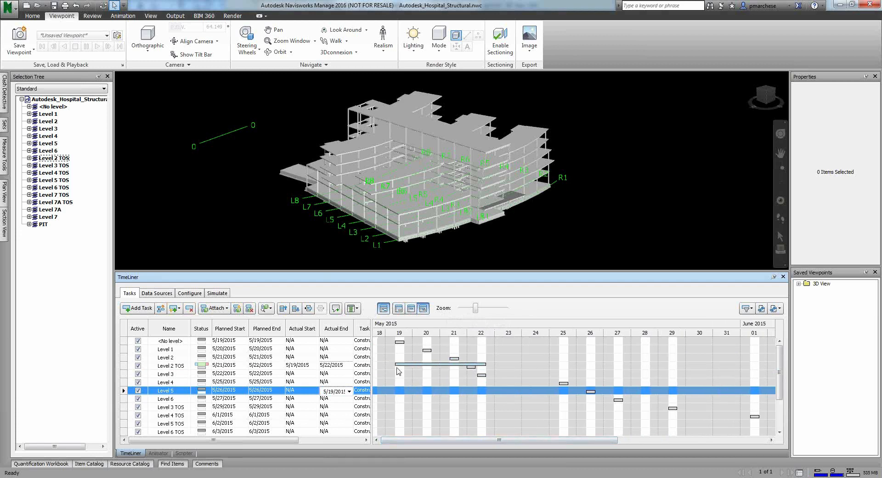
left_click(168, 364)
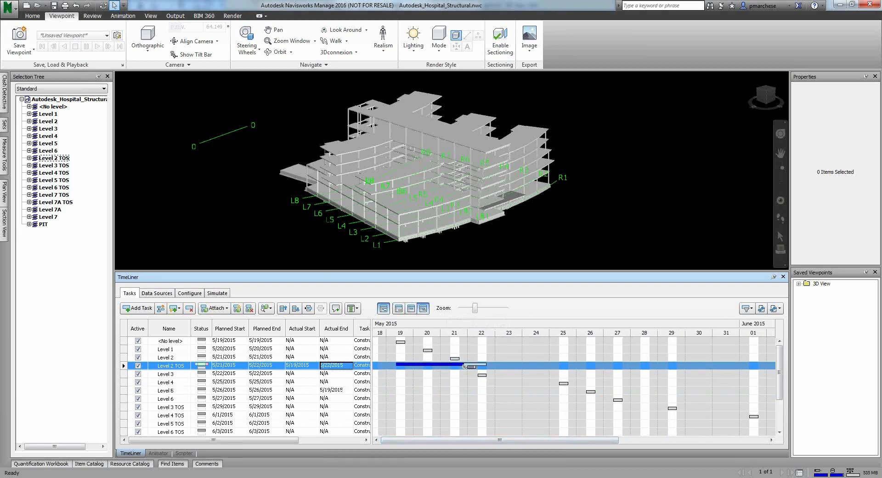
left_click(168, 382)
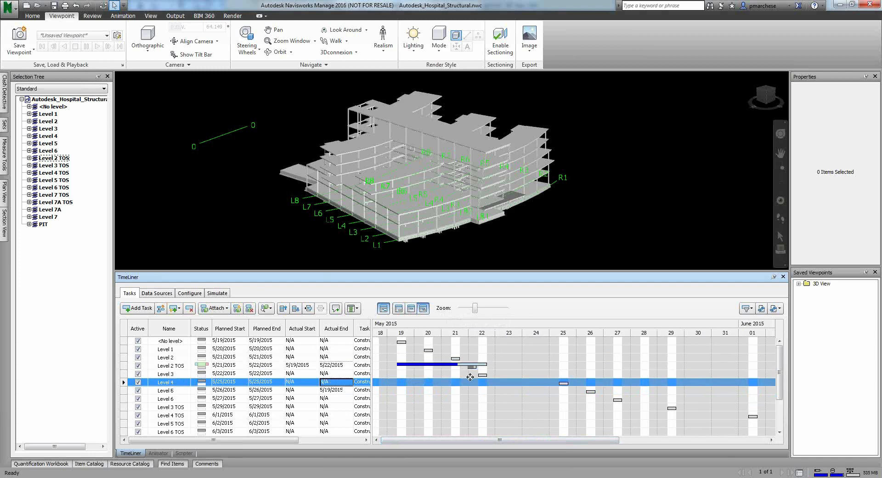
mouse_move(452, 394)
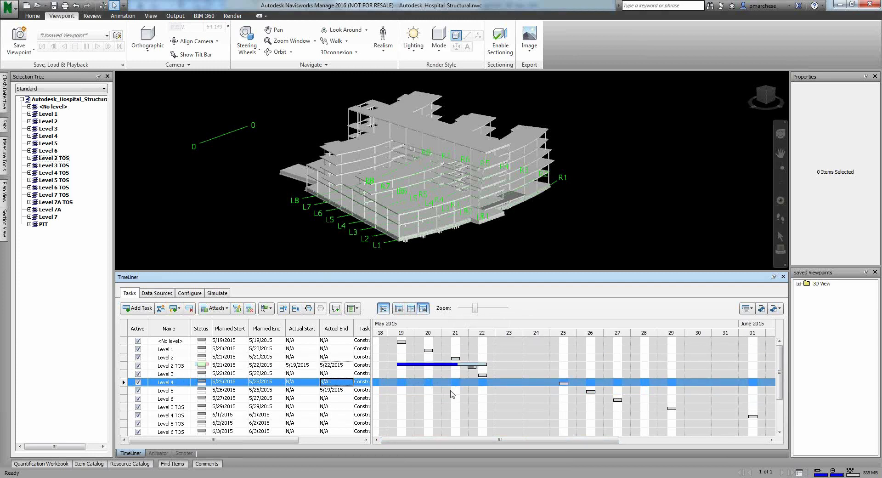
left_click(166, 373)
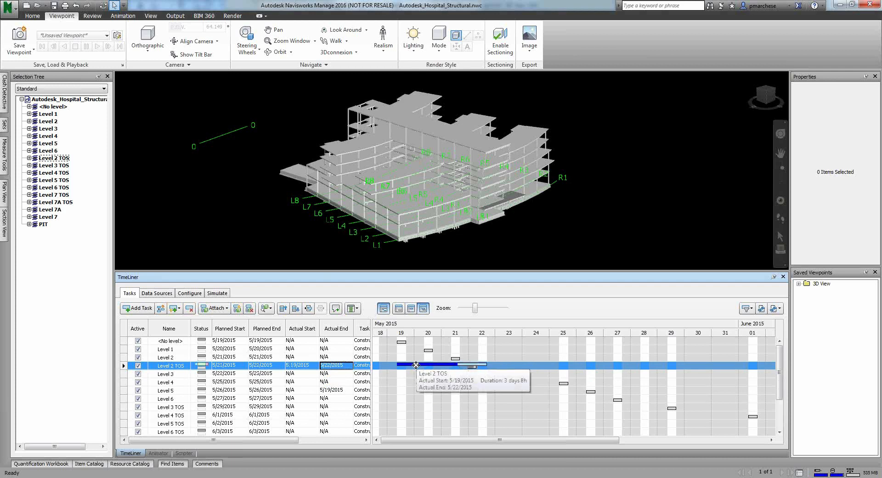
left_click(168, 398)
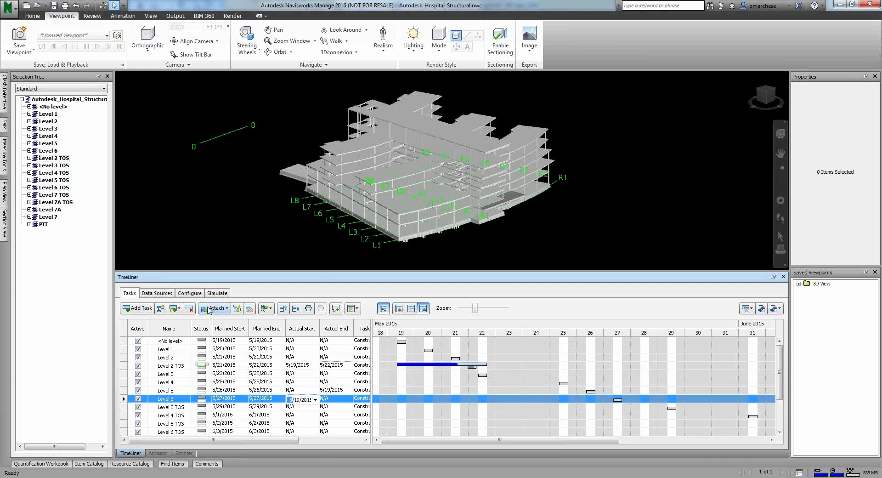
mouse_move(298, 441)
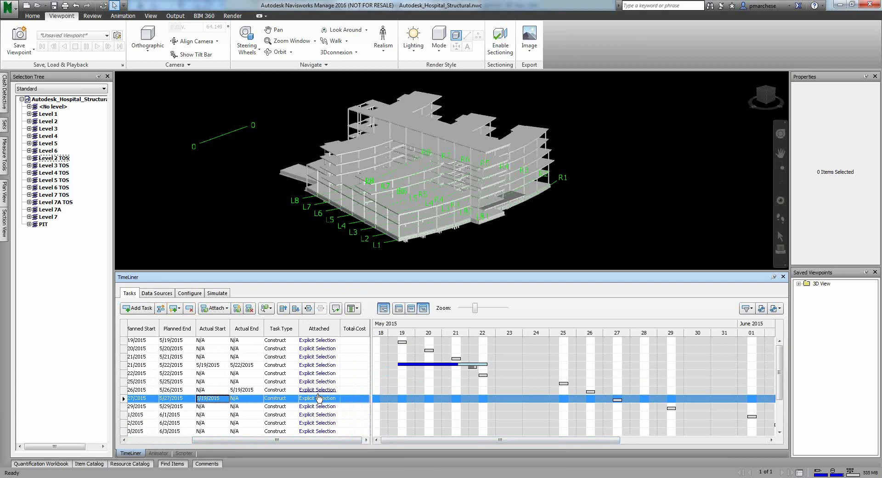
mouse_move(175, 371)
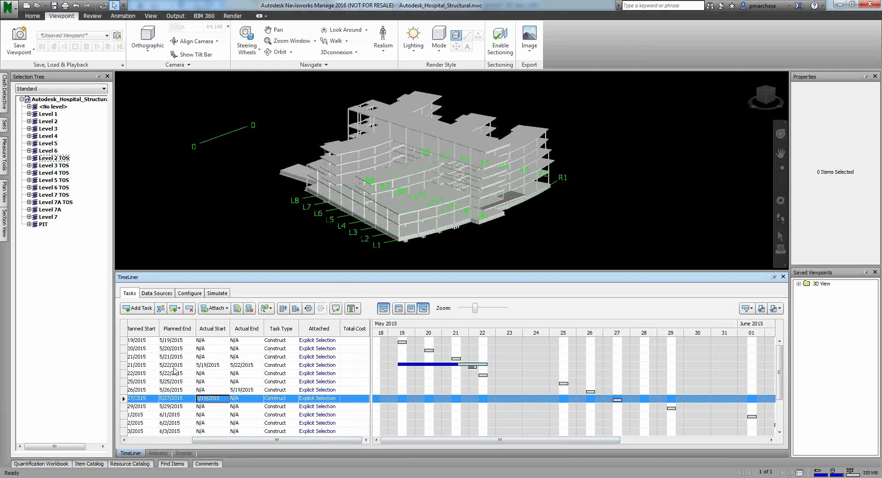
- Select the model objects attached to Level 2 TOS through its Explicit Selection
left_click(136, 364)
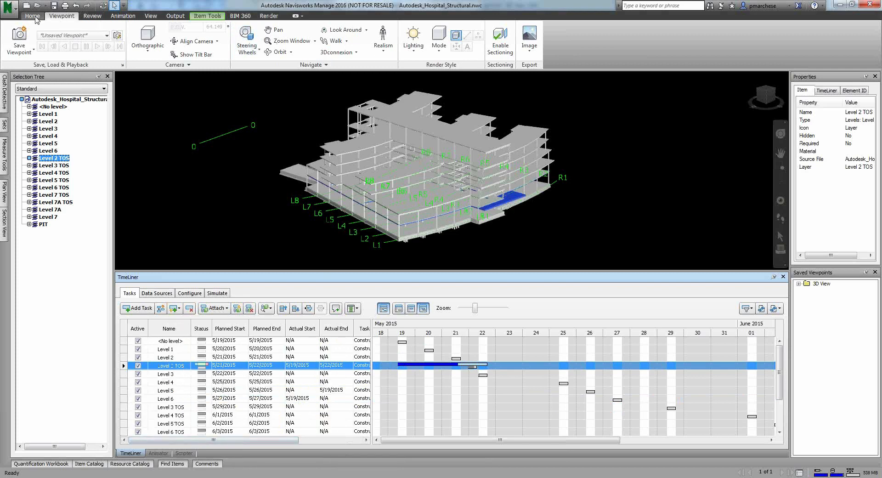
- Clear the Level 2 TOS selection and orbit to a low, flat view of the framing
left_click(32, 16)
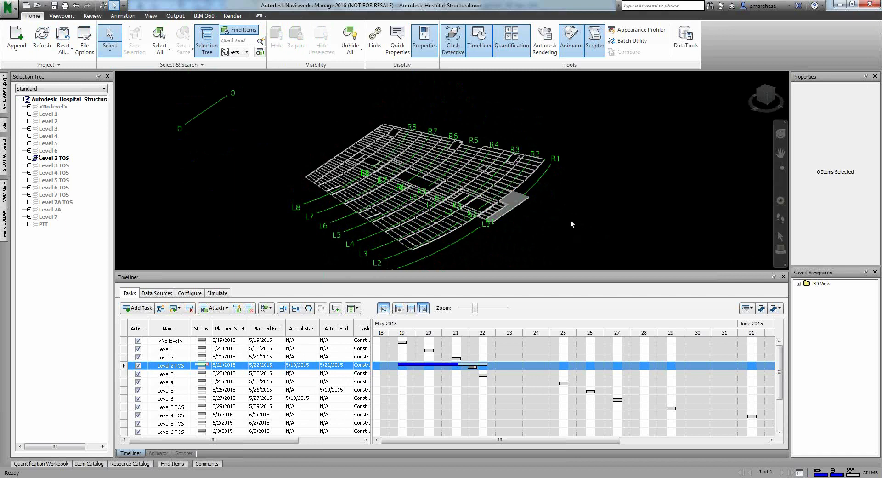
mouse_move(461, 194)
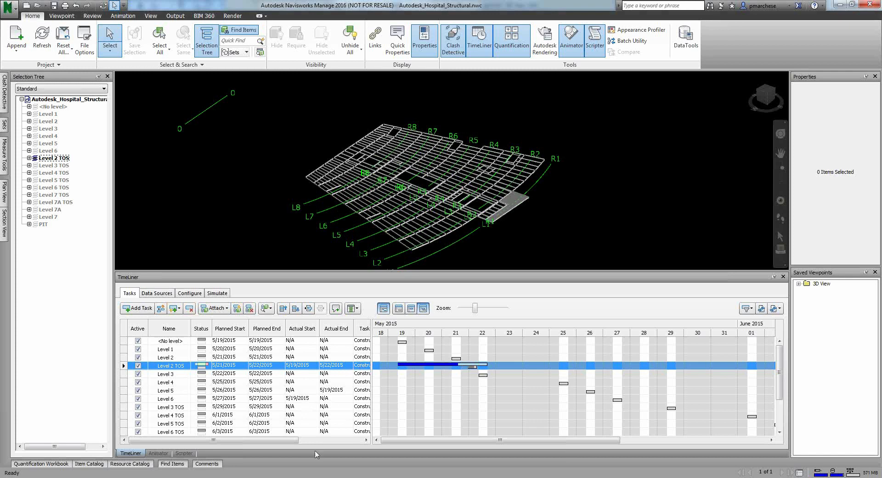
mouse_move(301, 439)
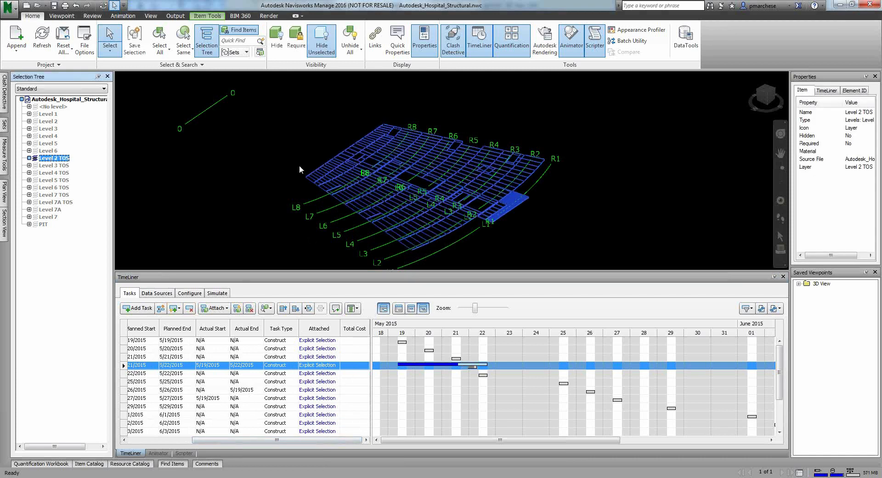
left_click(476, 243)
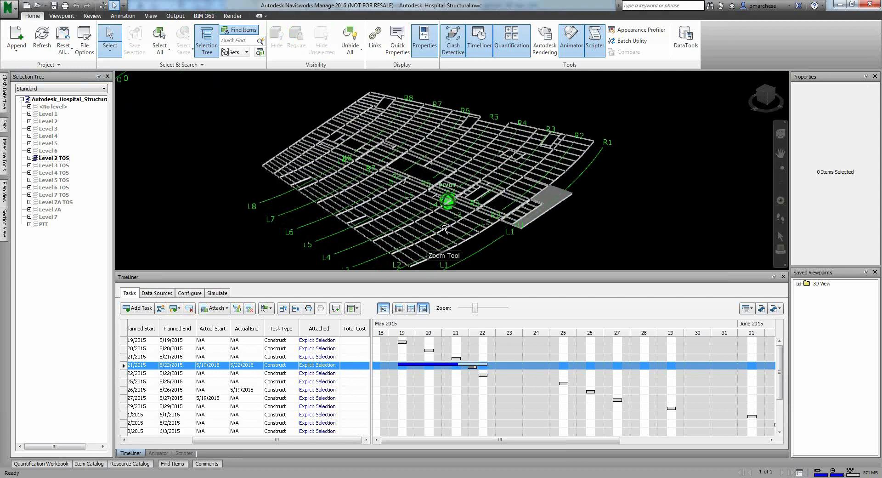
mouse_move(309, 153)
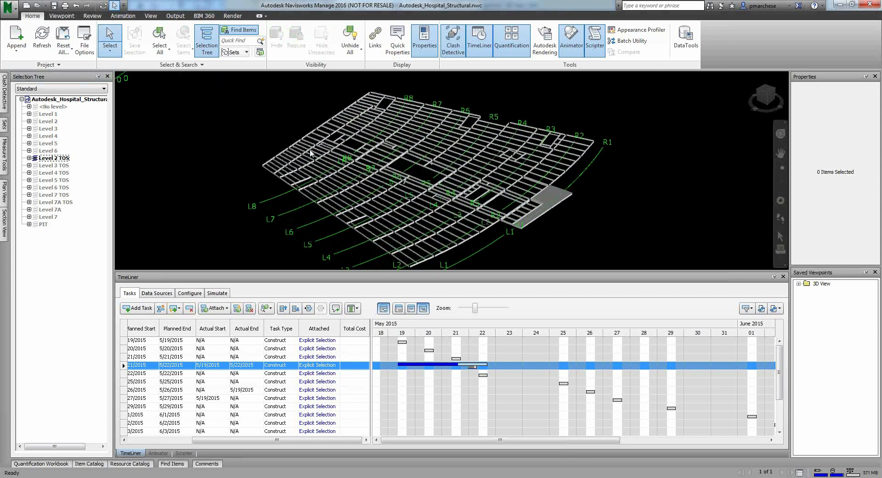
mouse_move(506, 162)
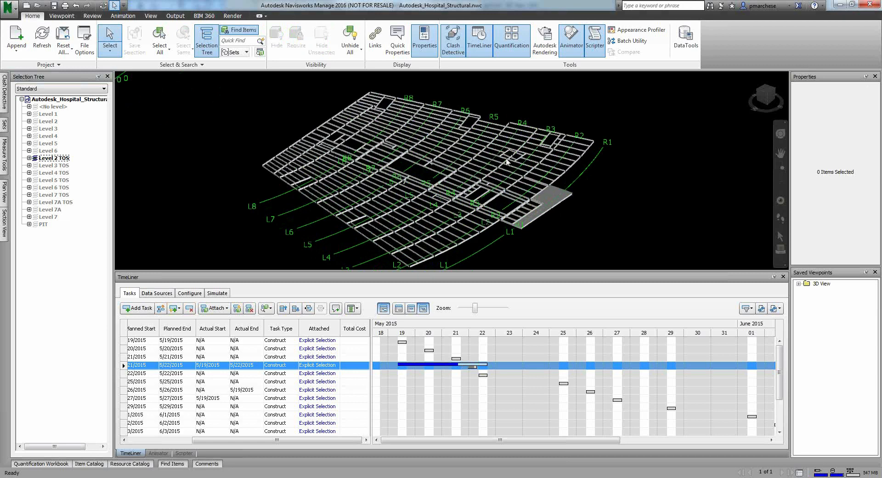
mouse_move(588, 228)
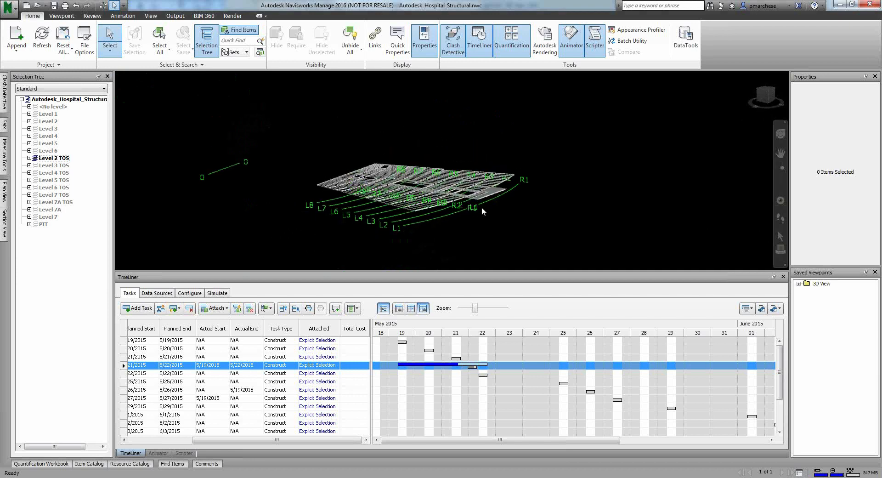
mouse_move(400, 217)
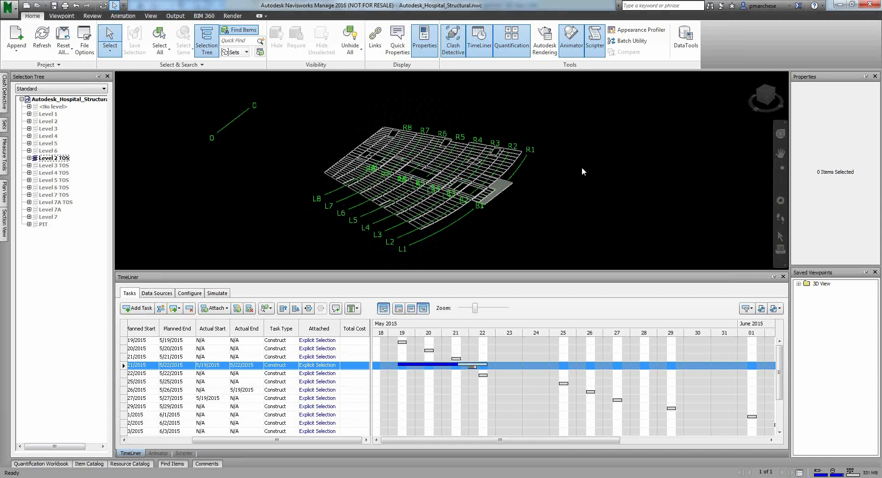
left_click_drag(582, 171, 447, 208)
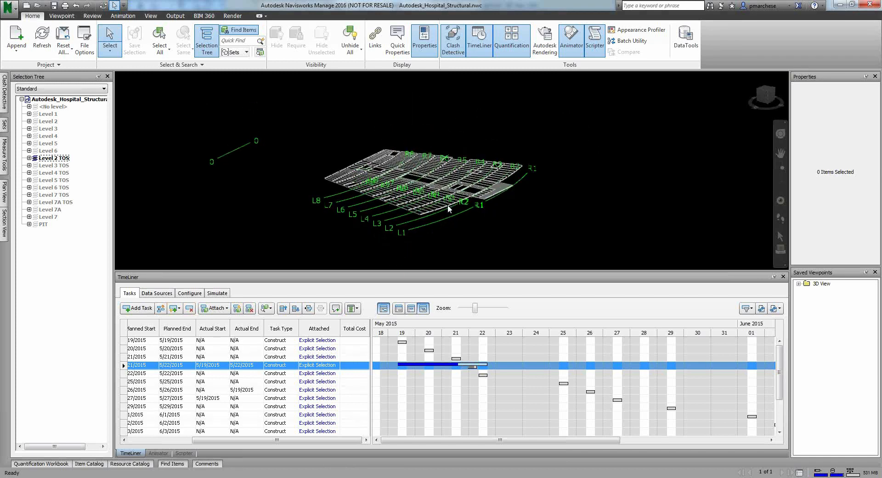
mouse_move(685, 187)
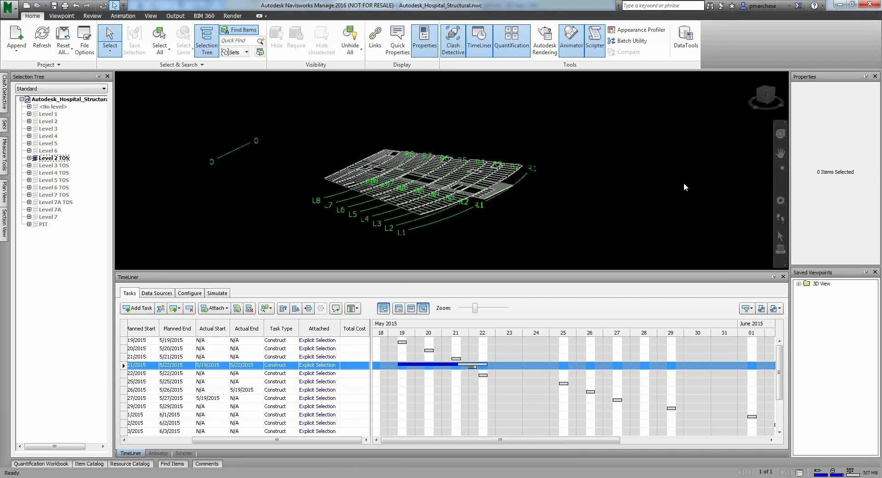
mouse_move(637, 188)
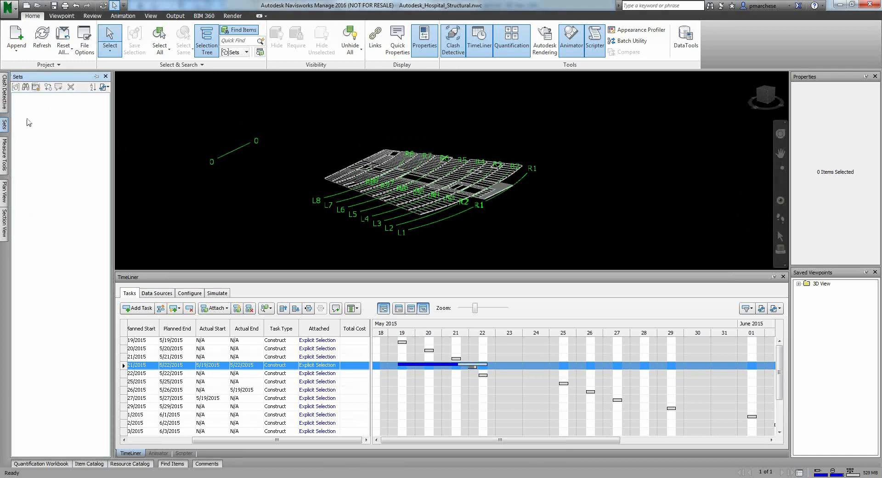
- Switch to the Selection Tree and bring up Find Items
left_click(206, 40)
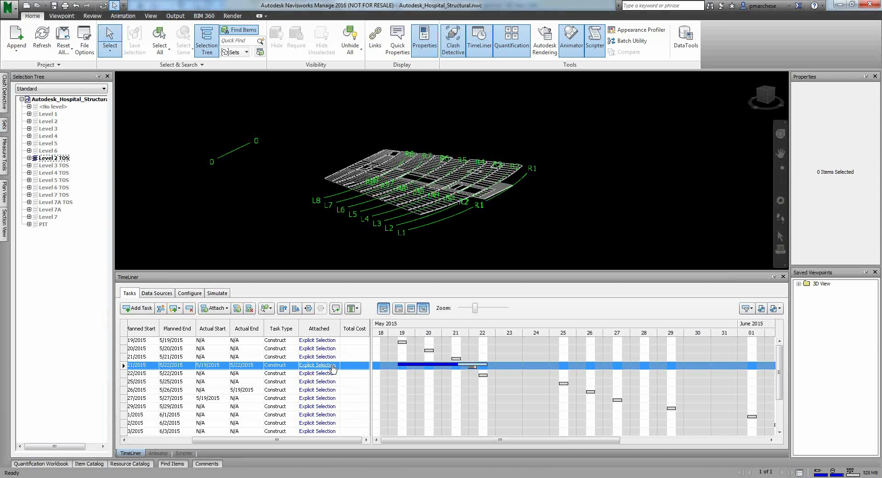
mouse_move(424, 272)
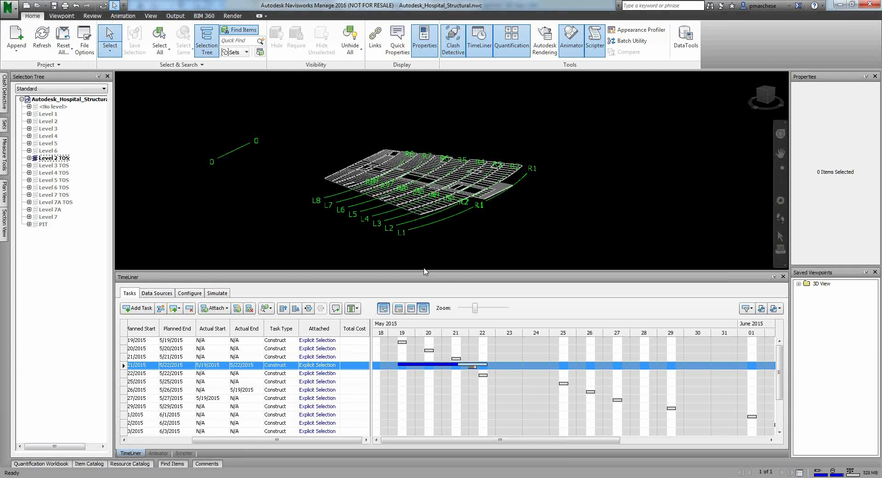
mouse_move(179, 395)
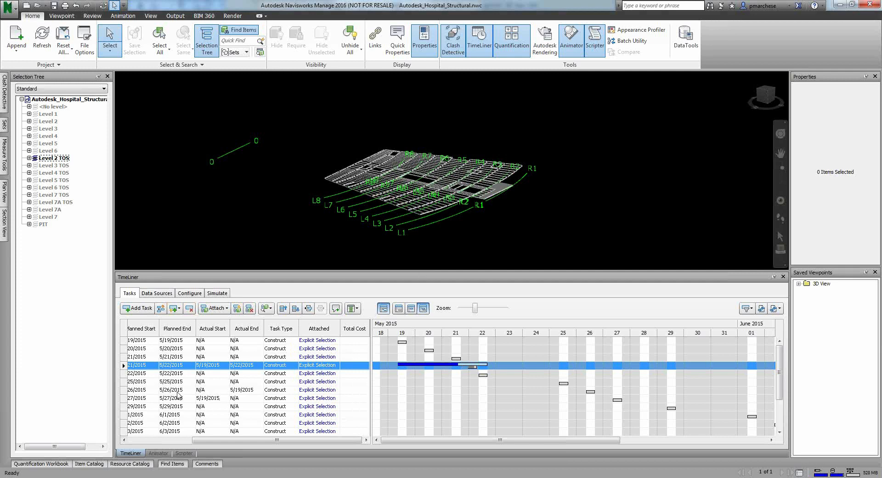
left_click(173, 463)
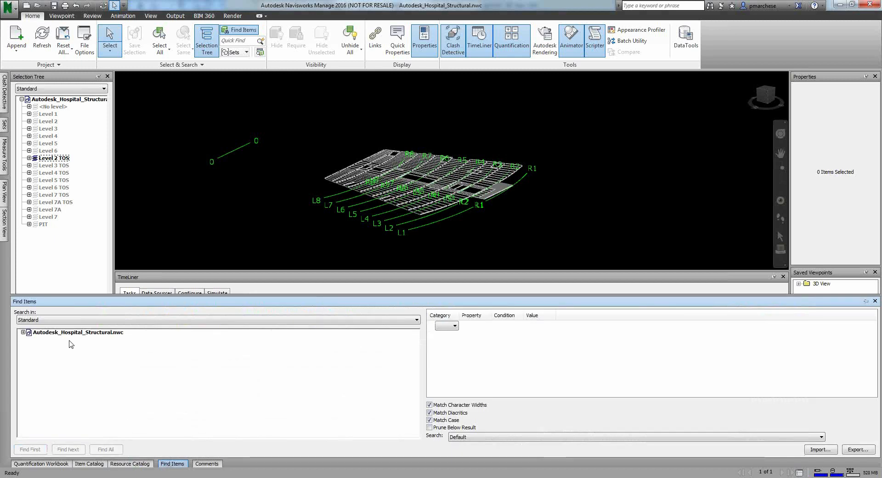
- Scope the search to the hospital model file with the Level category
left_click(24, 332)
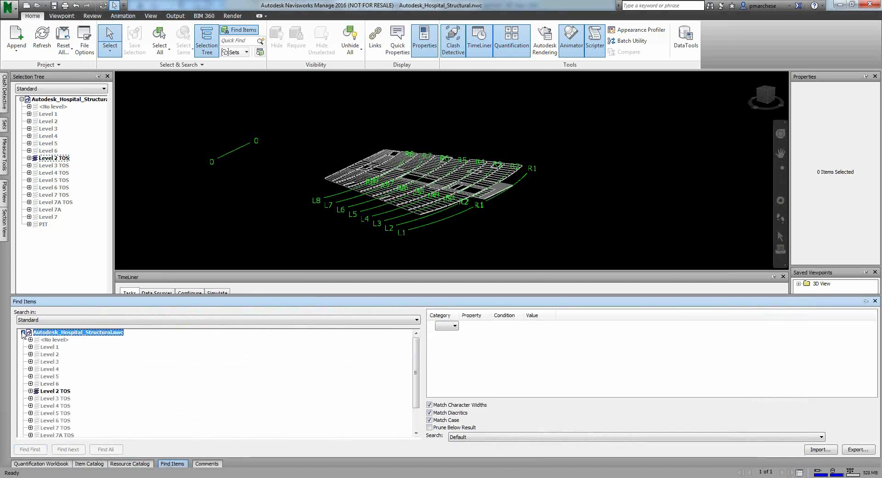
left_click(54, 390)
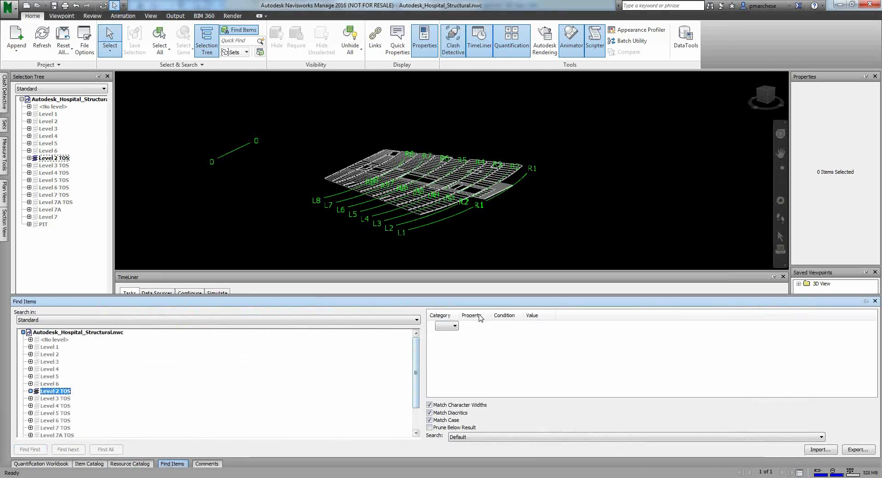
left_click(476, 325)
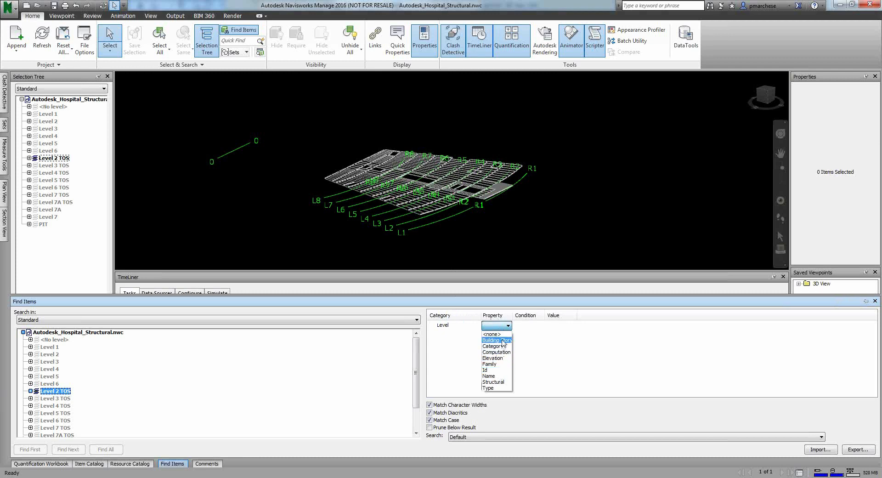
left_click(494, 340)
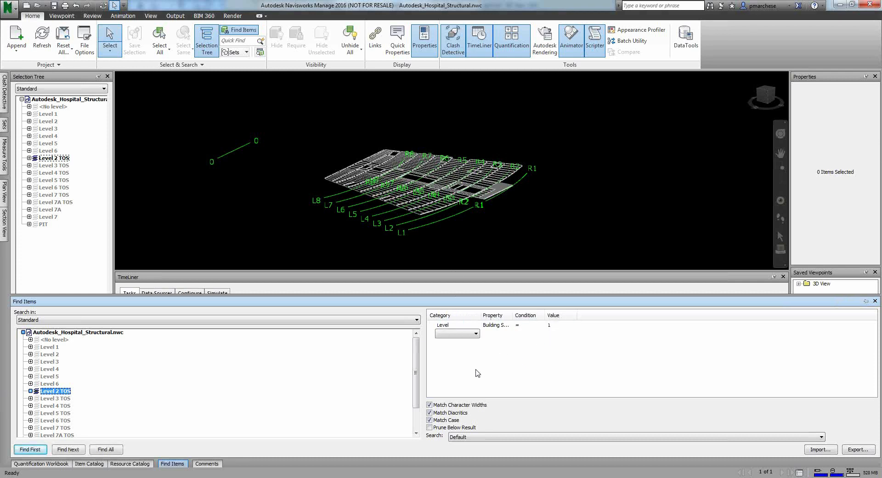
mouse_move(72, 350)
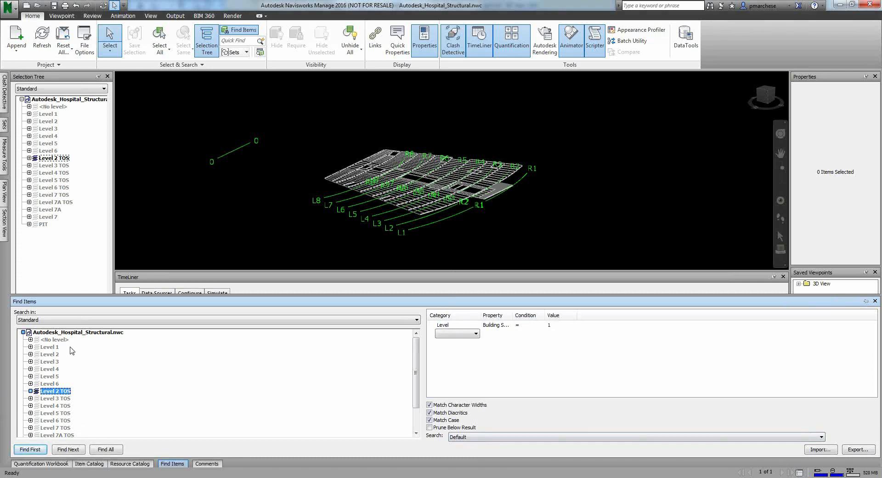
left_click(106, 448)
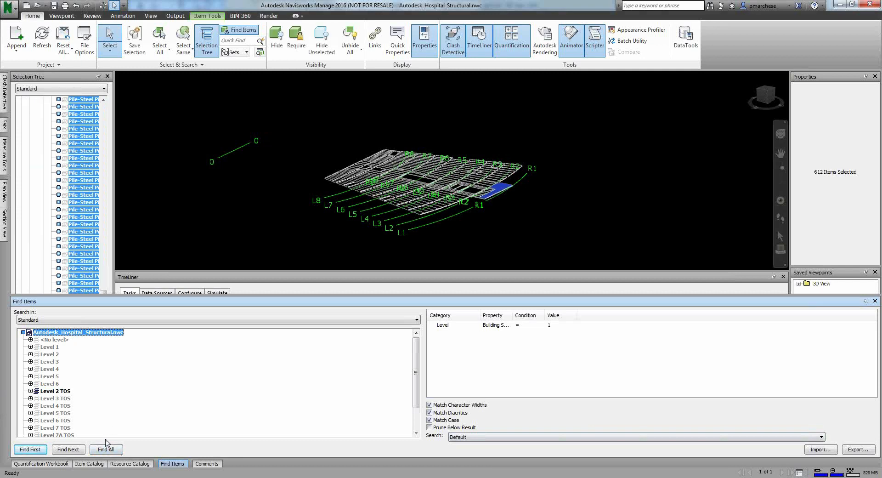
mouse_move(568, 328)
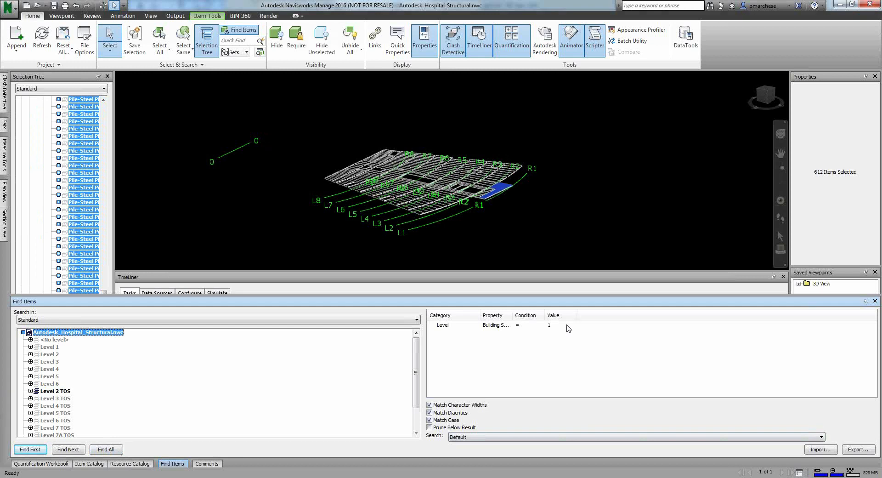
mouse_move(509, 329)
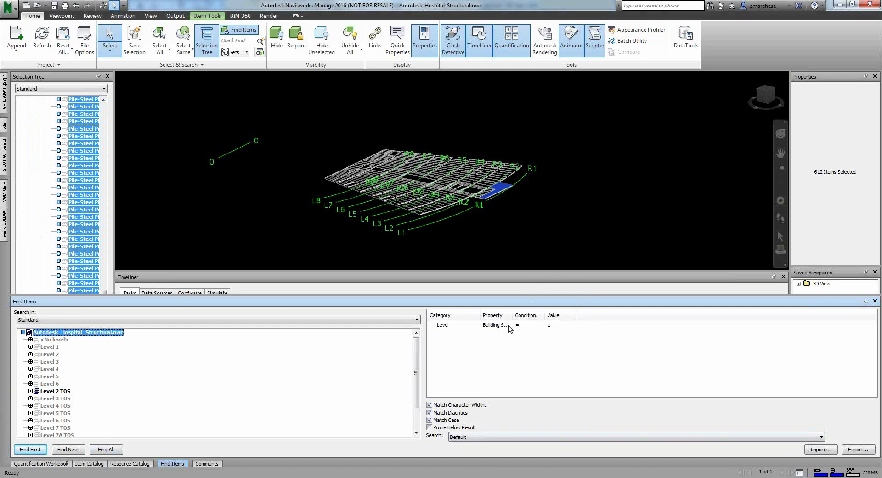
- Set the condition Name = Level 2 and find all matching items
left_click(506, 325)
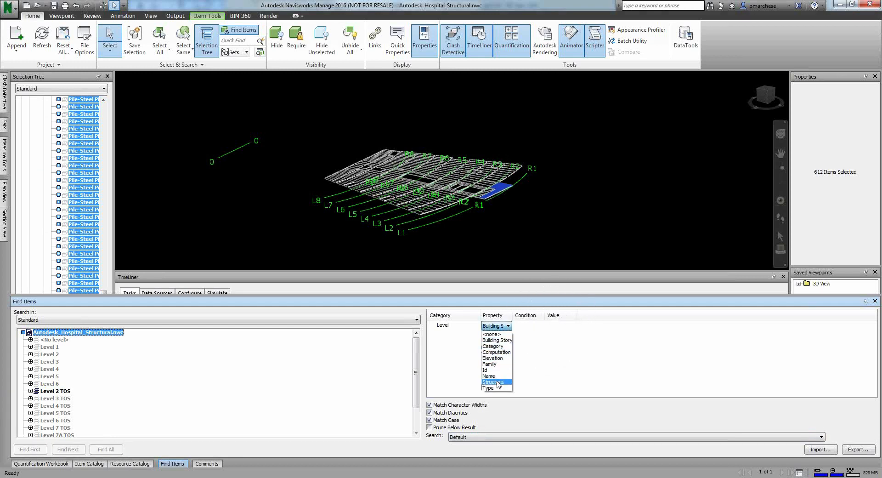
left_click(488, 375)
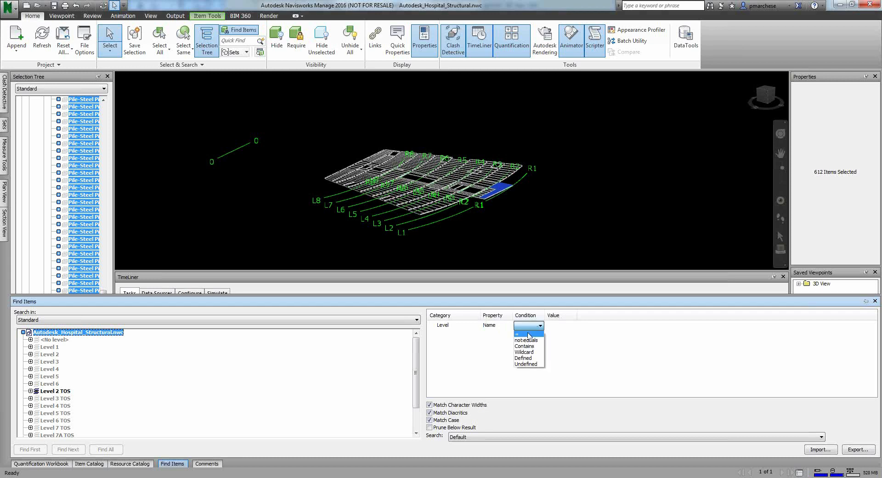
left_click(528, 330)
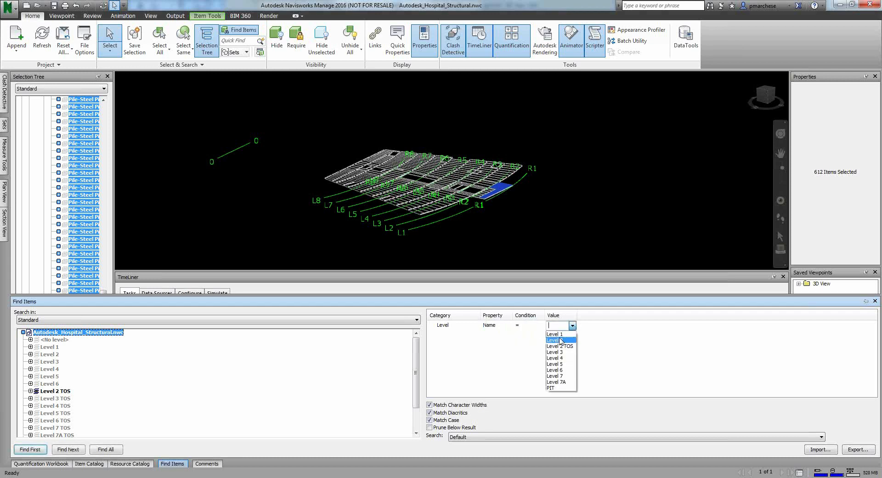
left_click(554, 340)
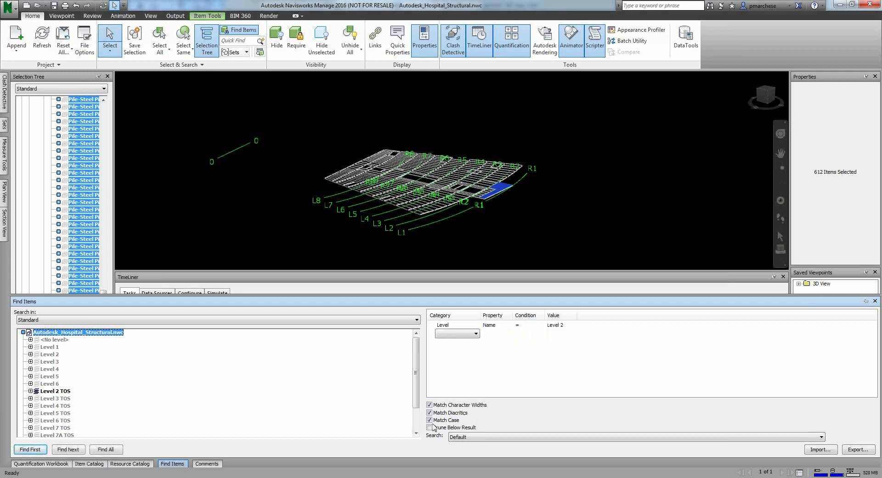
left_click(105, 448)
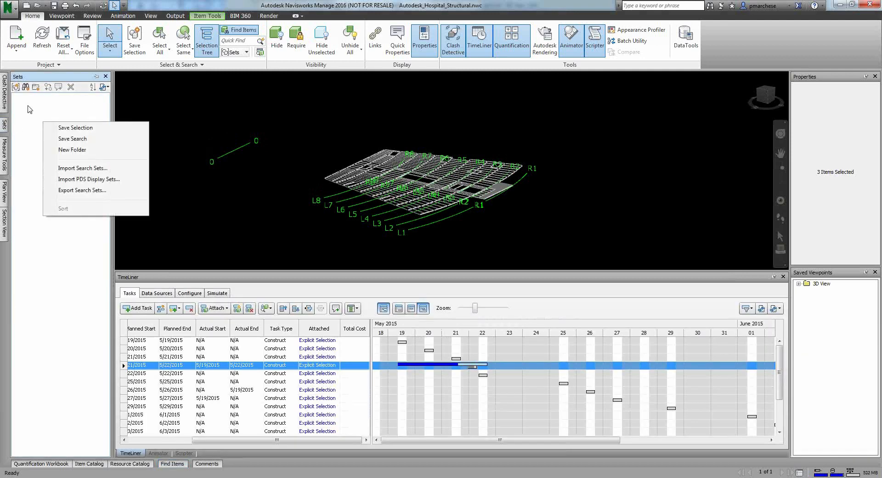
- Save the Level 2 search as a Search Set, hide unselected, unhide all, and orbit
left_click(72, 139)
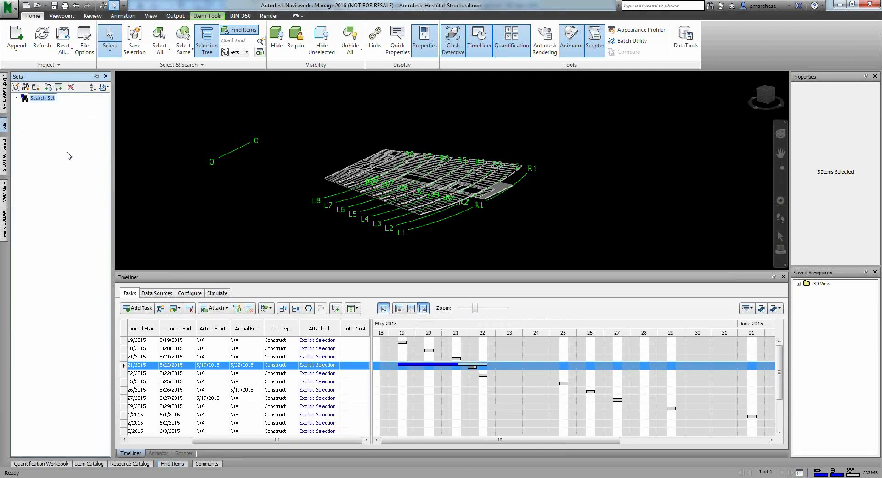
left_click(321, 40)
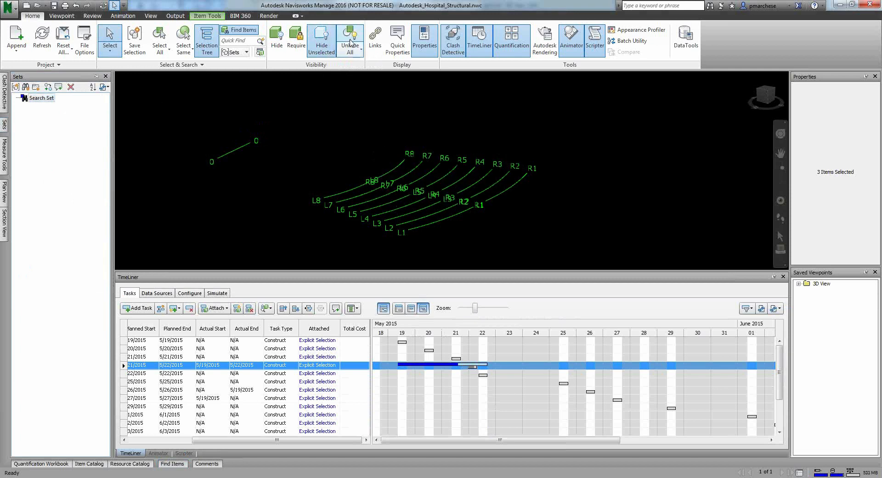
left_click(350, 40)
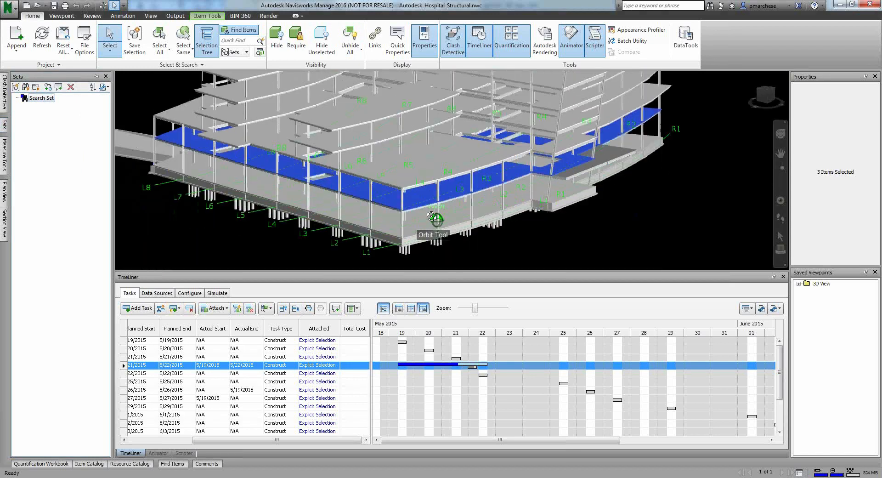
left_click_drag(433, 218, 553, 234)
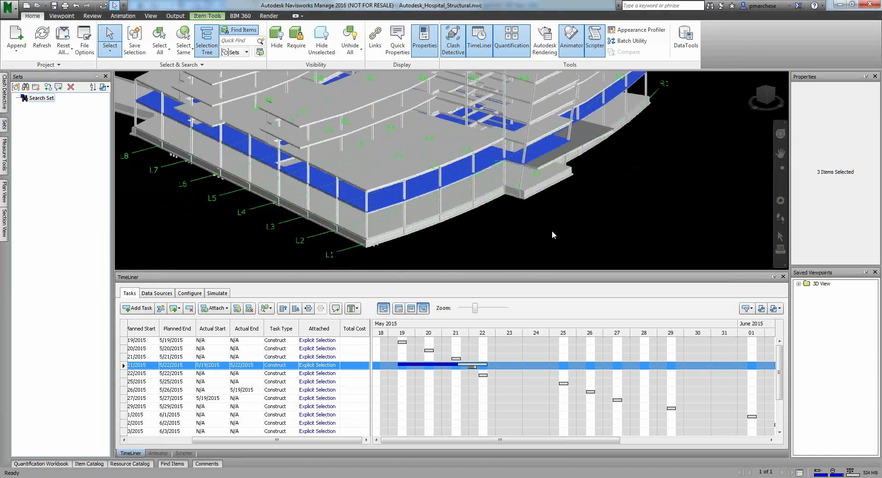
mouse_move(548, 194)
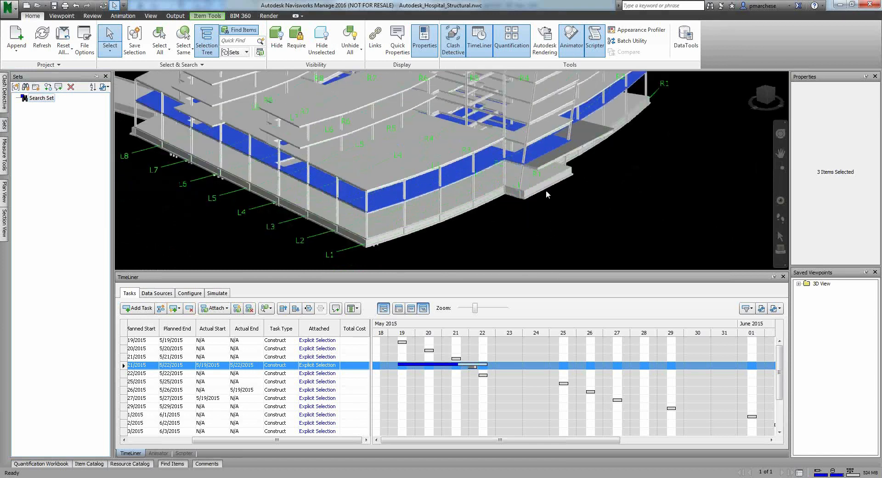
mouse_move(177, 472)
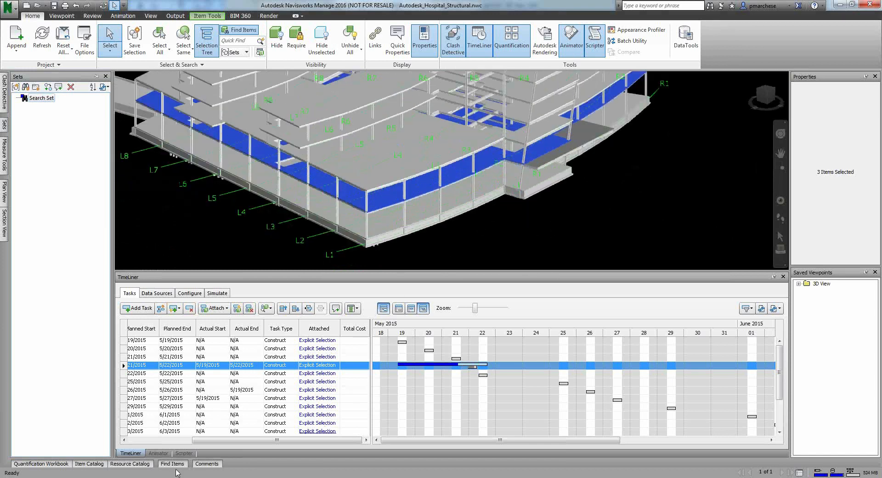
- Toggle Find Items closed to bring the TimeLiner task list back
left_click(172, 463)
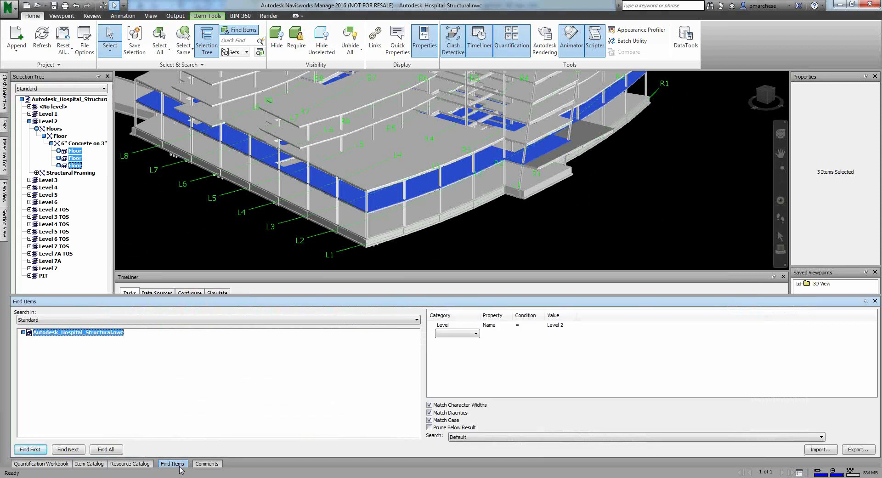
mouse_move(202, 280)
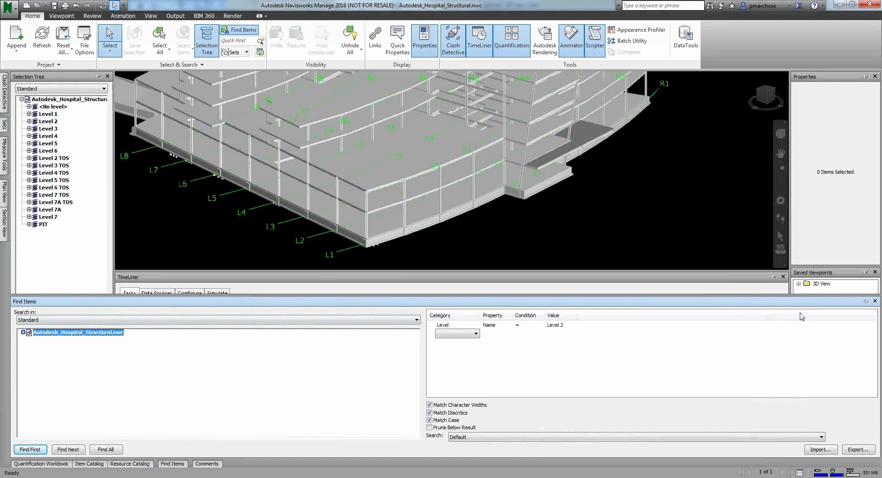
mouse_move(732, 278)
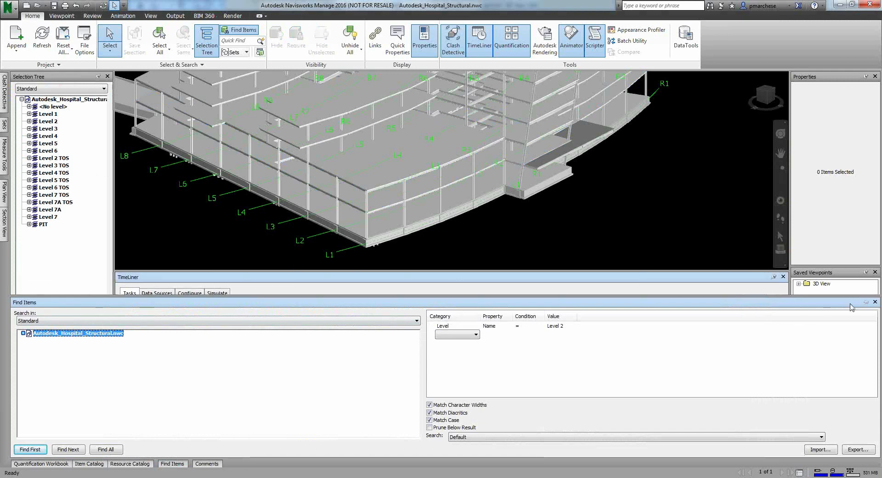
left_click(875, 302)
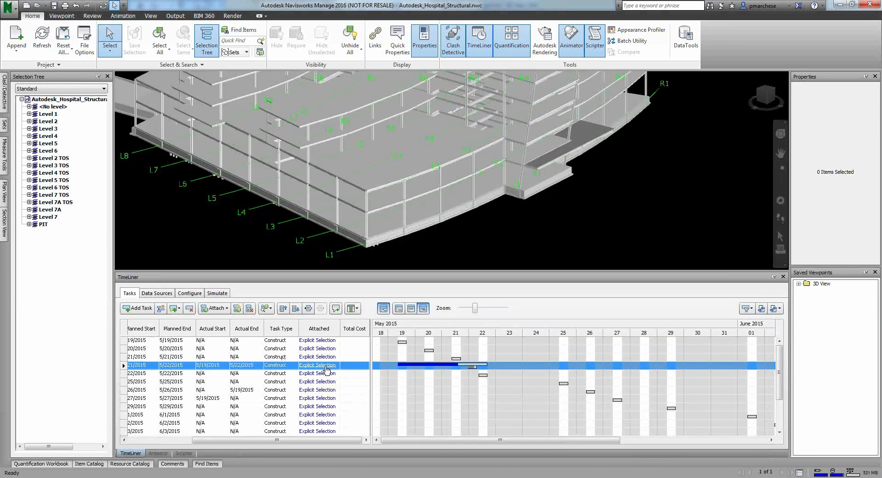
- Attach the saved Search Set to the Level 2 TOS task via Attach Set
right_click(317, 365)
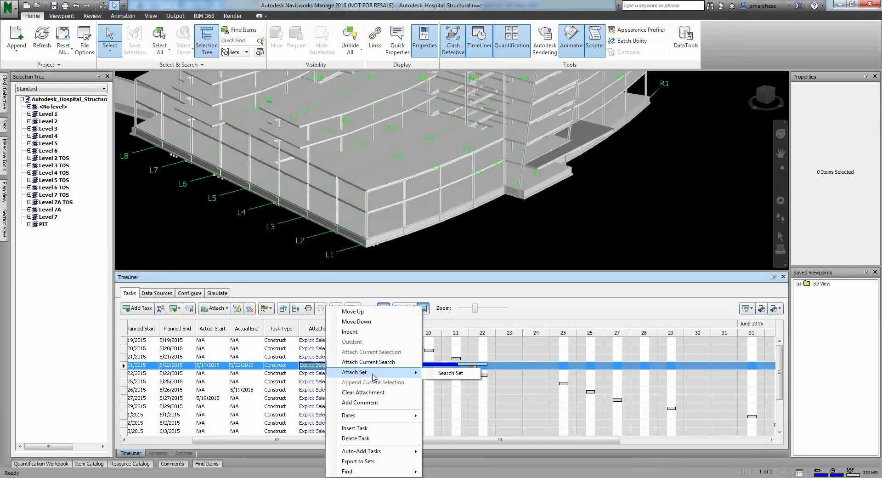
left_click(450, 372)
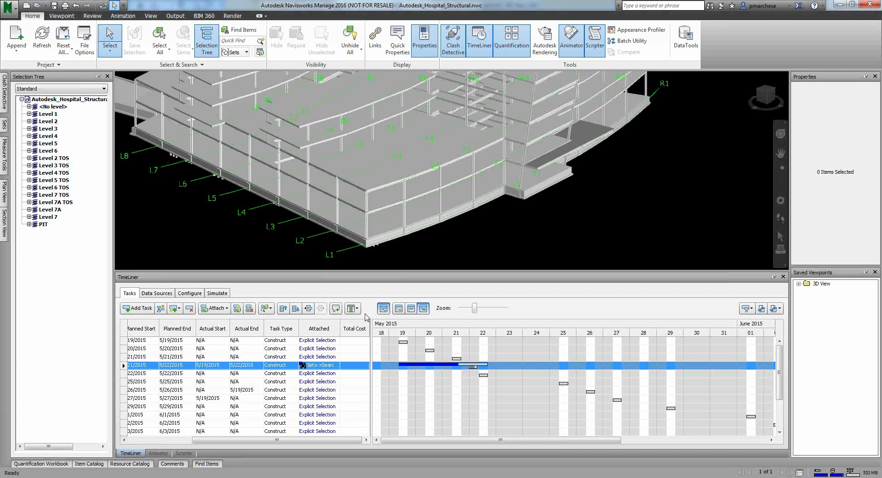
mouse_move(267, 195)
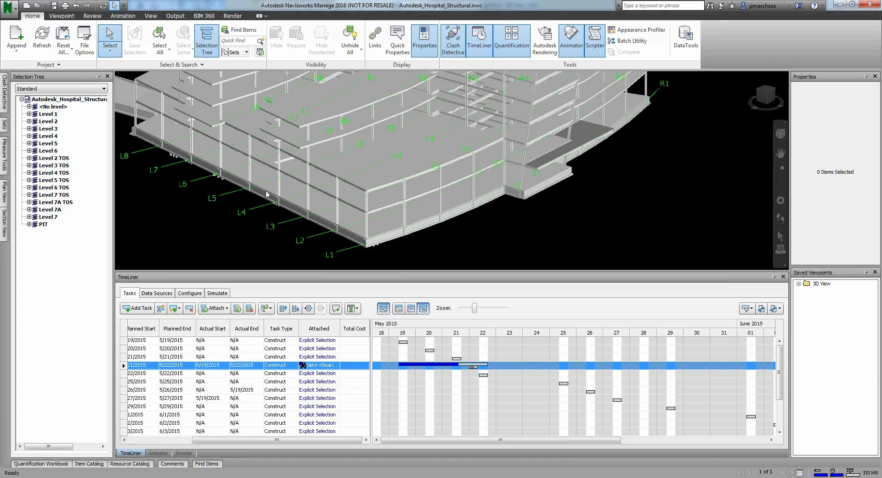
mouse_move(524, 228)
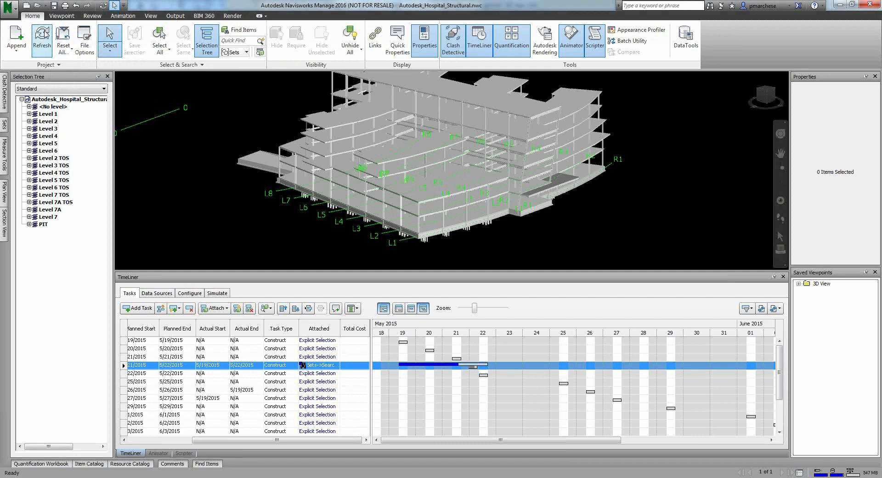
left_click(41, 40)
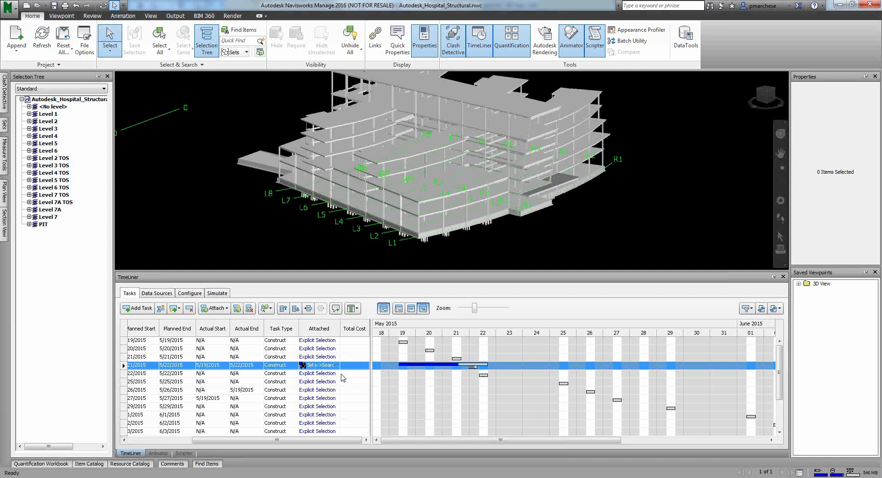
mouse_move(693, 357)
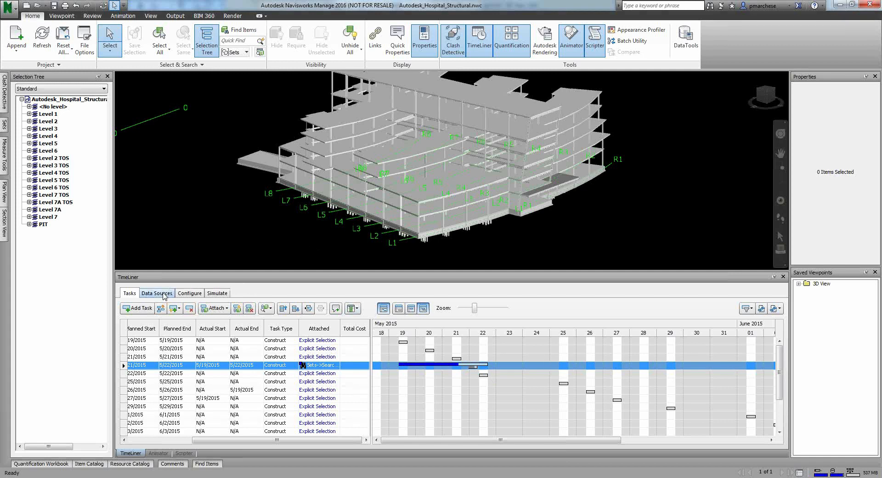
mouse_move(276, 223)
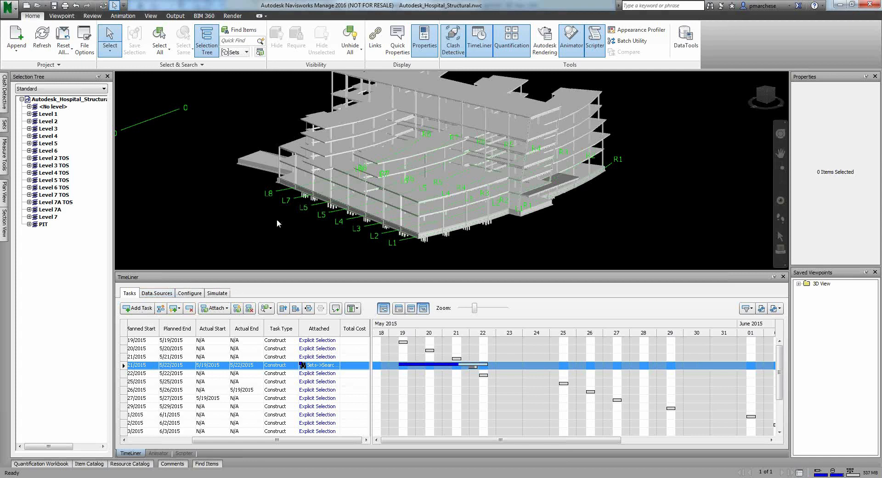
- Play the TimeLiner simulation and pause it at 5/22/2015
left_click(216, 292)
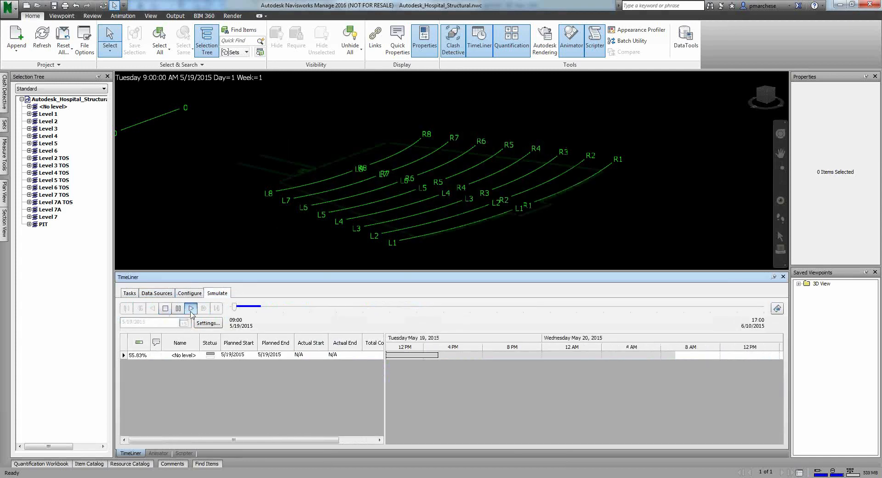
left_click(191, 308)
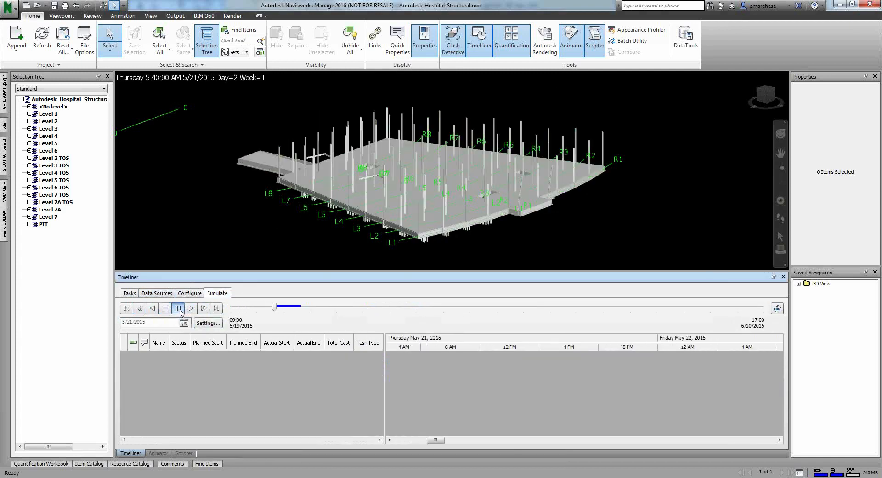
left_click(191, 308)
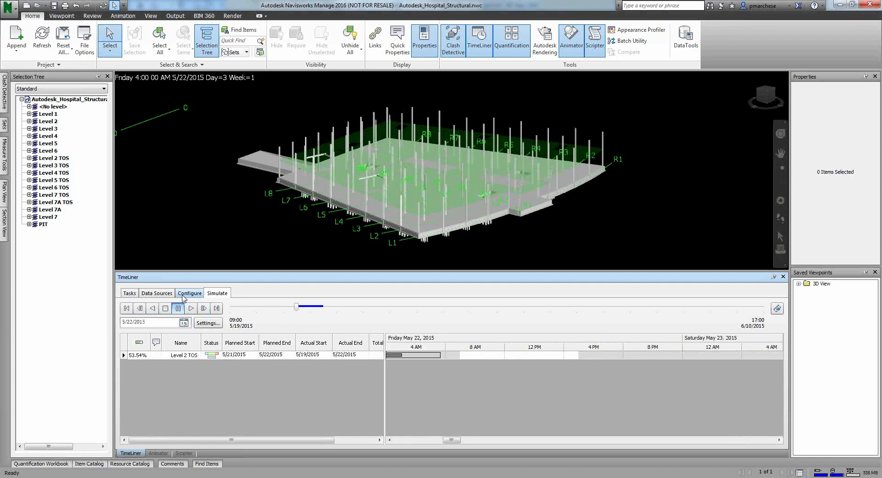
- Add a New Task Type with a Purple start appearance, then return to the task list
left_click(190, 292)
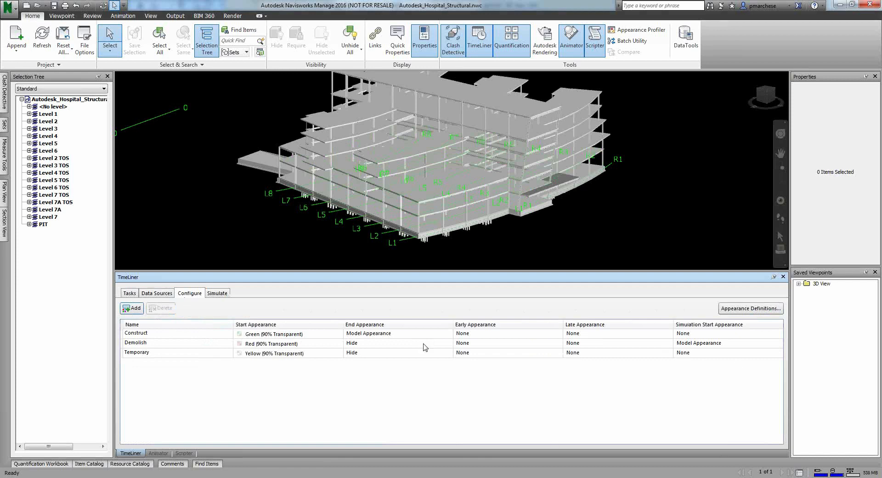
mouse_move(262, 353)
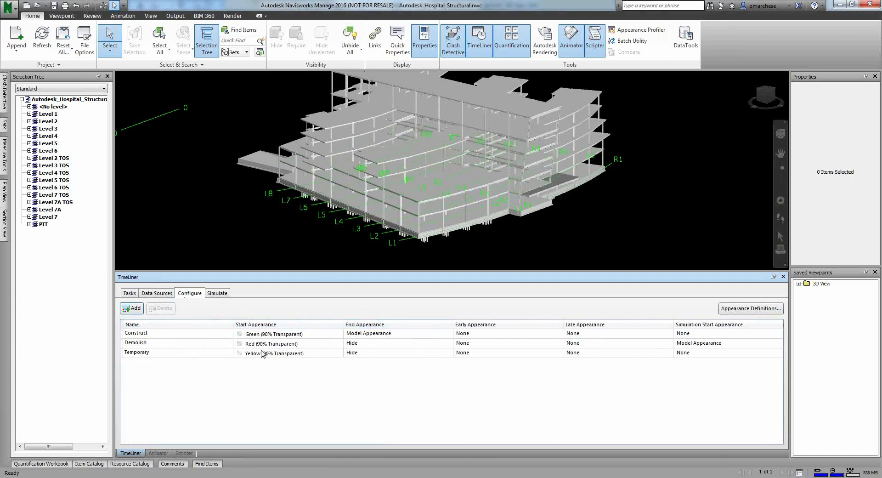
mouse_move(256, 340)
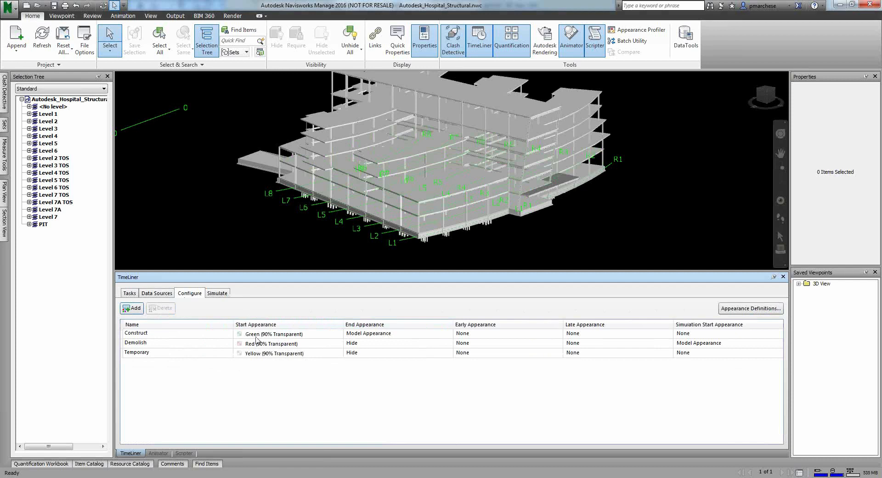
mouse_move(242, 352)
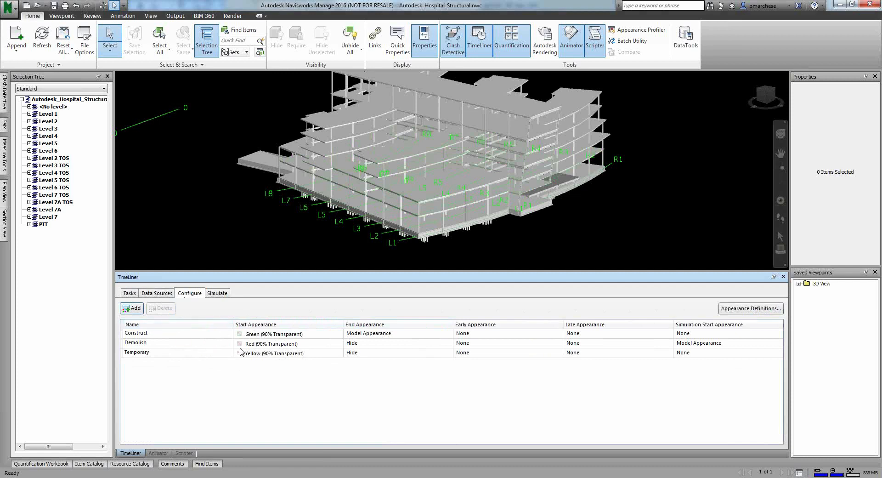
mouse_move(442, 358)
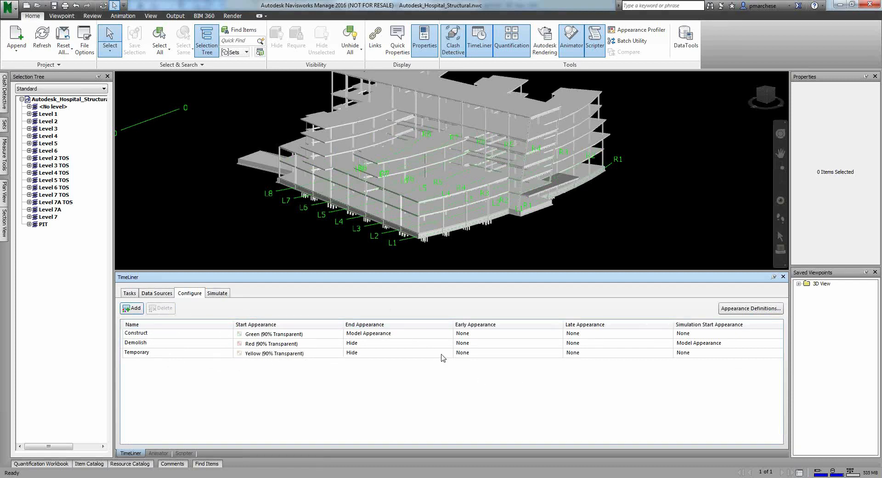
mouse_move(133, 308)
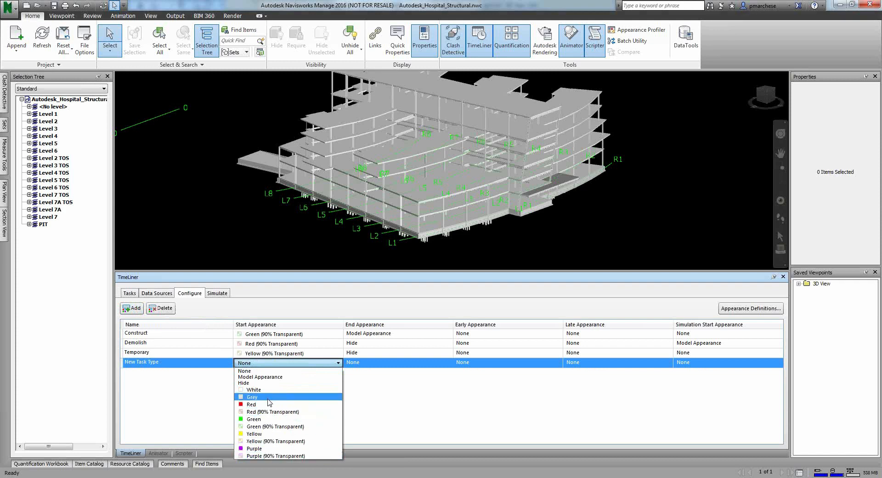
left_click(254, 448)
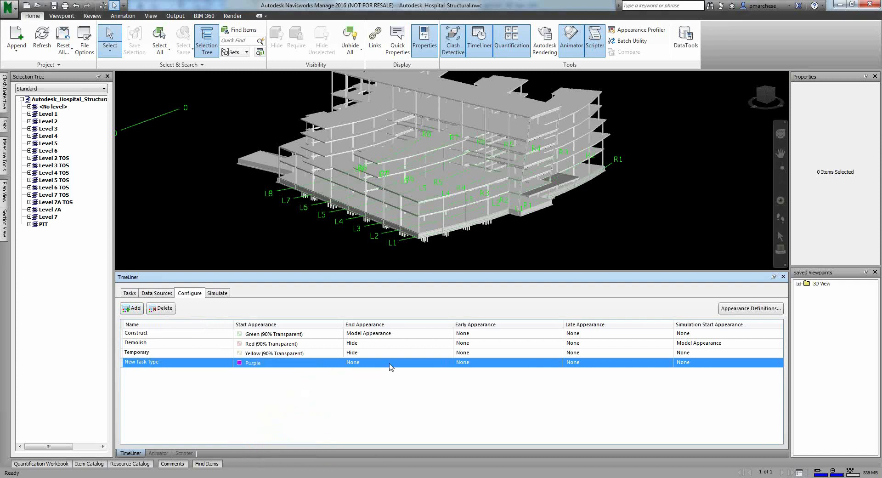
left_click(396, 362)
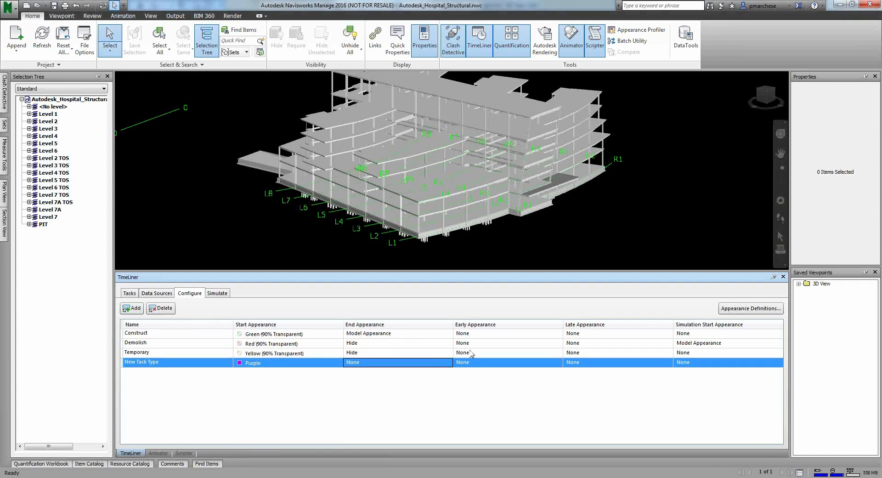
mouse_move(629, 355)
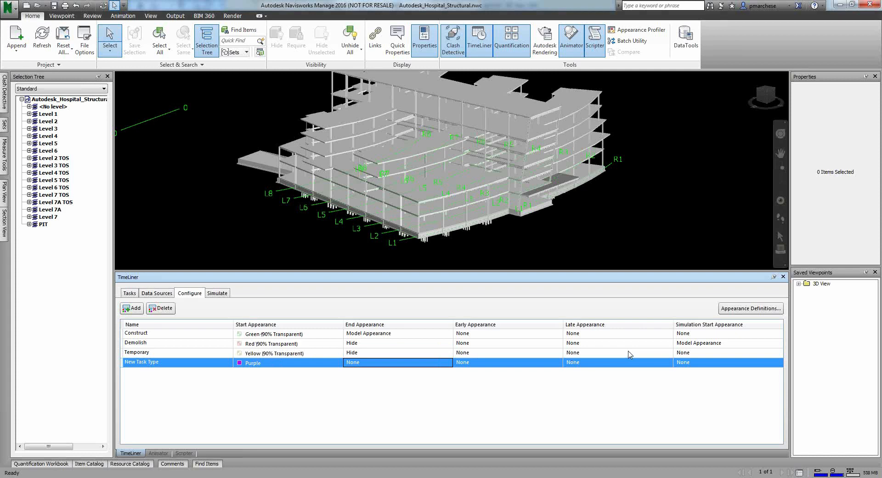
mouse_move(45, 180)
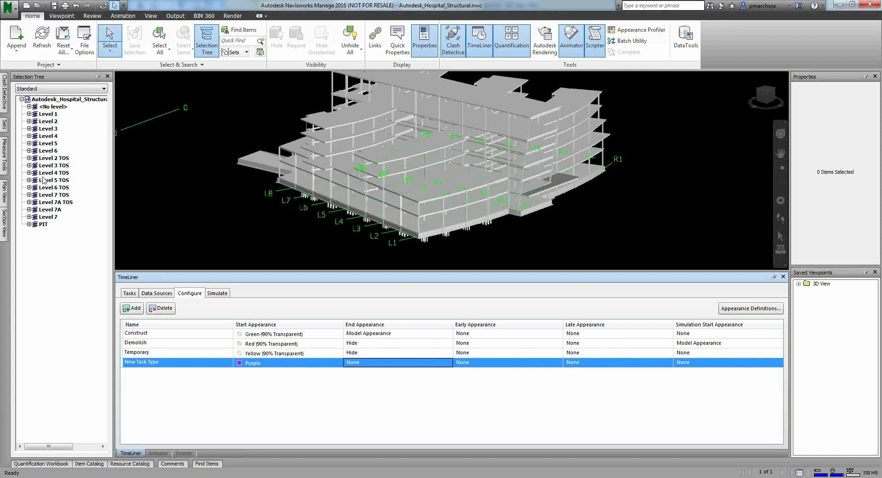
left_click(129, 293)
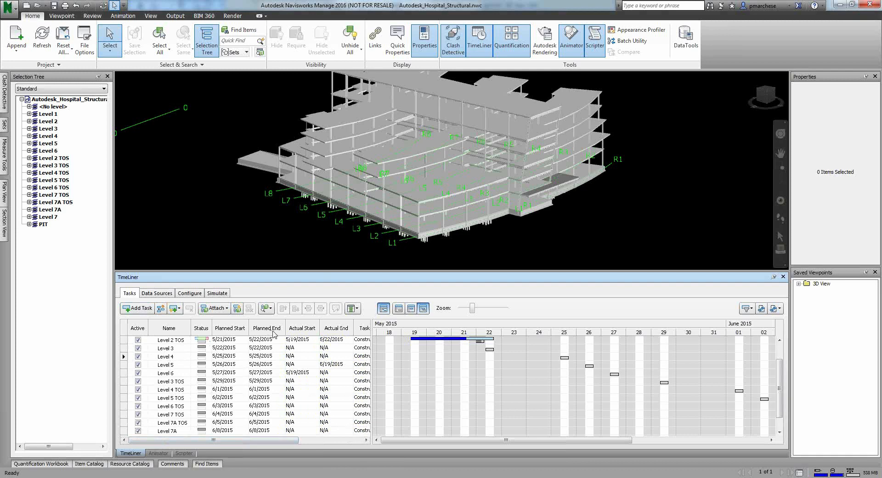
mouse_move(308, 340)
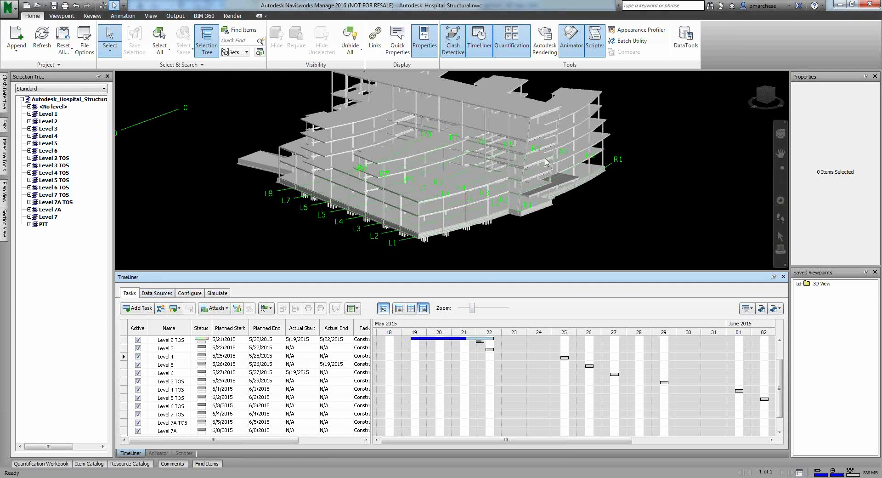
mouse_move(177, 348)
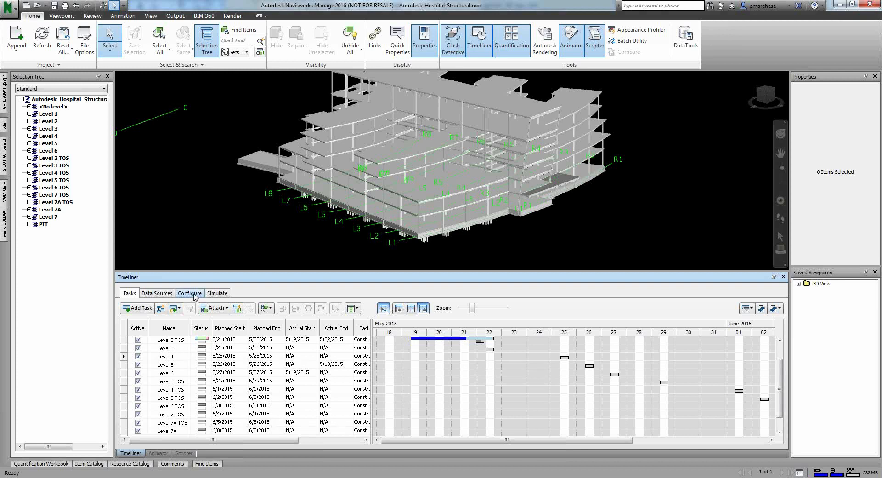
- Return to the Configure tab to see the purple New Task Type
left_click(189, 293)
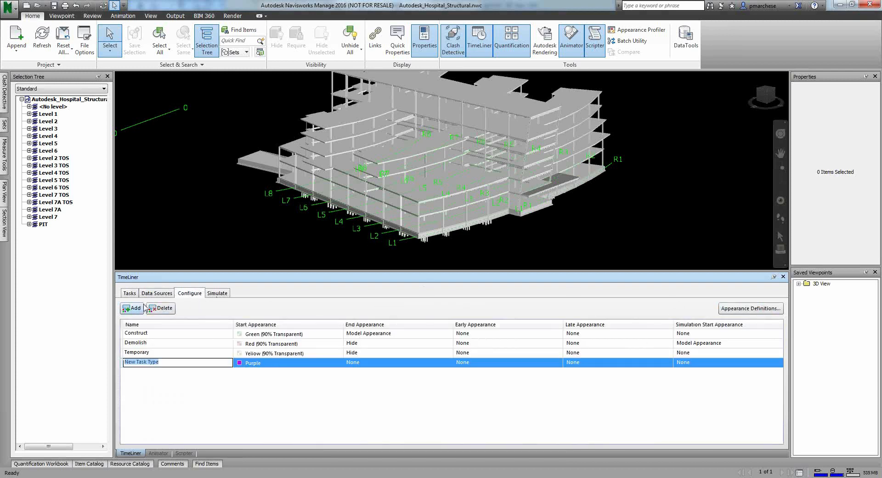
- Preview Autodesk_Hospital-01.nwf's simulation, then switch back to the structural hospital model
left_click(217, 292)
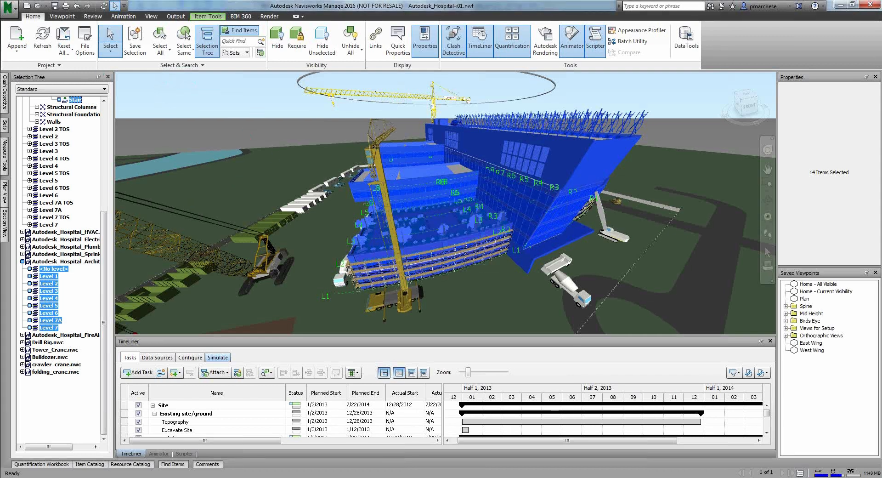
left_click(217, 357)
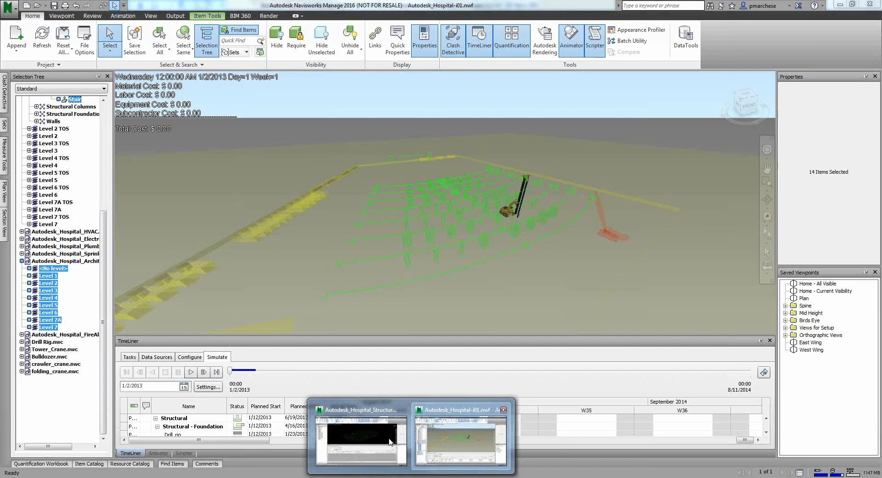
left_click(360, 441)
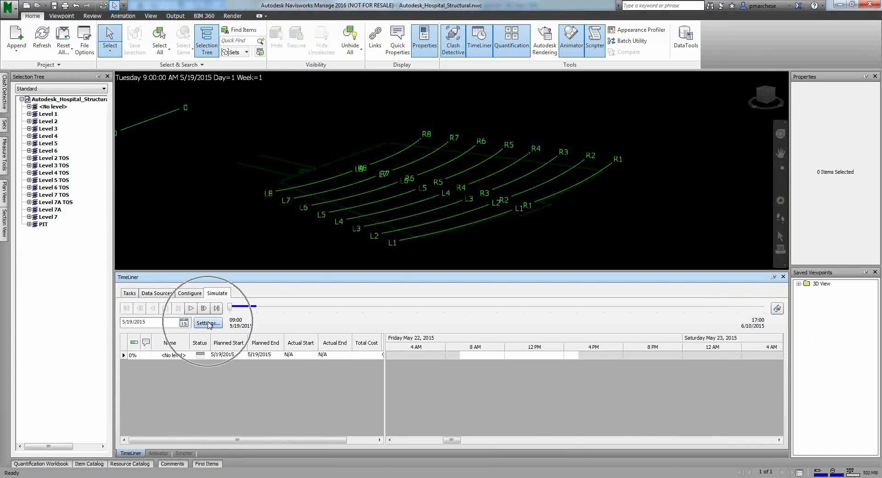
- In Simulation Settings, keep interval size in Percent and select the 20-second playback duration
left_click(207, 322)
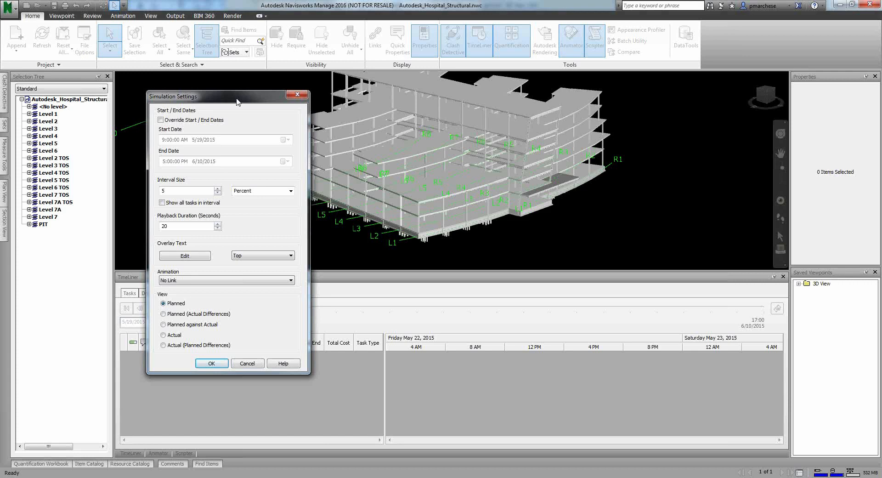
mouse_move(196, 134)
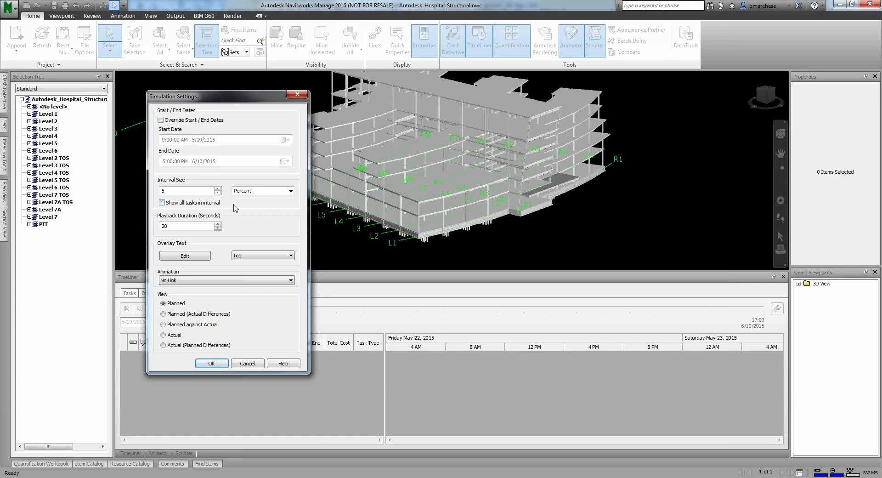
left_click(290, 190)
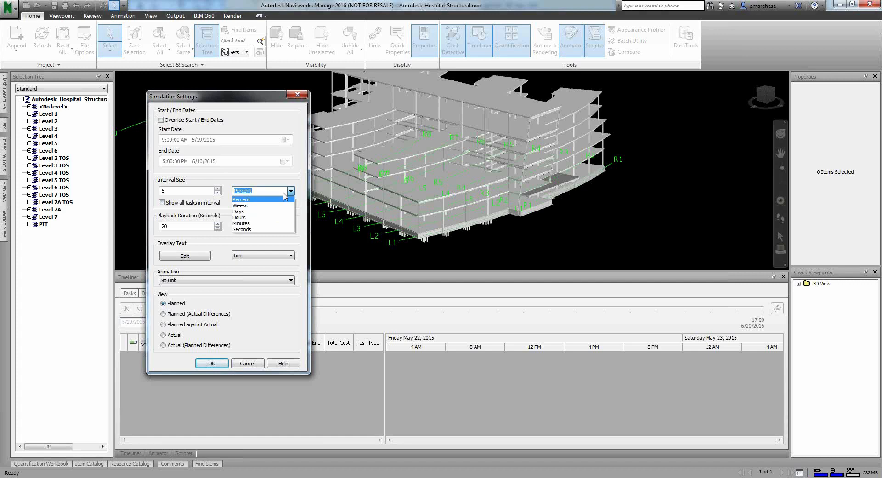
left_click(242, 199)
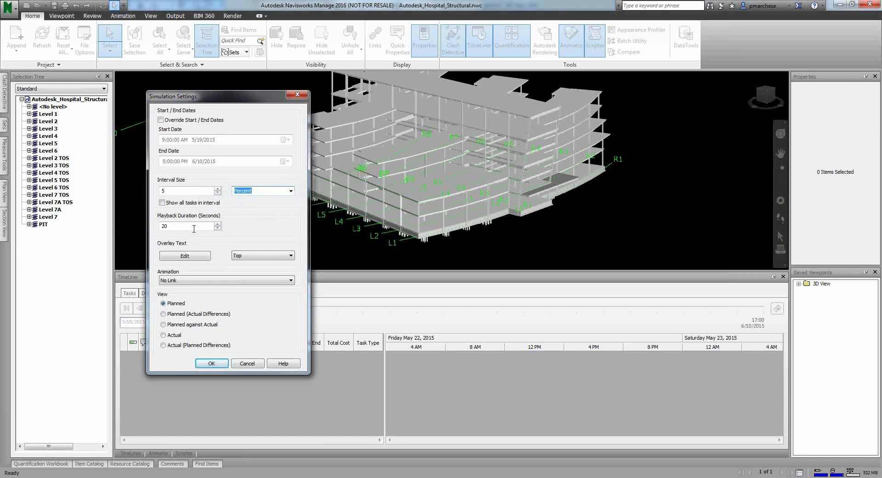
mouse_move(198, 226)
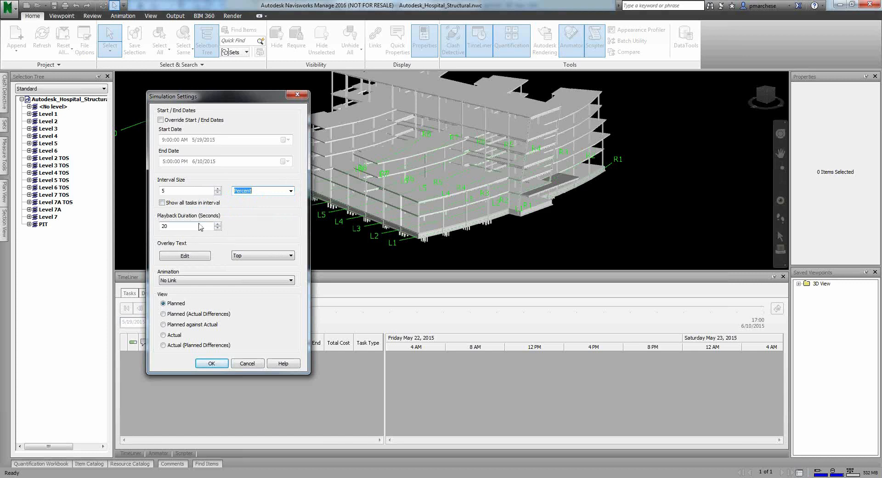
left_click(185, 255)
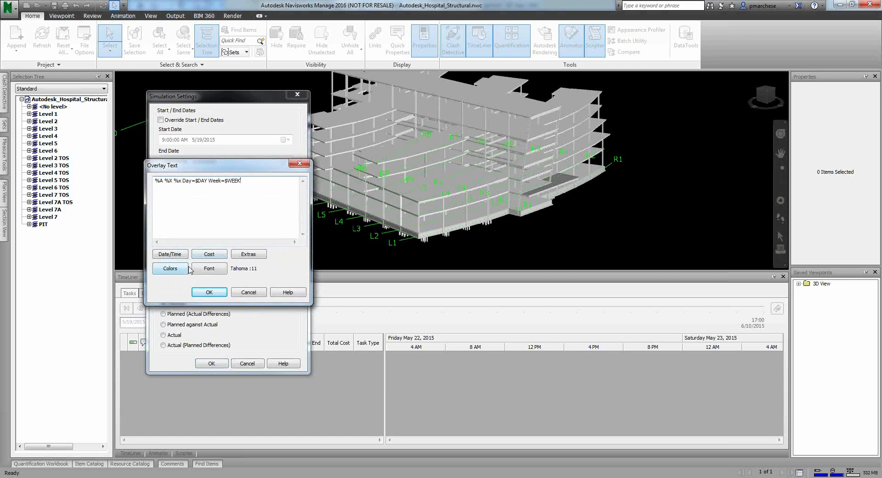
- Browse the overlay text Extras fields, cancel the editor and close Simulation Settings
left_click(248, 254)
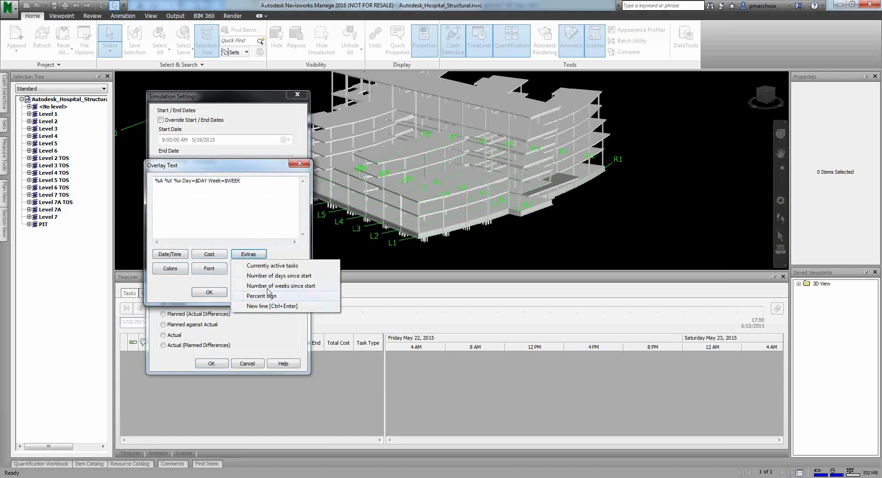
mouse_move(298, 300)
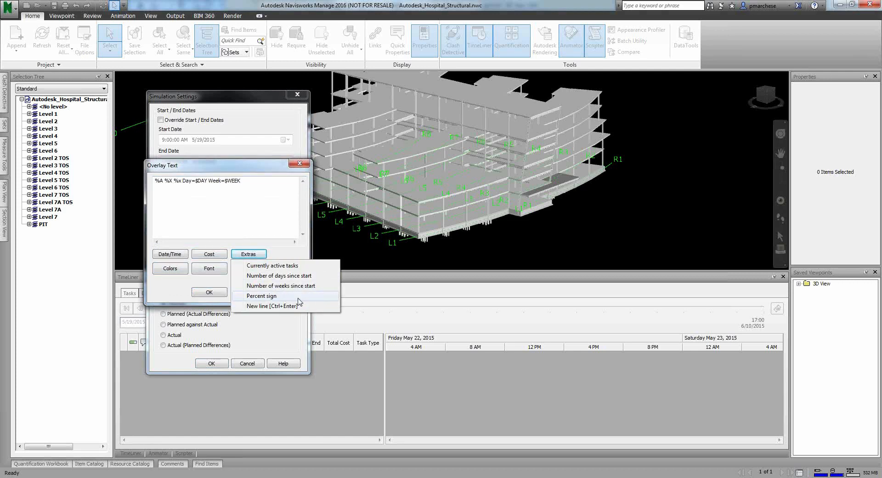
mouse_move(281, 285)
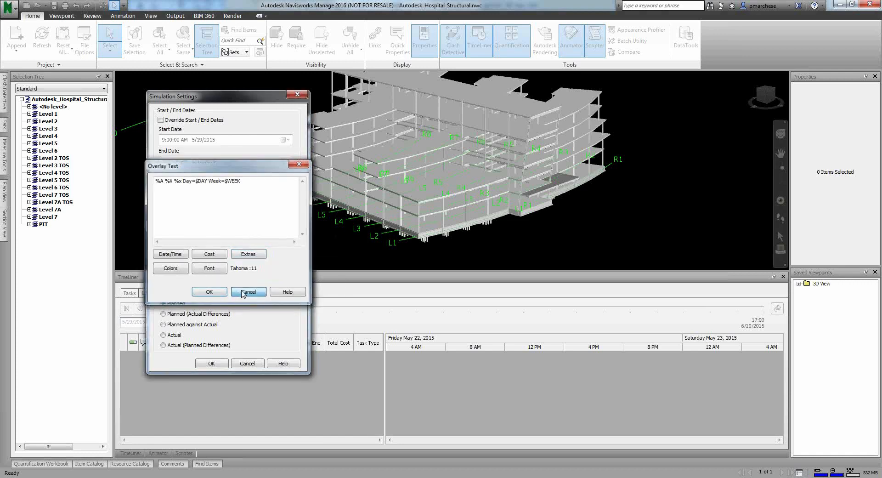
left_click(248, 292)
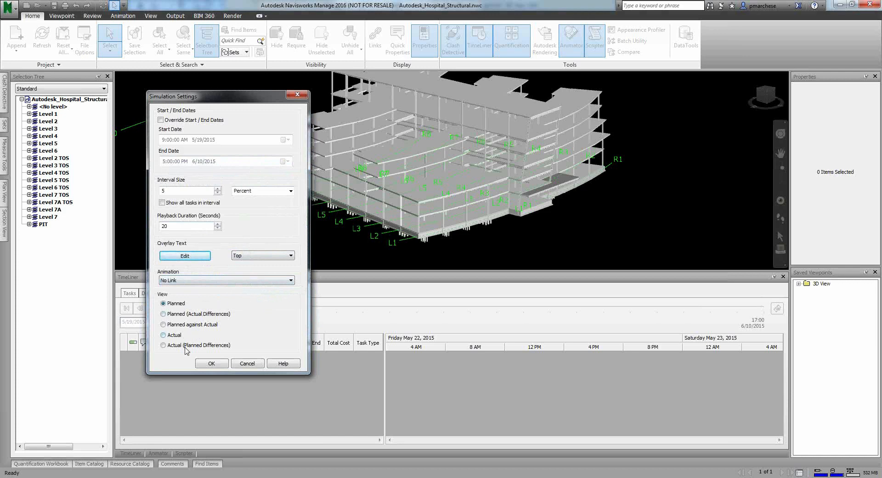
left_click(211, 362)
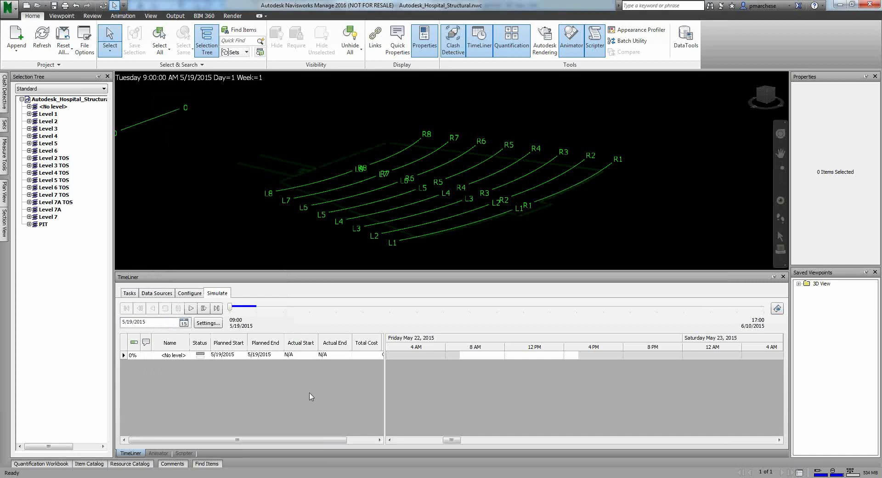
mouse_move(182, 310)
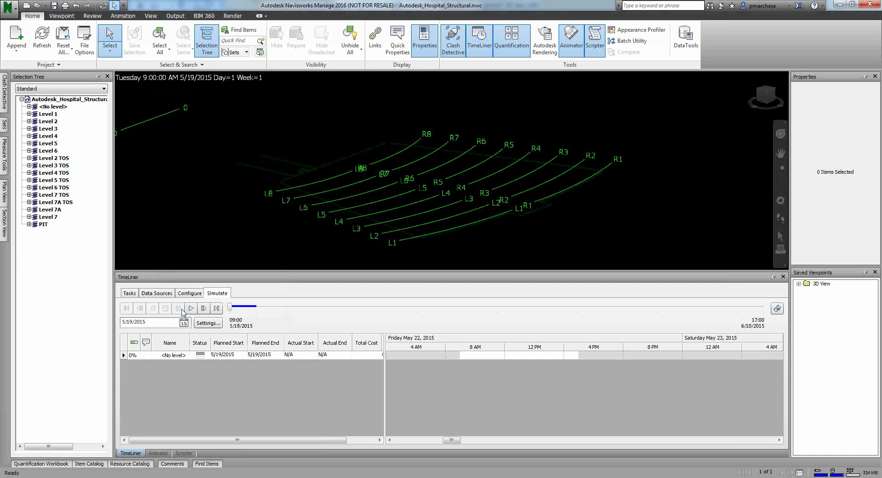
left_click(190, 308)
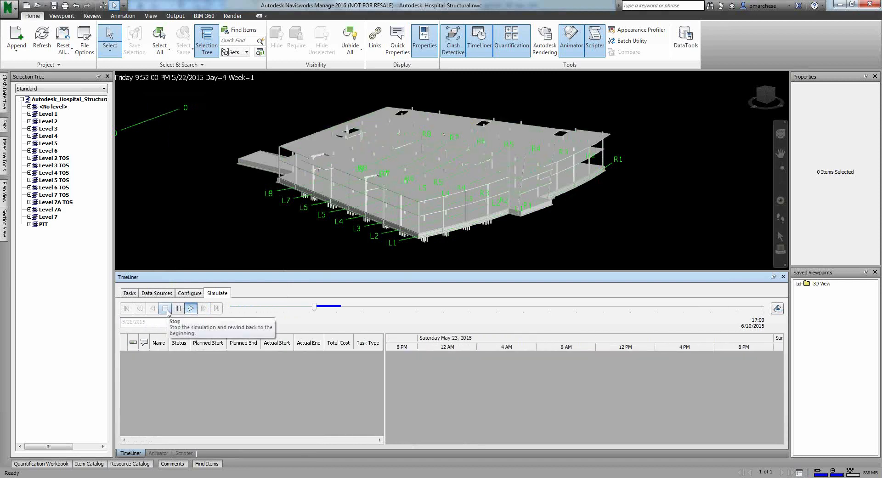
left_click(165, 308)
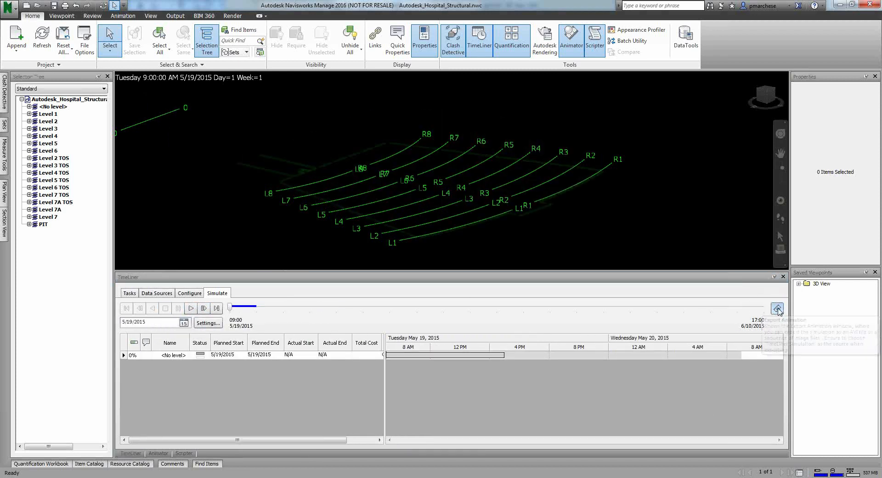
left_click(777, 309)
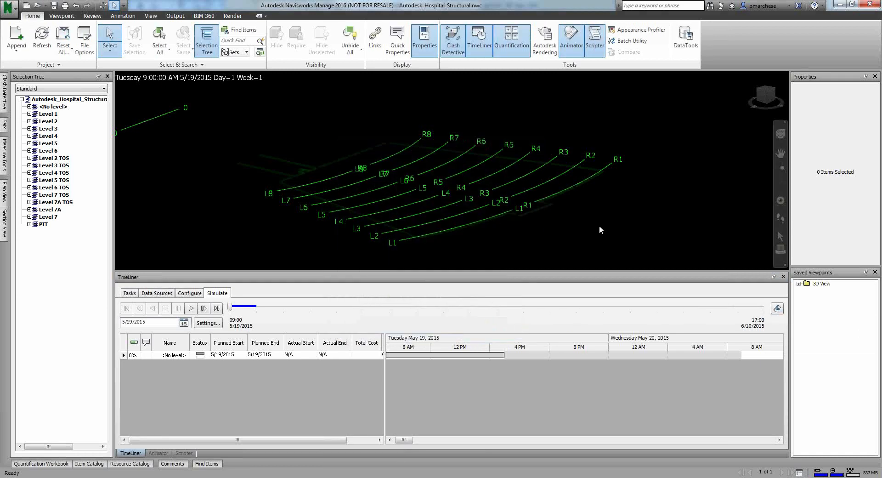
mouse_move(90, 100)
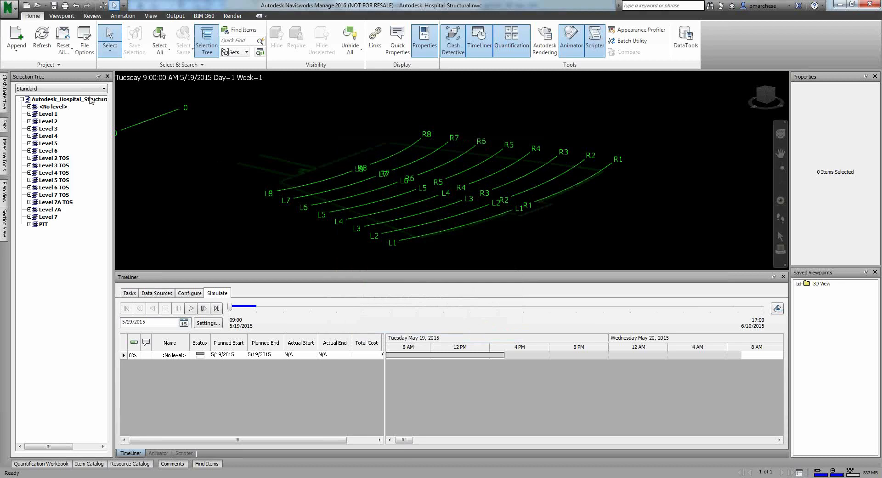
mouse_move(558, 323)
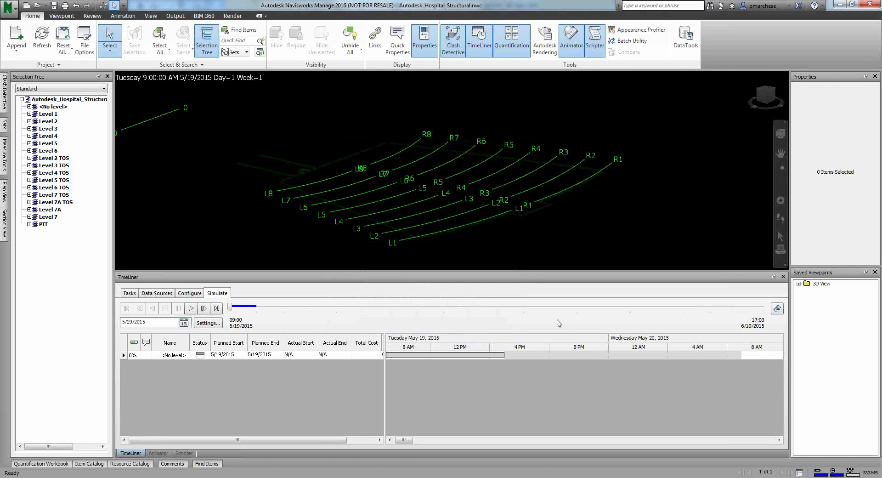
mouse_move(544, 332)
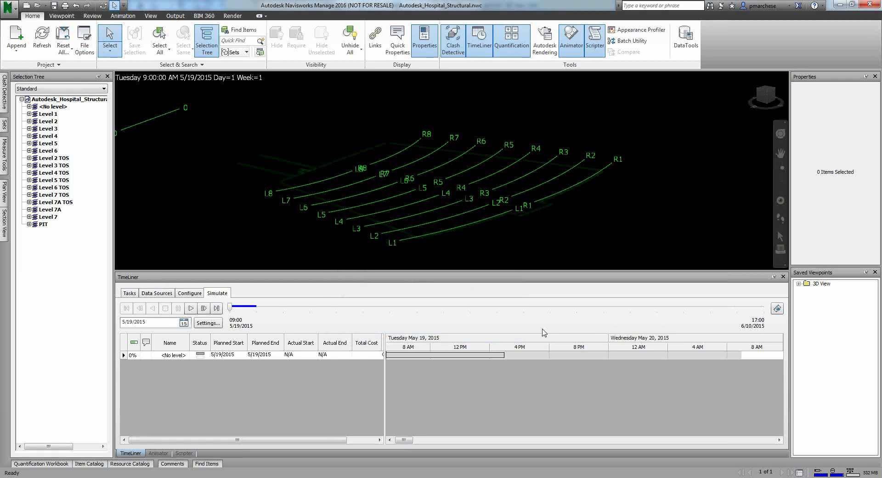
mouse_move(114, 115)
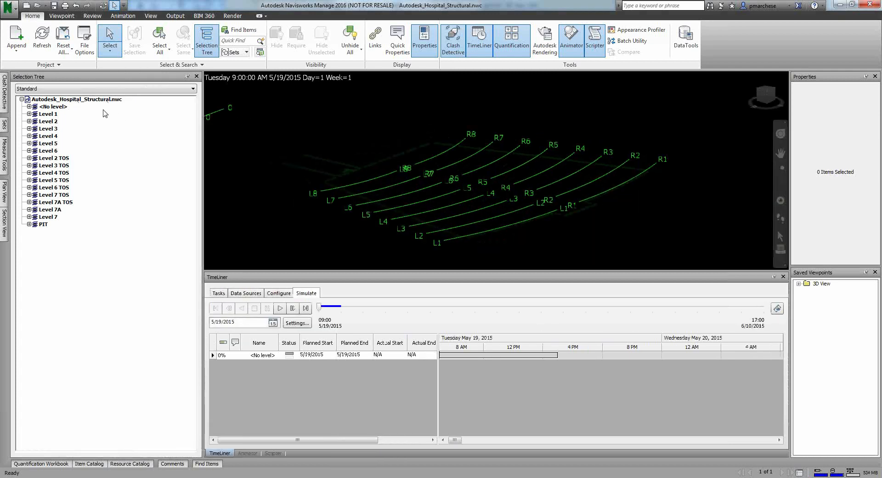
mouse_move(78, 105)
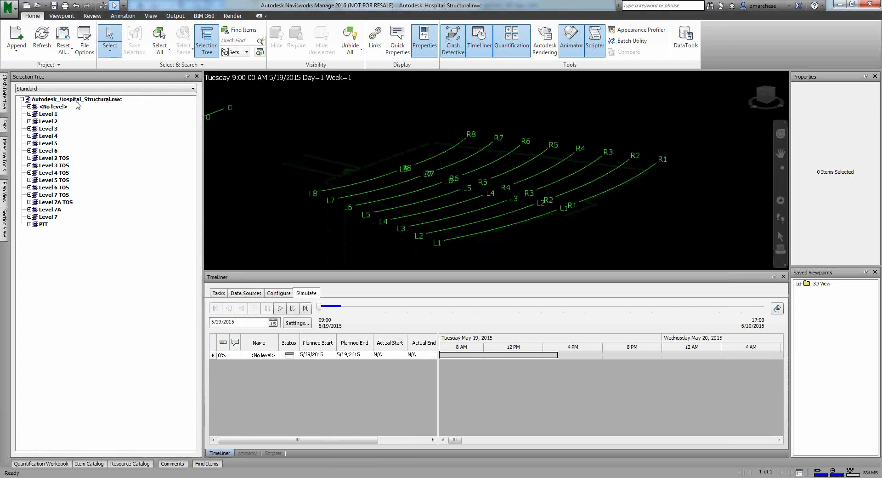
mouse_move(125, 146)
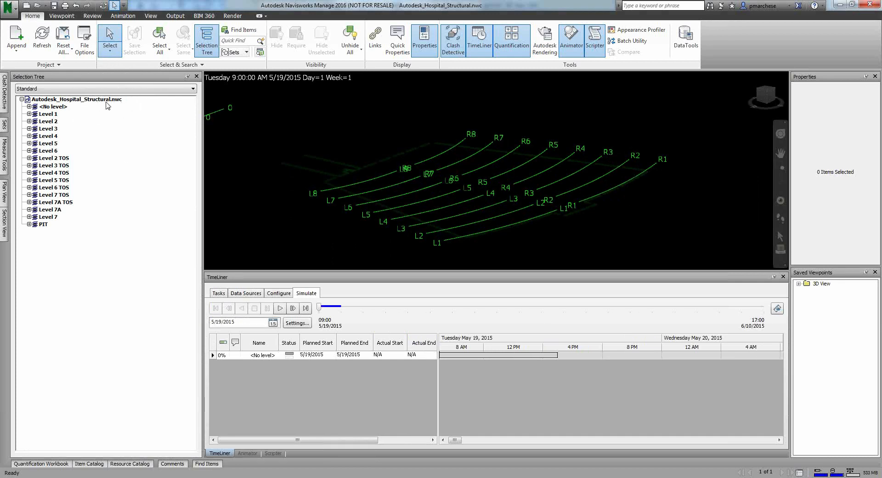
mouse_move(130, 125)
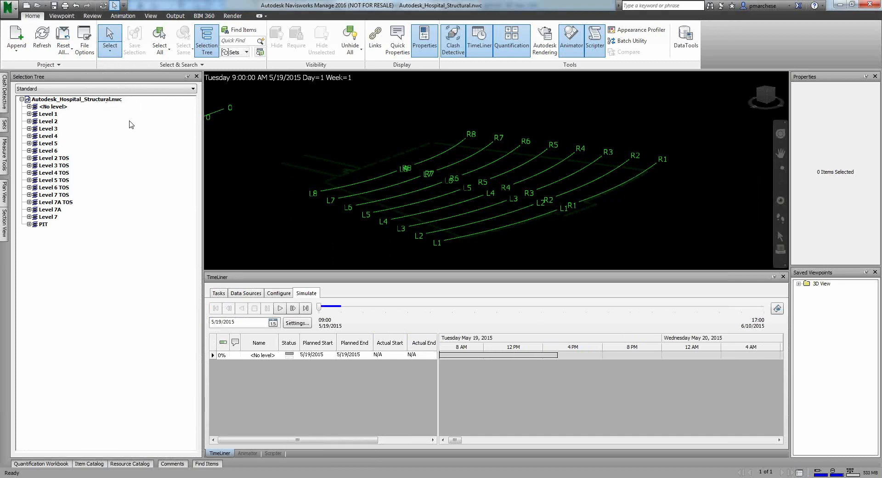
mouse_move(135, 262)
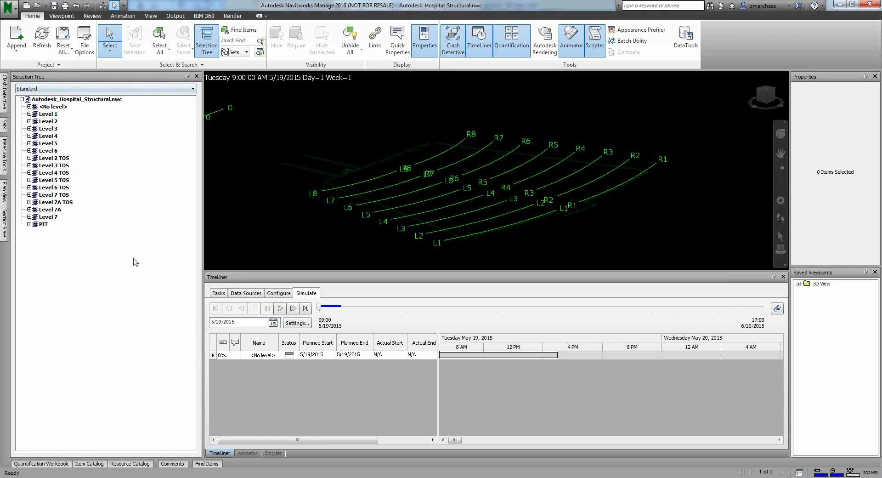
mouse_move(112, 152)
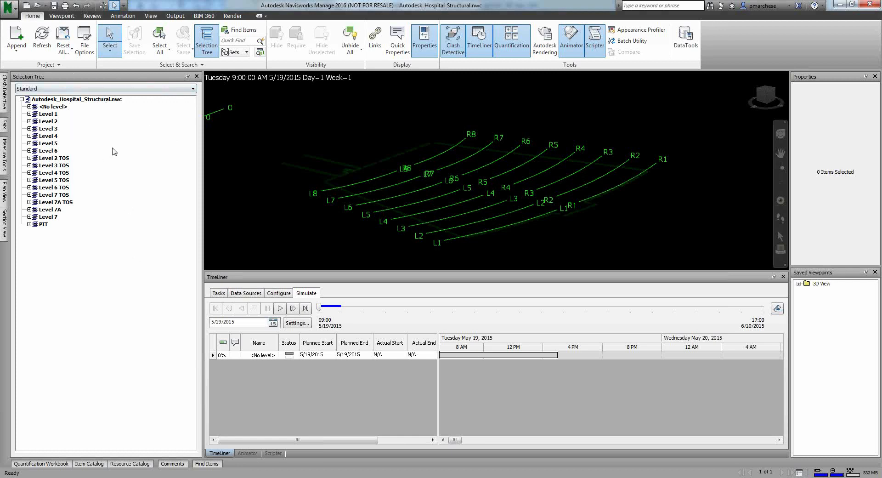
mouse_move(95, 162)
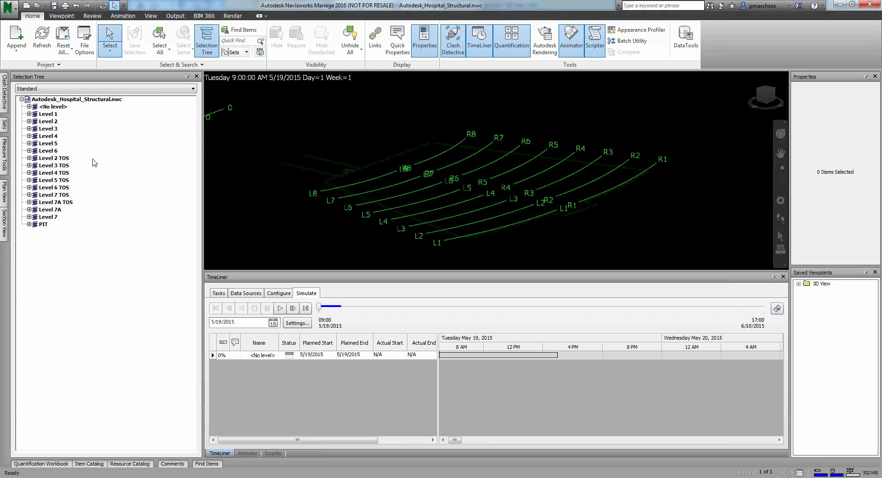
mouse_move(88, 182)
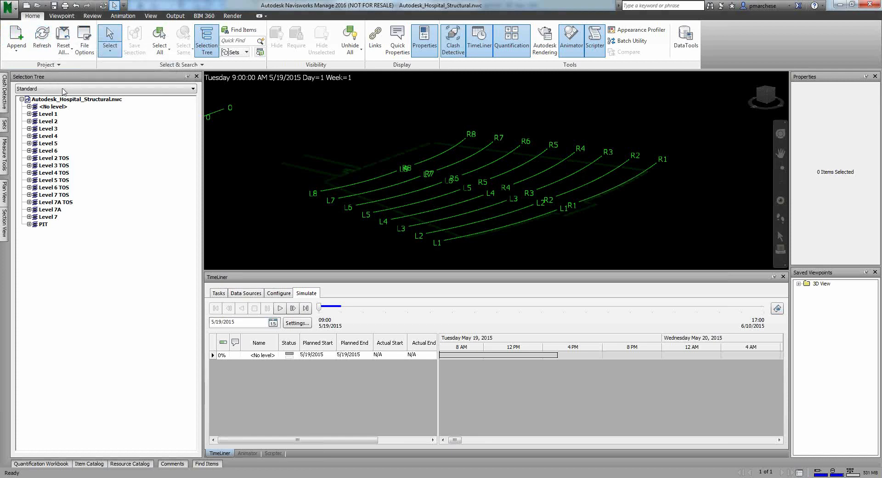
mouse_move(331, 165)
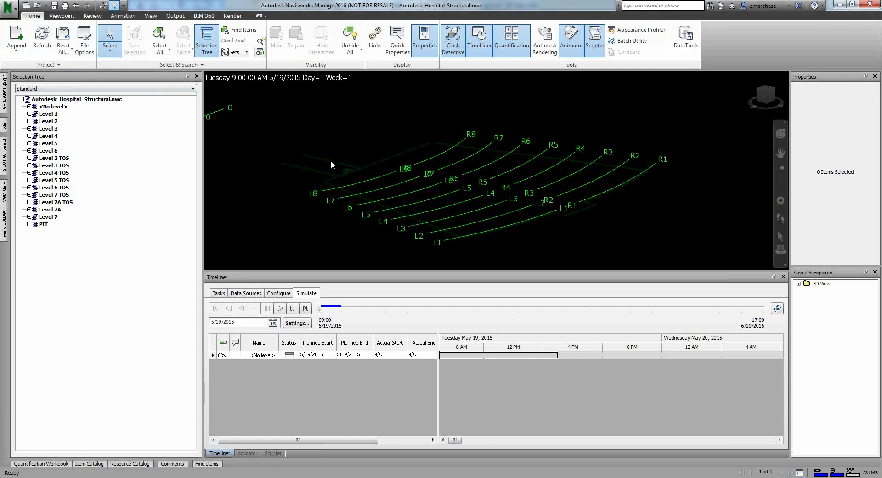